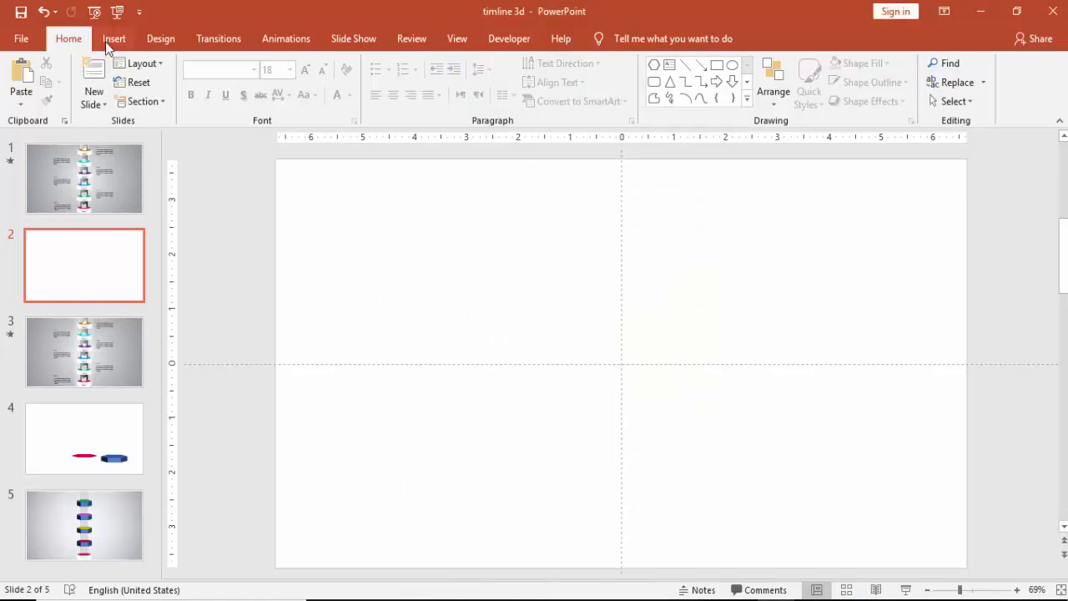
Draw a large blue hexagon near the centre of the blank slide.
{"action": "left_click", "coordinate": [285, 79]}
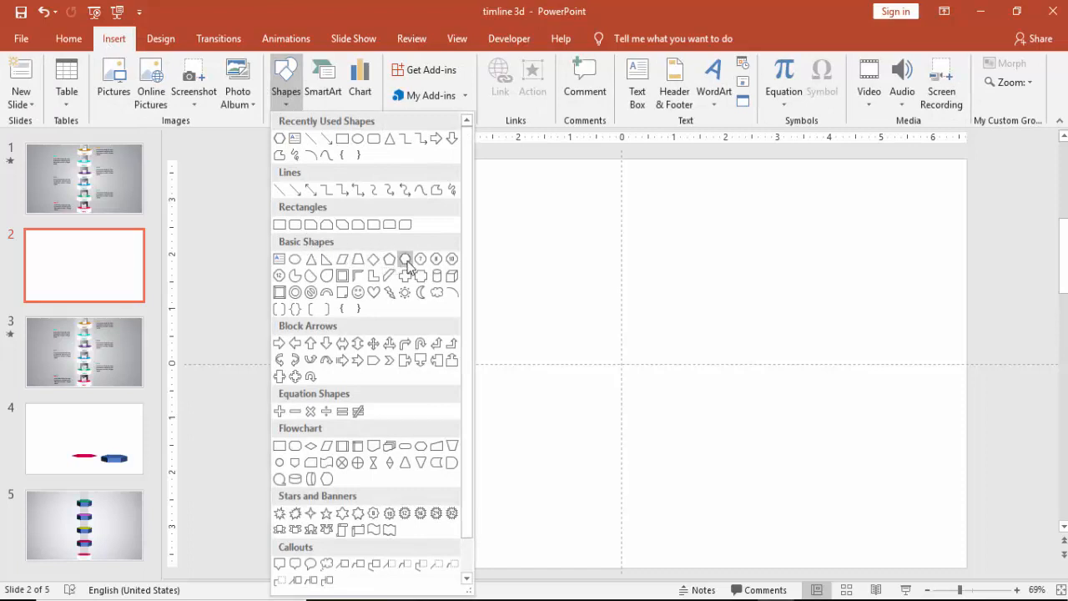
{"action": "left_click", "coordinate": [404, 258]}
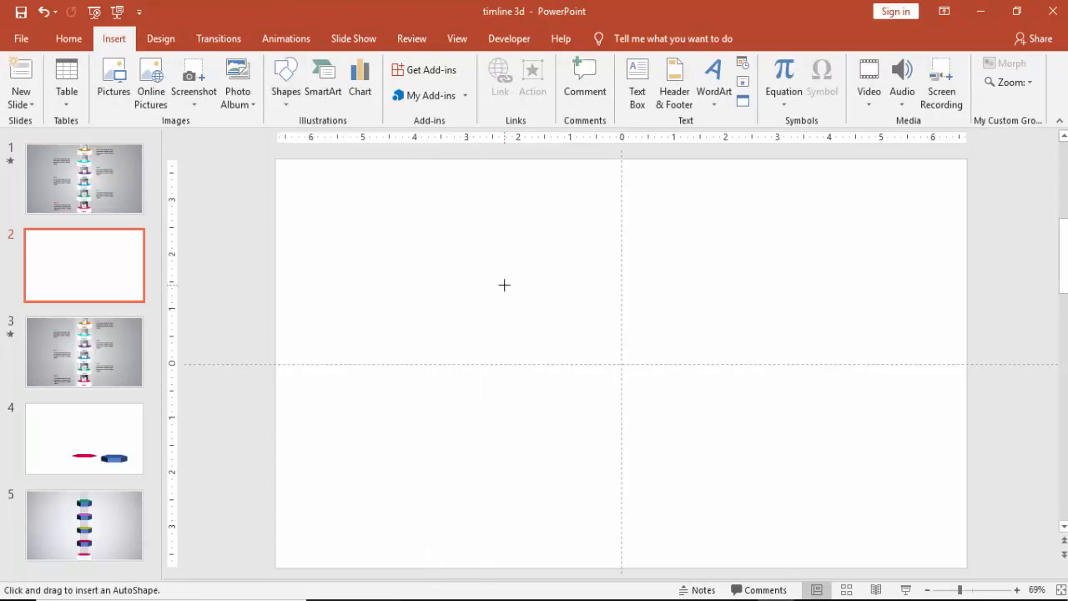
{"action": "left_click_drag", "start_coordinate": [504, 284], "coordinate": [749, 522]}
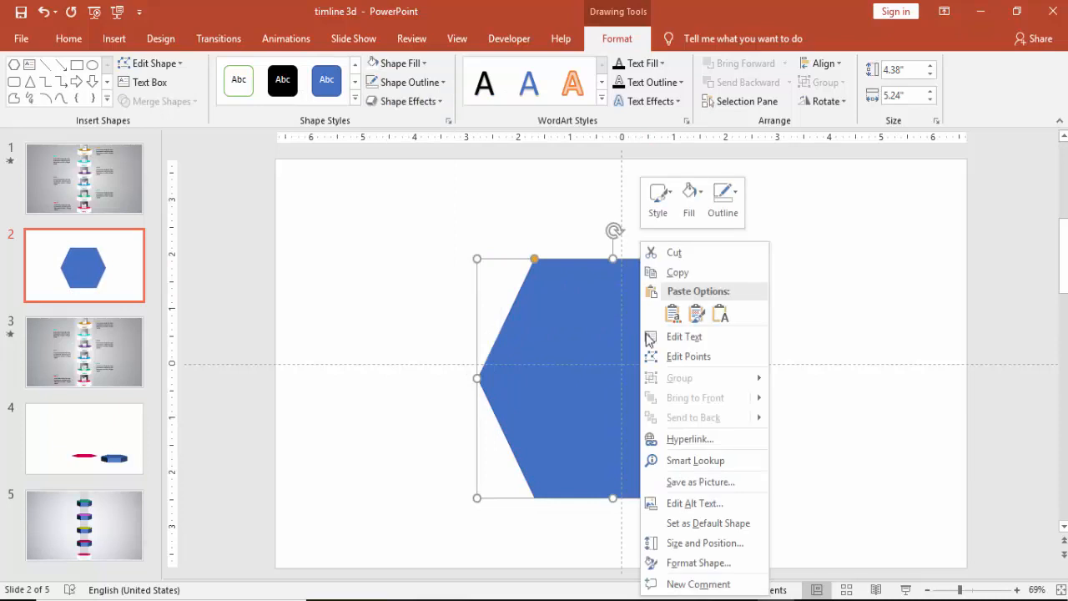
Apply a perspective 3-D rotation preset to the hexagon.
{"action": "left_click", "coordinate": [730, 560]}
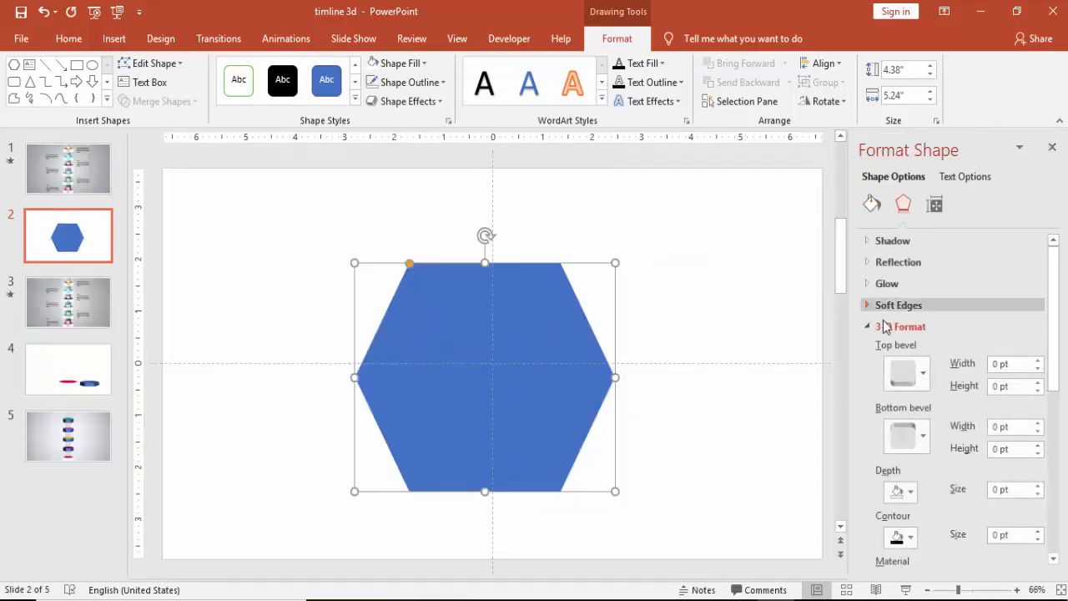
{"action": "left_click", "coordinate": [902, 326]}
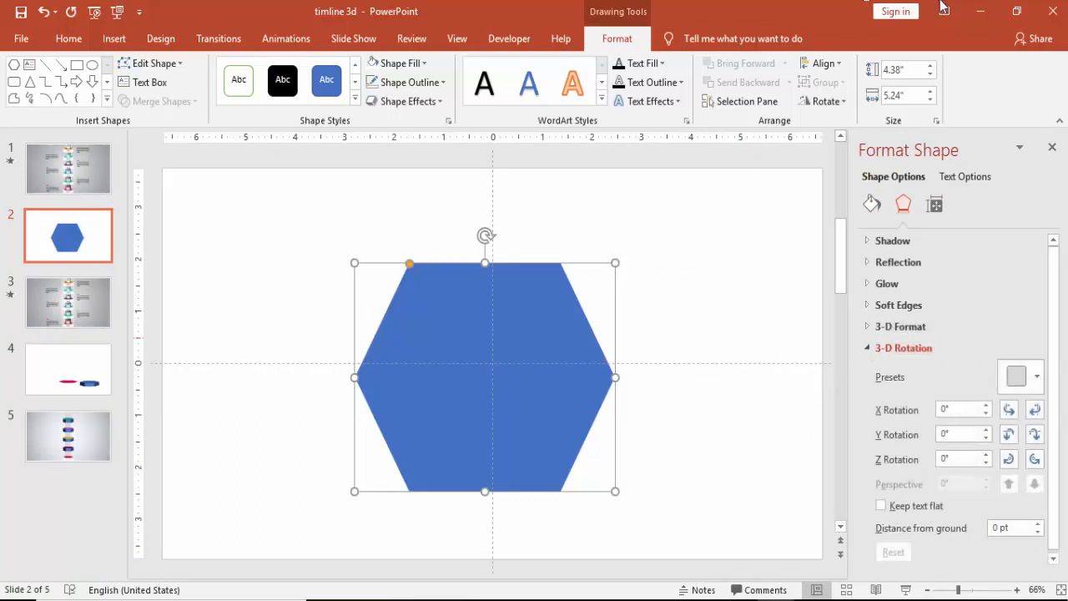
{"action": "left_click", "coordinate": [1037, 376]}
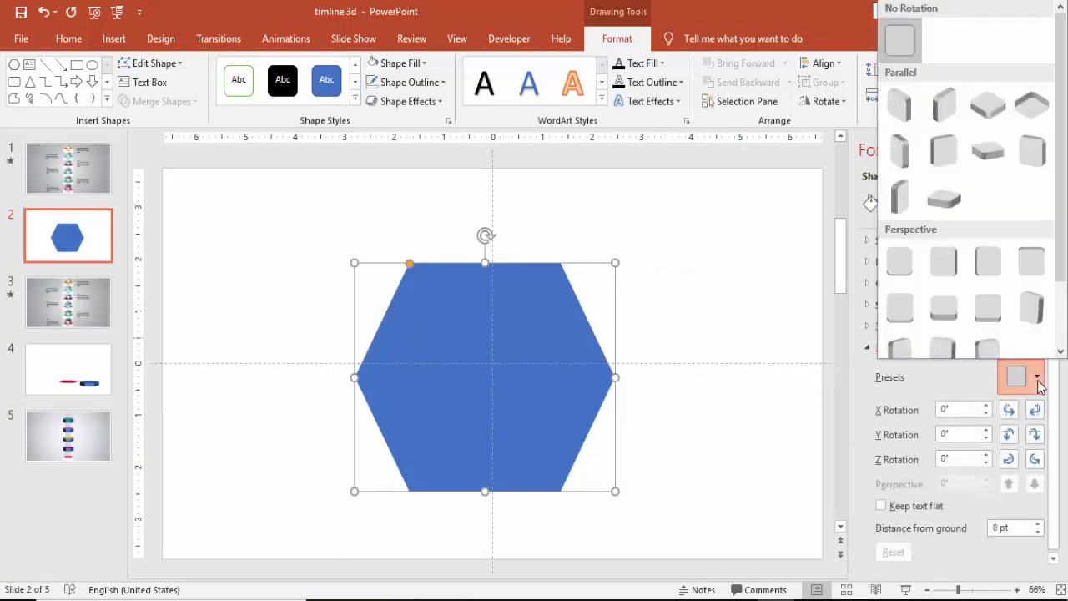
{"action": "mouse_move", "coordinate": [944, 308]}
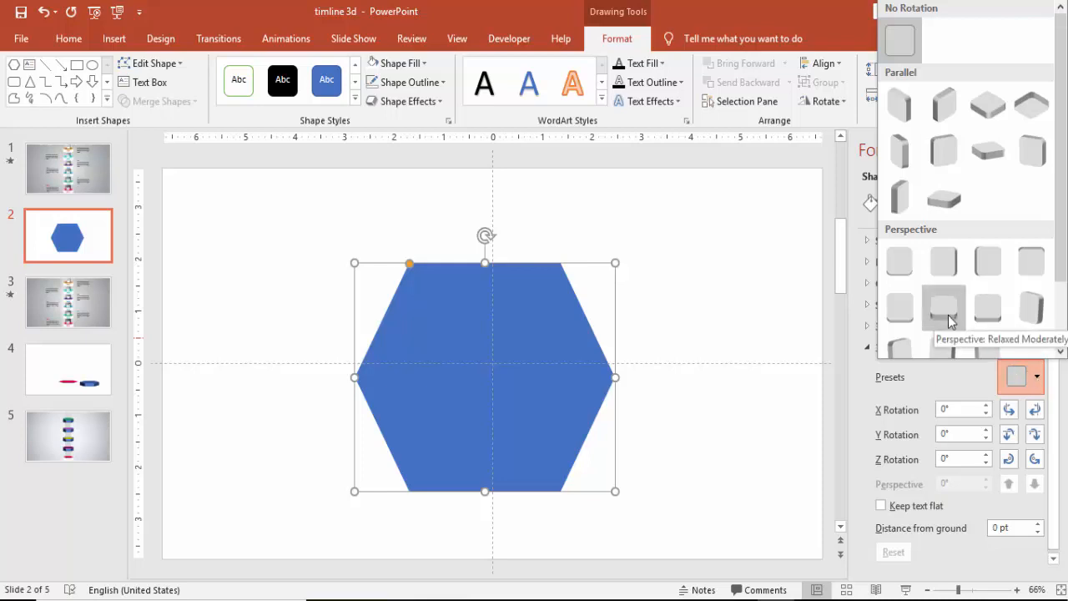
{"action": "left_click", "coordinate": [943, 309]}
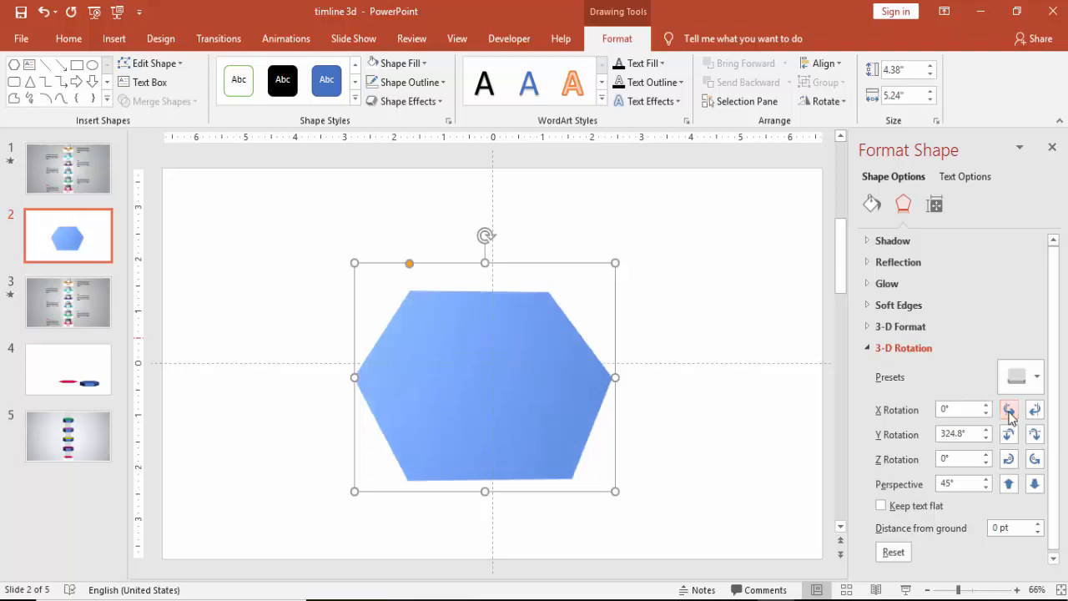
Set X and Z rotation to 180°, perspective to 0°, and lower Y until nearly edge-on.
{"action": "left_click", "coordinate": [1008, 406]}
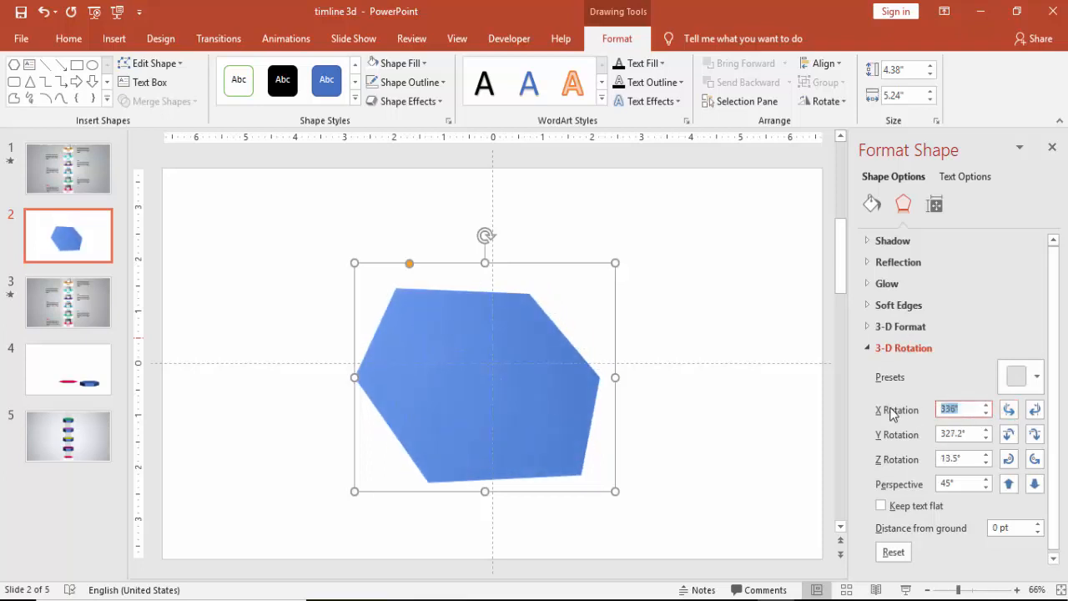
{"action": "type", "text": "180°"}
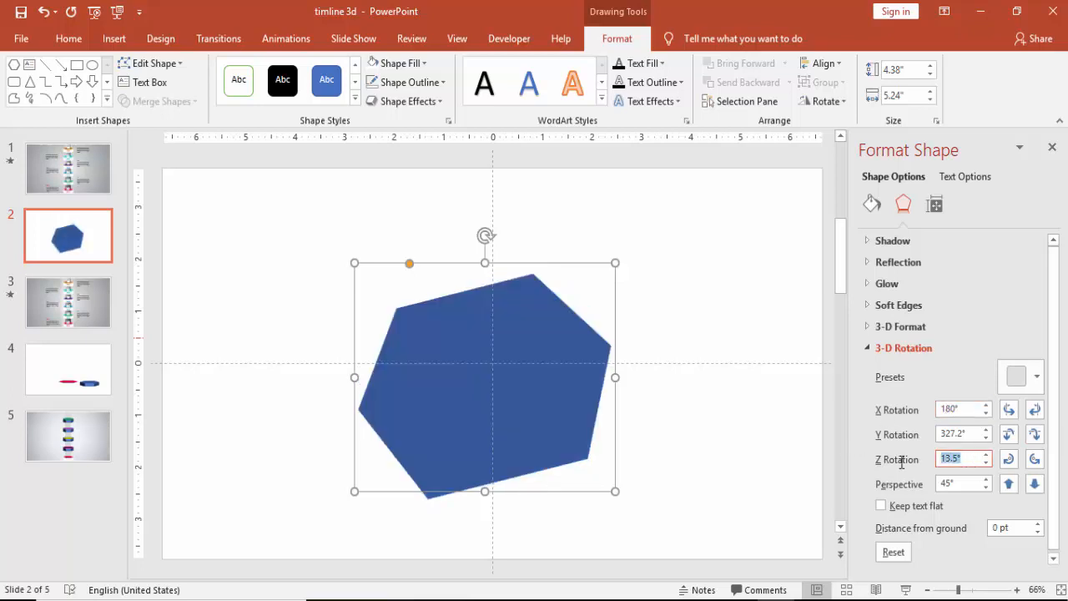
{"action": "type", "text": "180"}
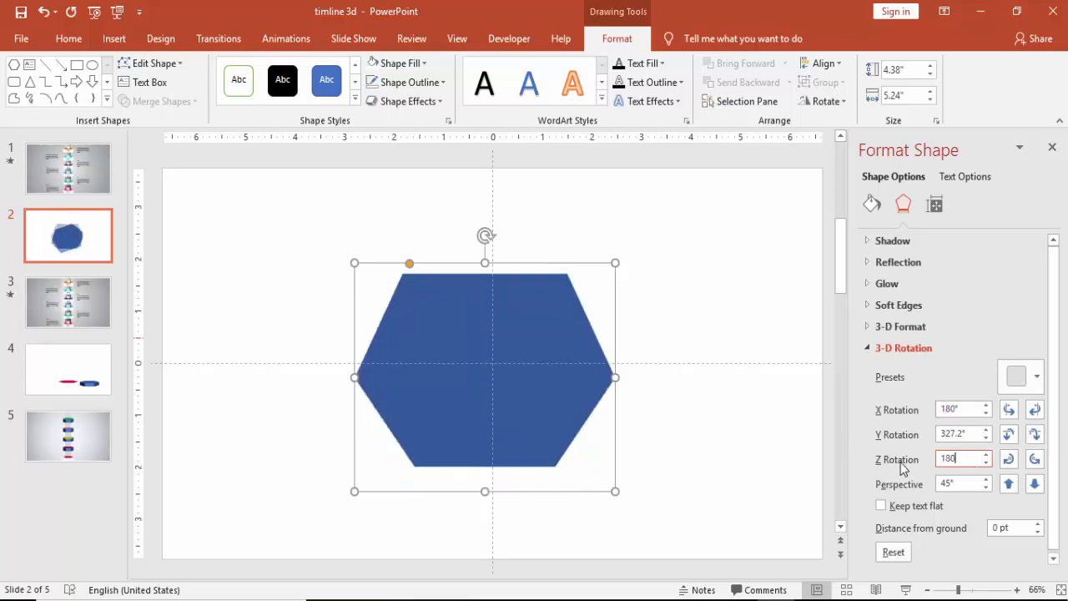
{"action": "left_click", "coordinate": [957, 483]}
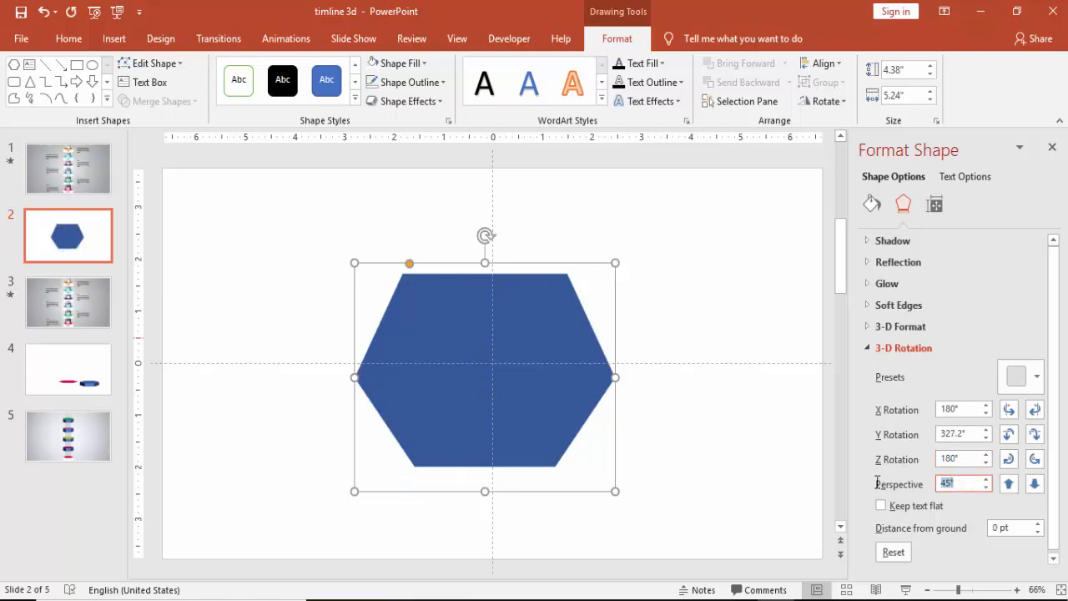
{"action": "left_click", "coordinate": [1008, 438]}
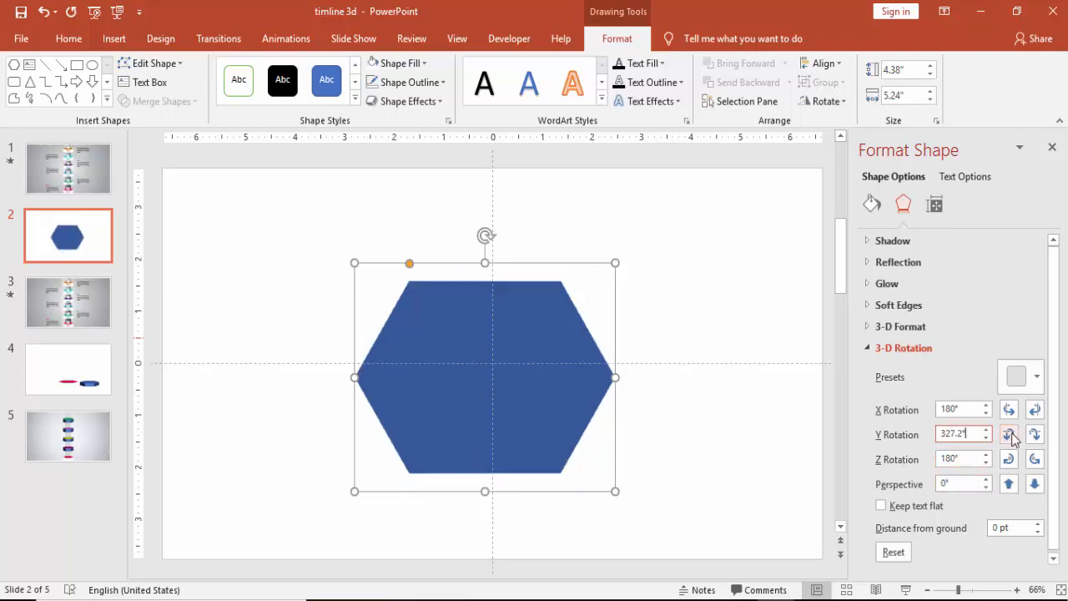
{"action": "left_click", "coordinate": [1008, 438]}
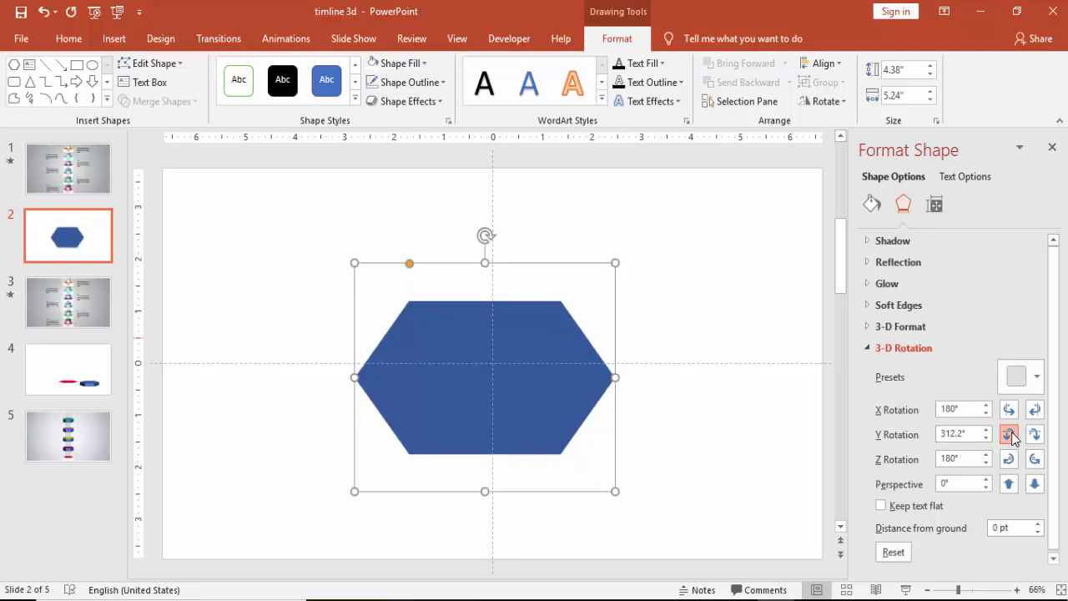
{"action": "left_click", "coordinate": [1009, 438]}
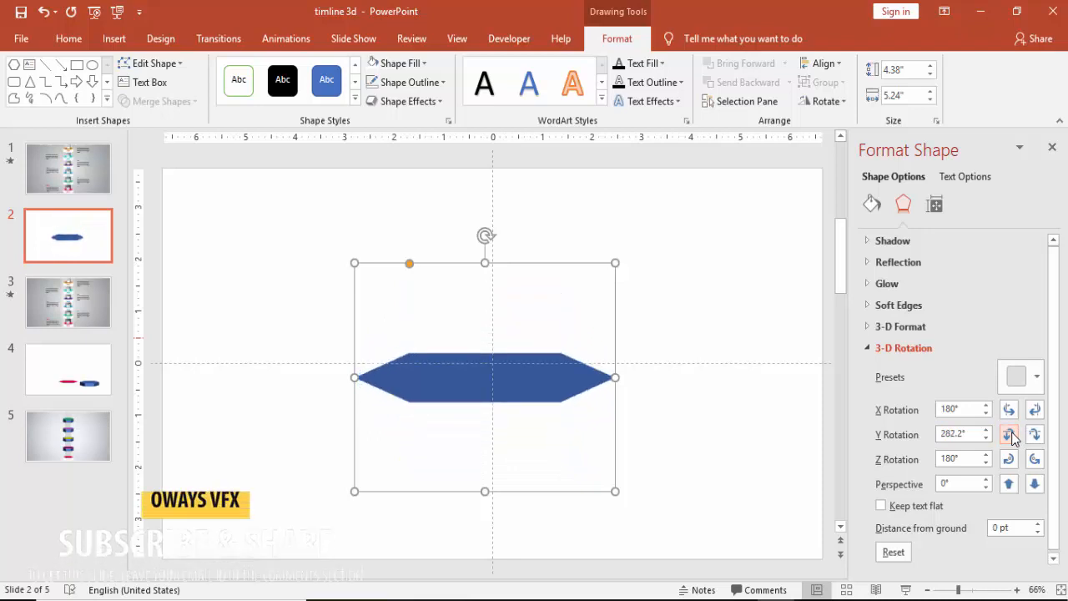
{"action": "left_click", "coordinate": [1010, 434]}
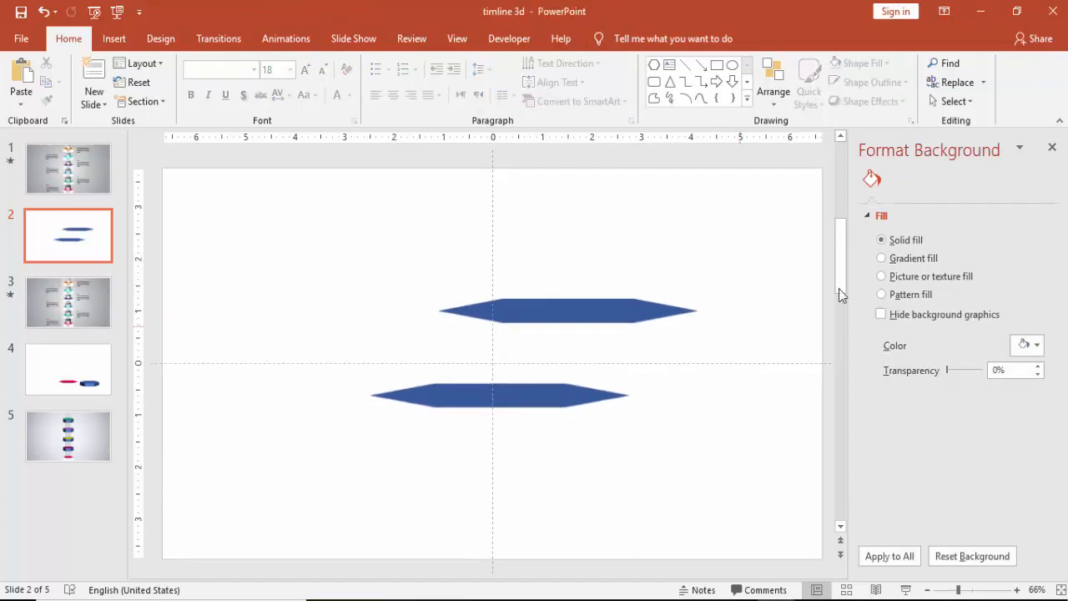
Fill the slide background with solid grey and select the upper hexagon.
{"action": "left_click", "coordinate": [1033, 344]}
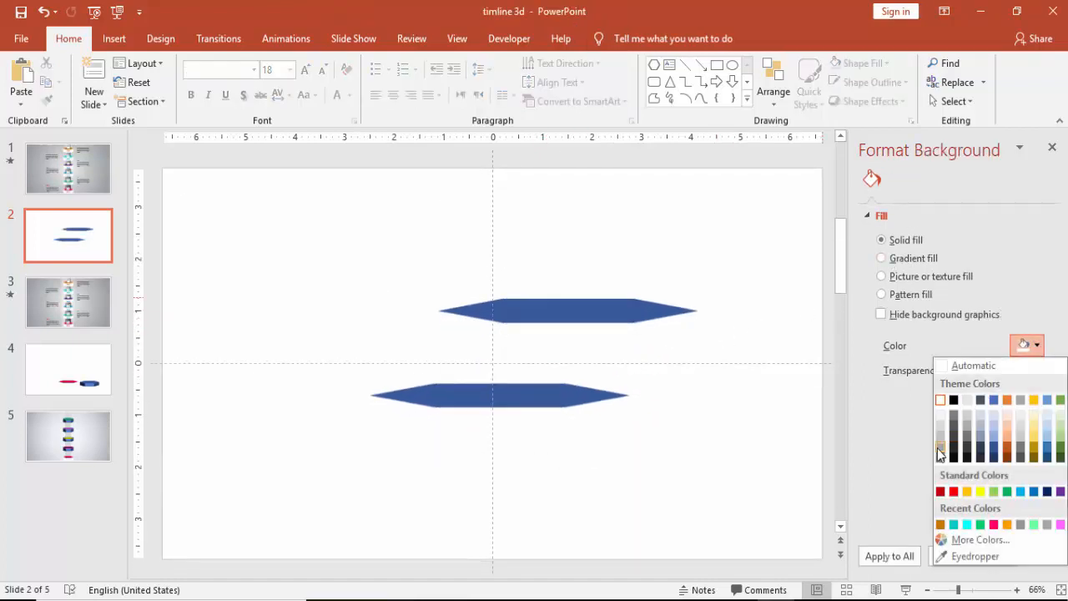
{"action": "left_click", "coordinate": [940, 450]}
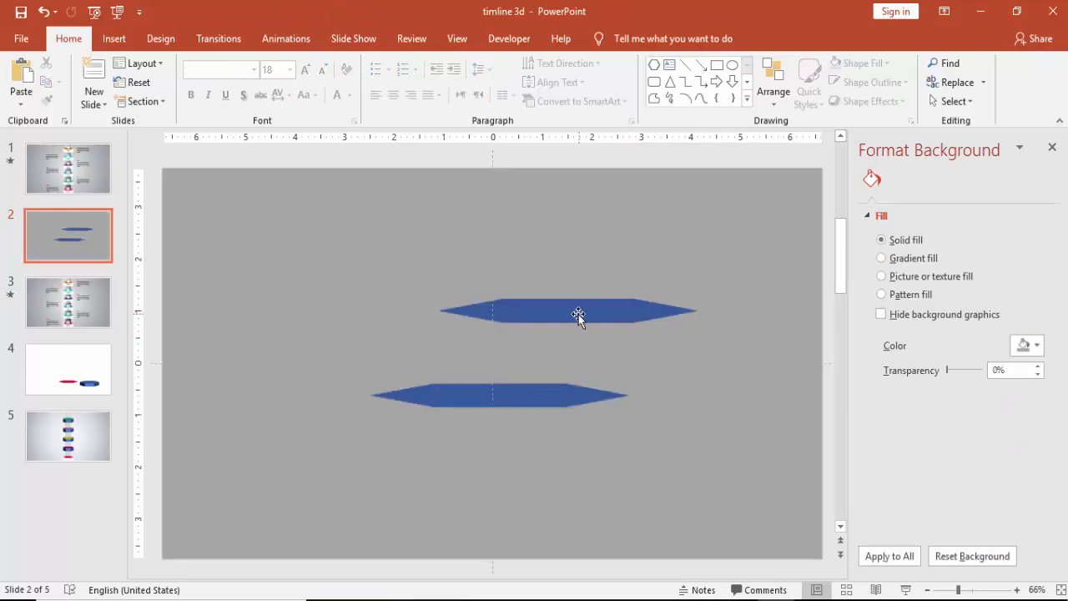
{"action": "left_click", "coordinate": [578, 313]}
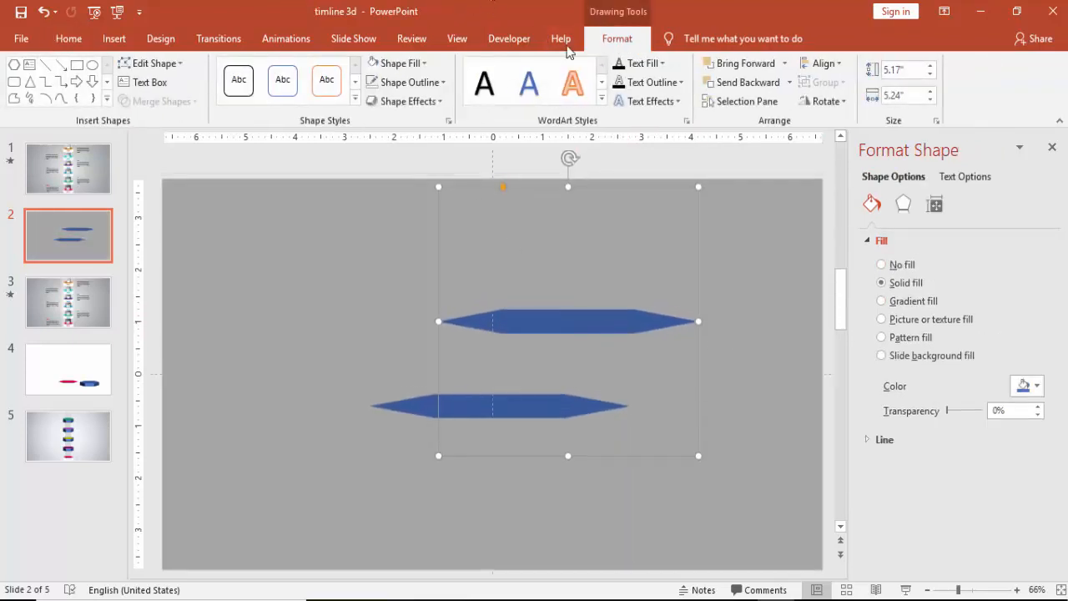
Give the upper hexagon a light grey fill and 35 pt 3-D depth.
{"action": "left_click", "coordinate": [403, 63]}
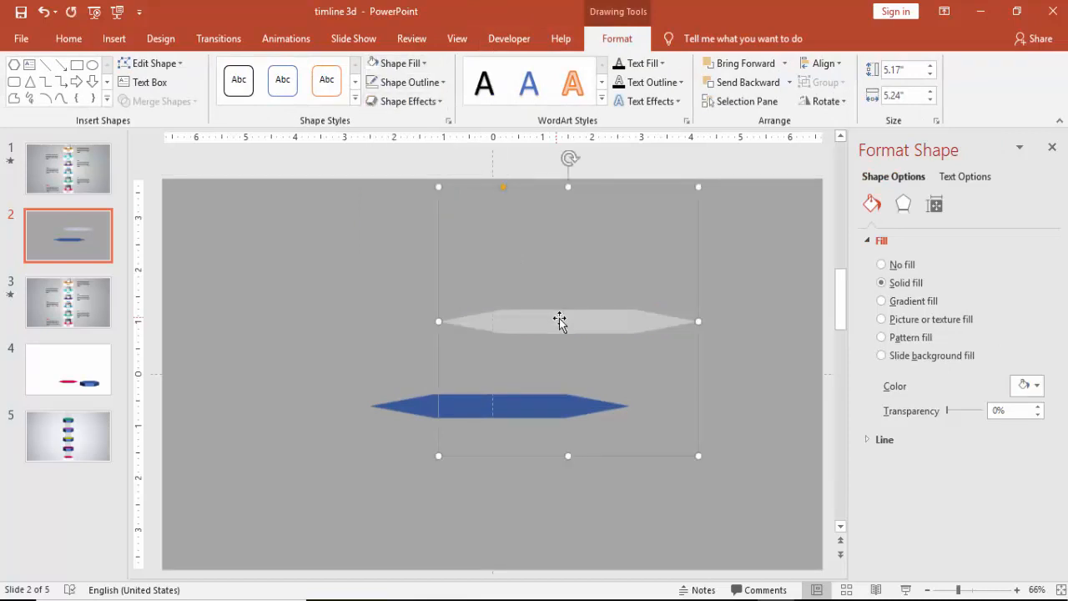
{"action": "mouse_move", "coordinate": [903, 204]}
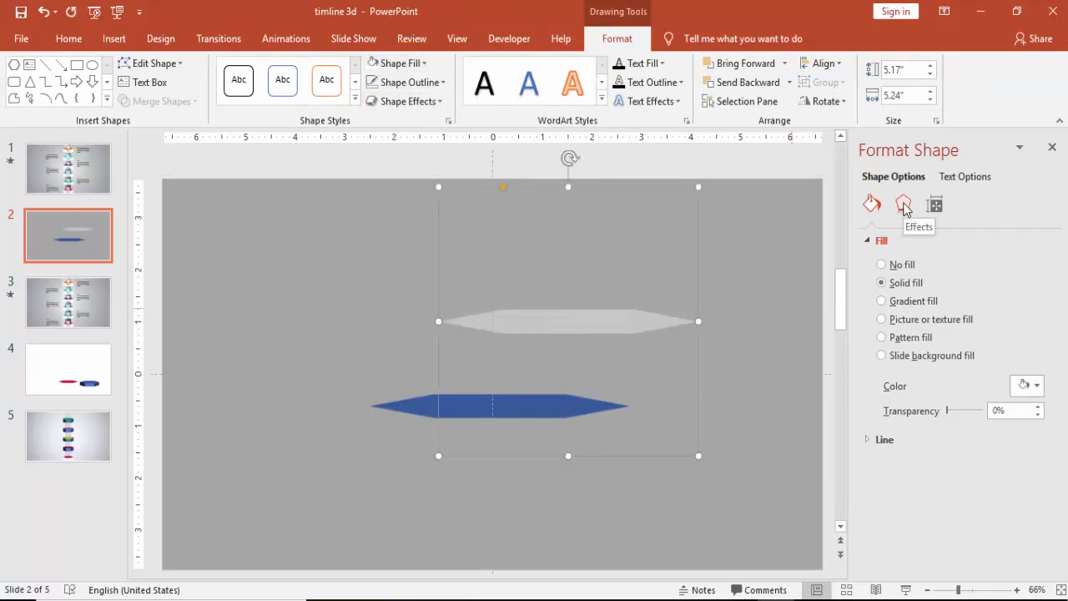
{"action": "left_click", "coordinate": [902, 203]}
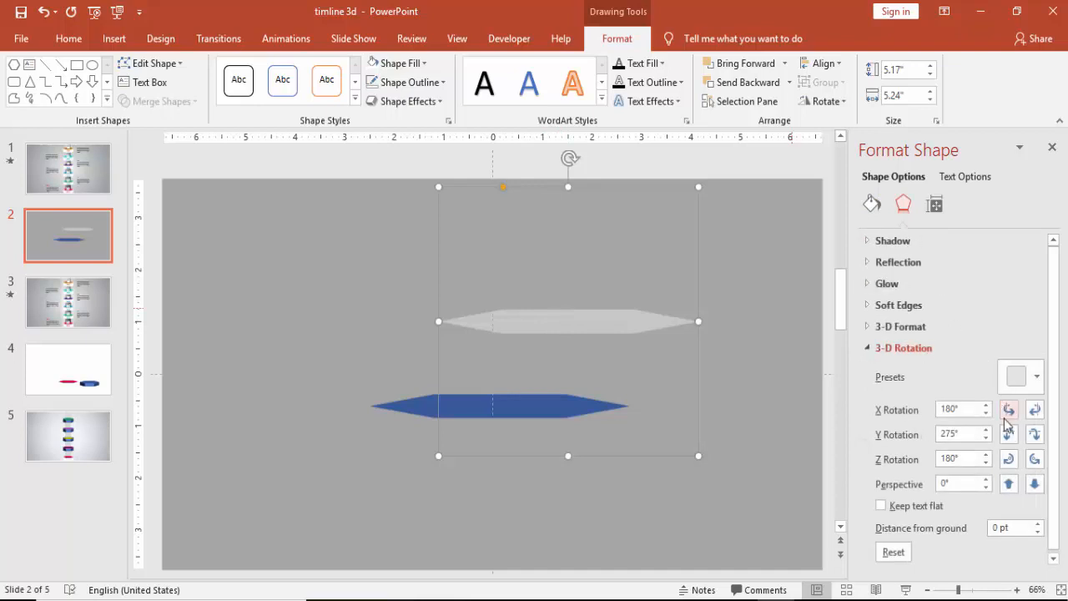
{"action": "left_click", "coordinate": [901, 327]}
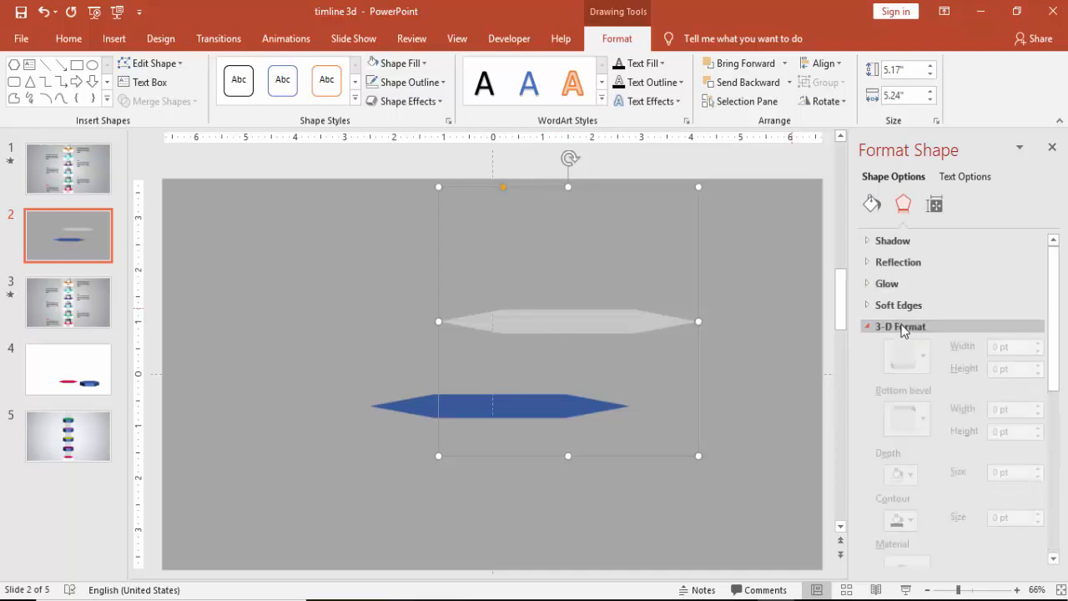
{"action": "left_click", "coordinate": [900, 327]}
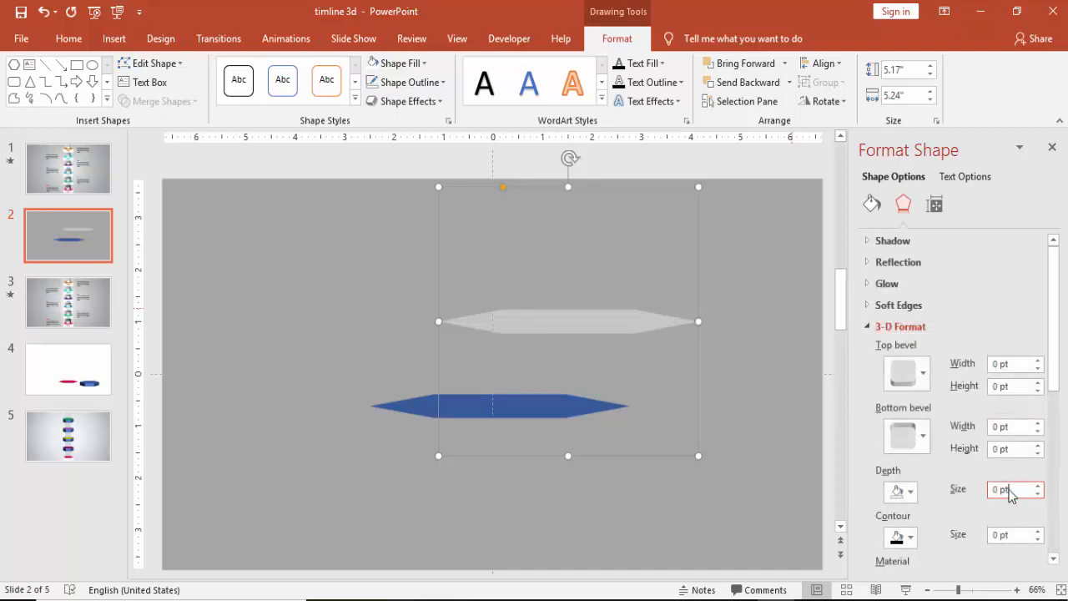
{"action": "type", "text": "35"}
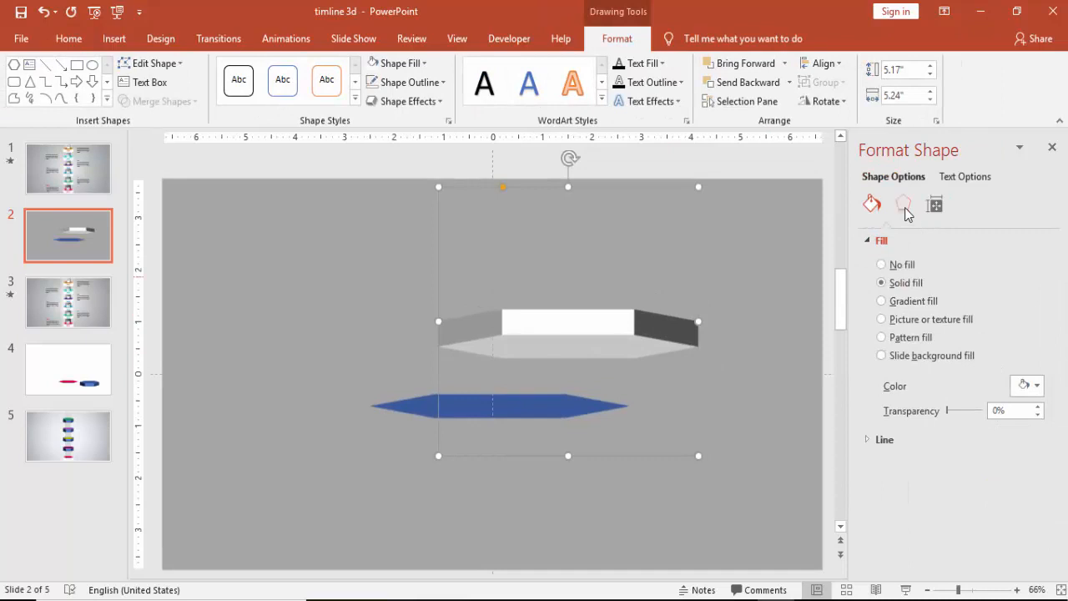
Adjust the grey slab's 3-D rotation around the vertical axis.
{"action": "left_click", "coordinate": [903, 203]}
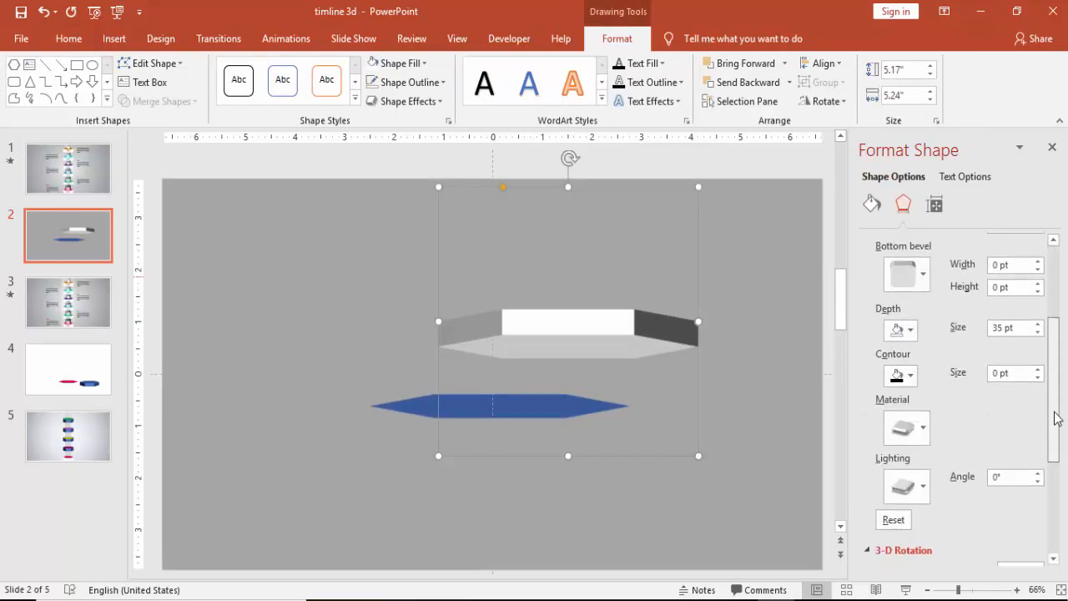
{"action": "scroll", "scroll_direction": "down", "scroll_amount": 3}
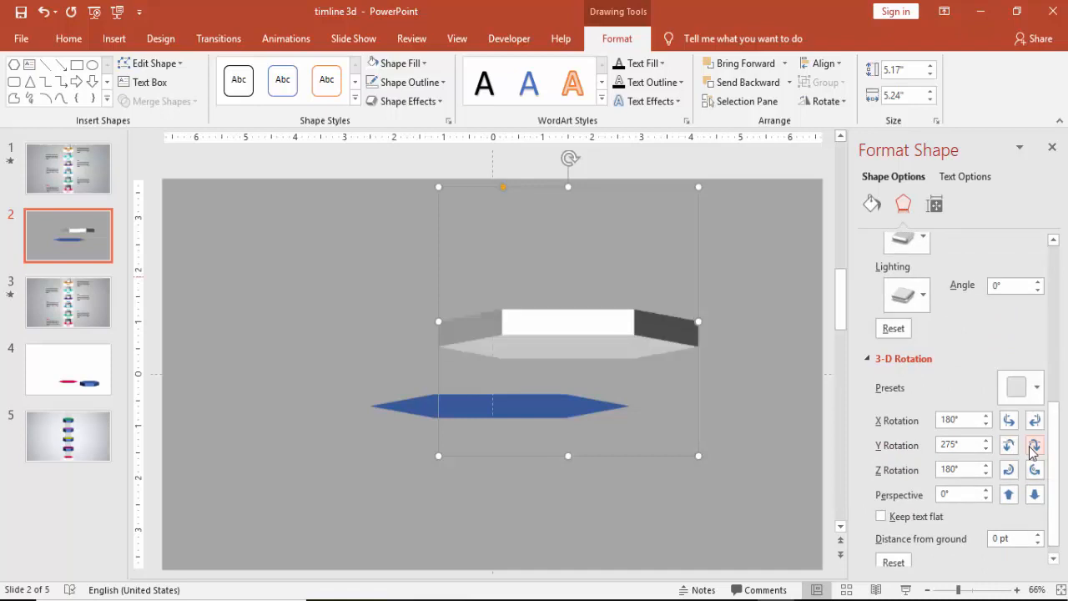
{"action": "left_click", "coordinate": [1035, 419]}
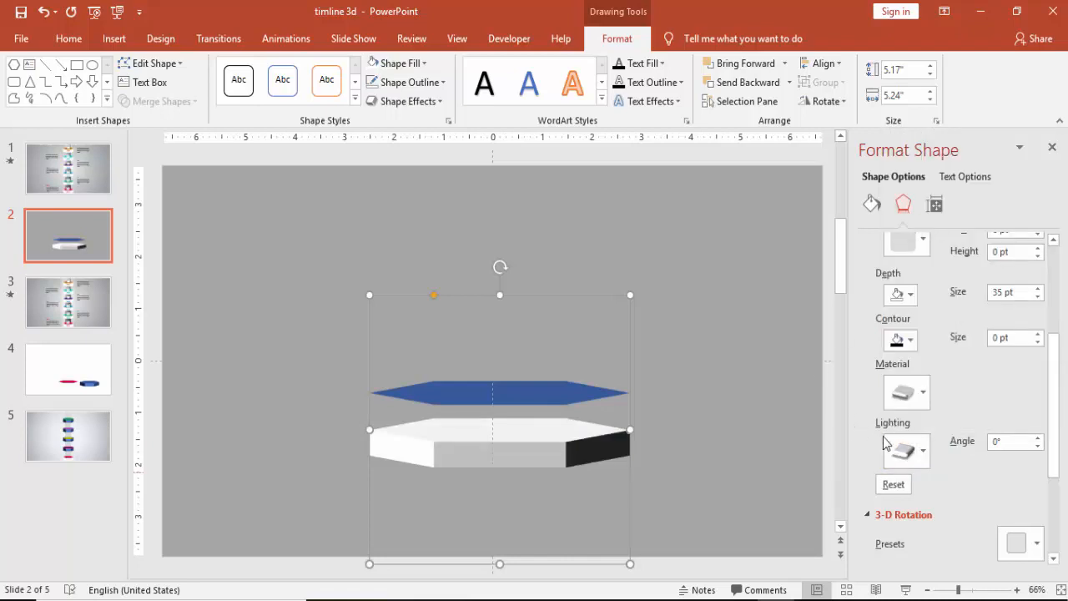
Select the blue slab and the grey block and group them into one hexagon.
{"action": "left_click", "coordinate": [906, 392]}
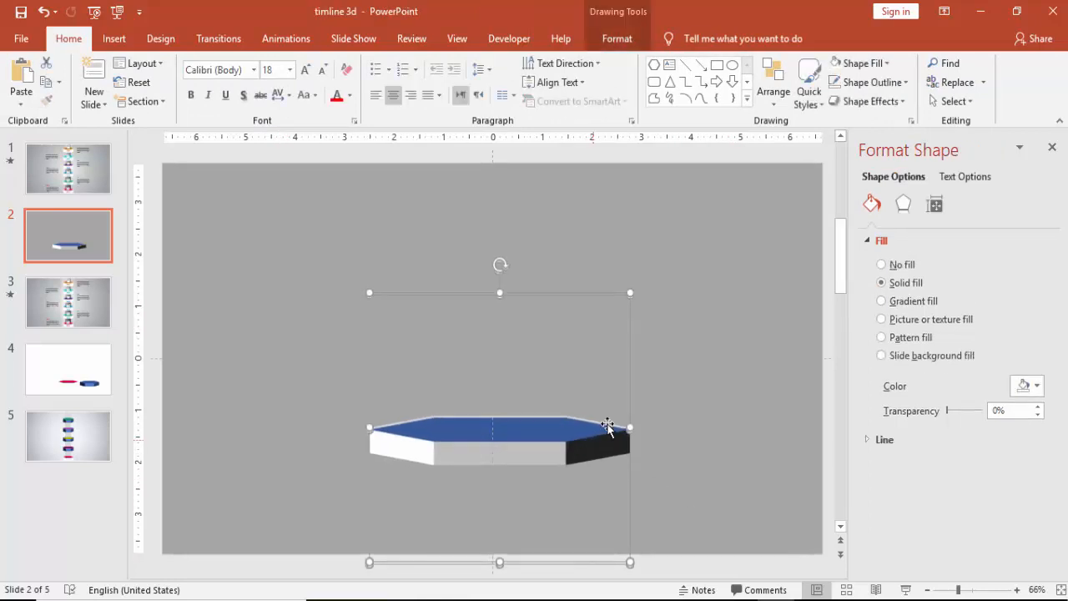
{"action": "right_click", "coordinate": [607, 430]}
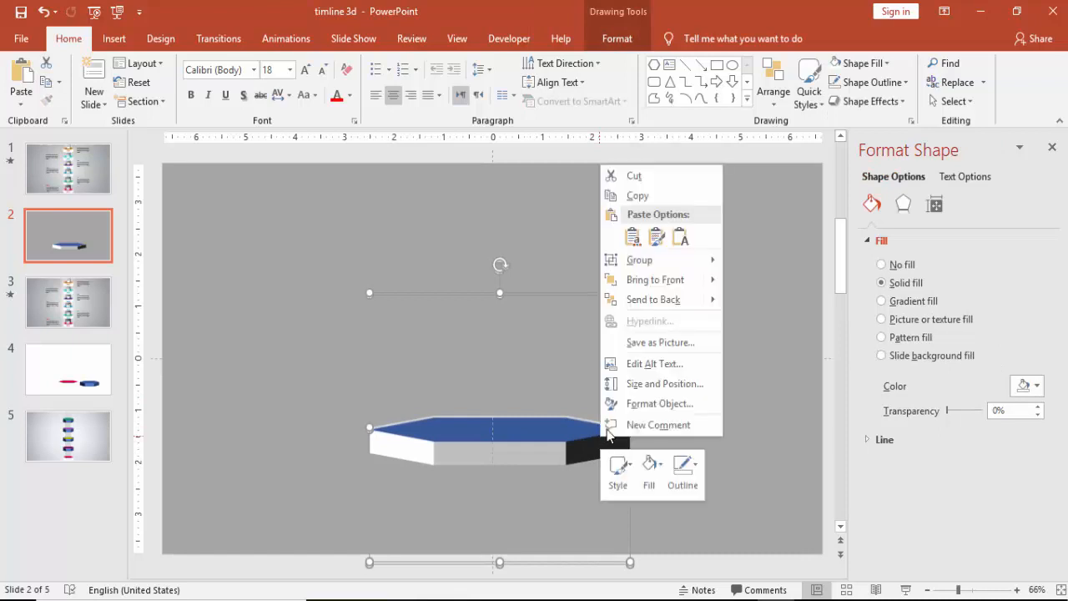
{"action": "mouse_move", "coordinate": [639, 260]}
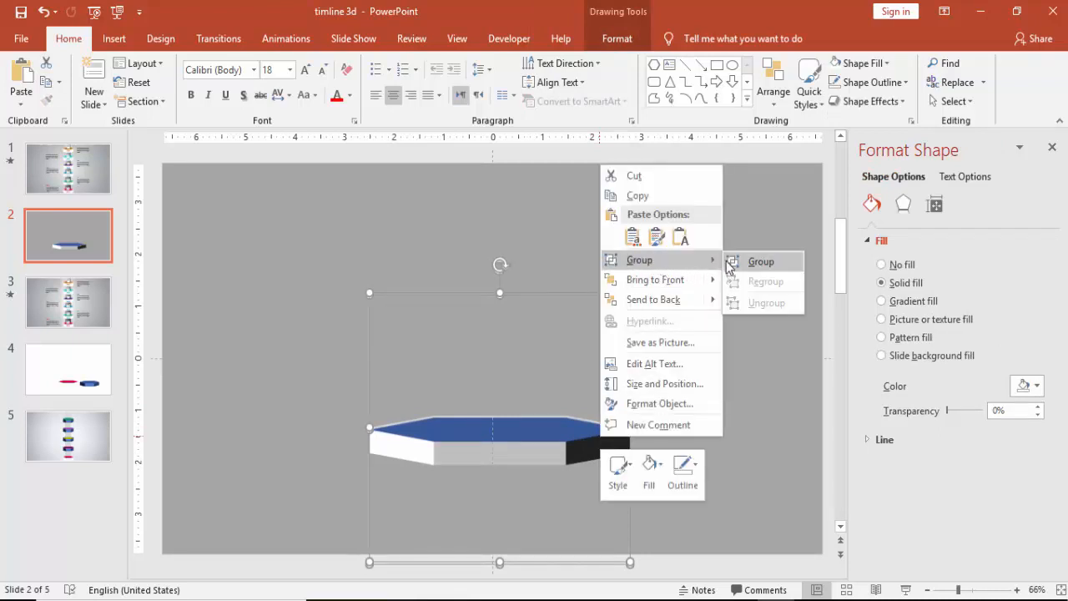
{"action": "mouse_move", "coordinate": [761, 261]}
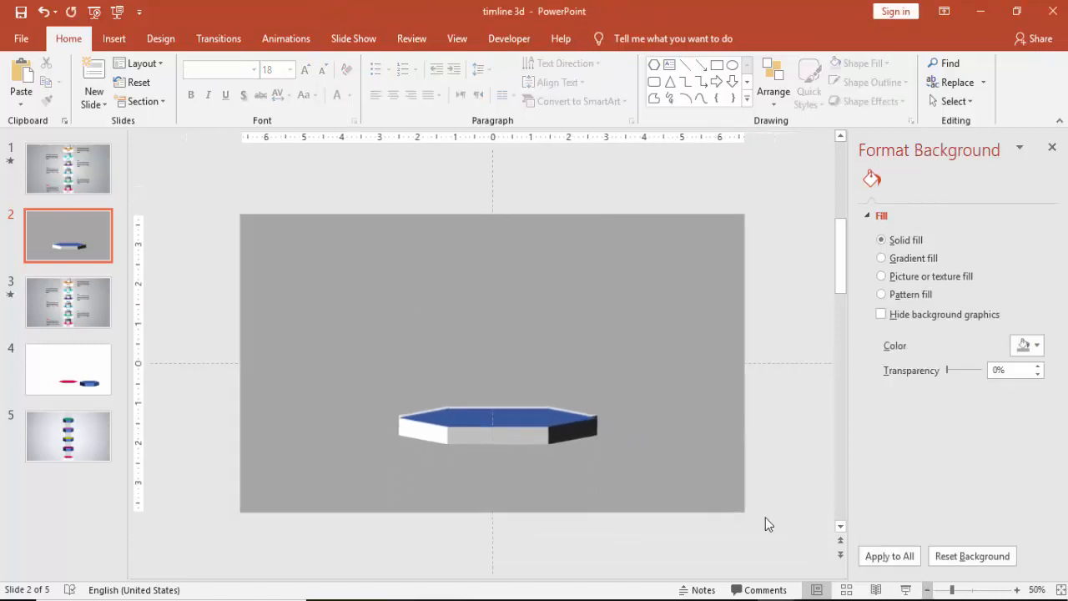
Shrink the grouped 3D hexagon and move it to the slide's bottom centre.
{"action": "left_click", "coordinate": [498, 422]}
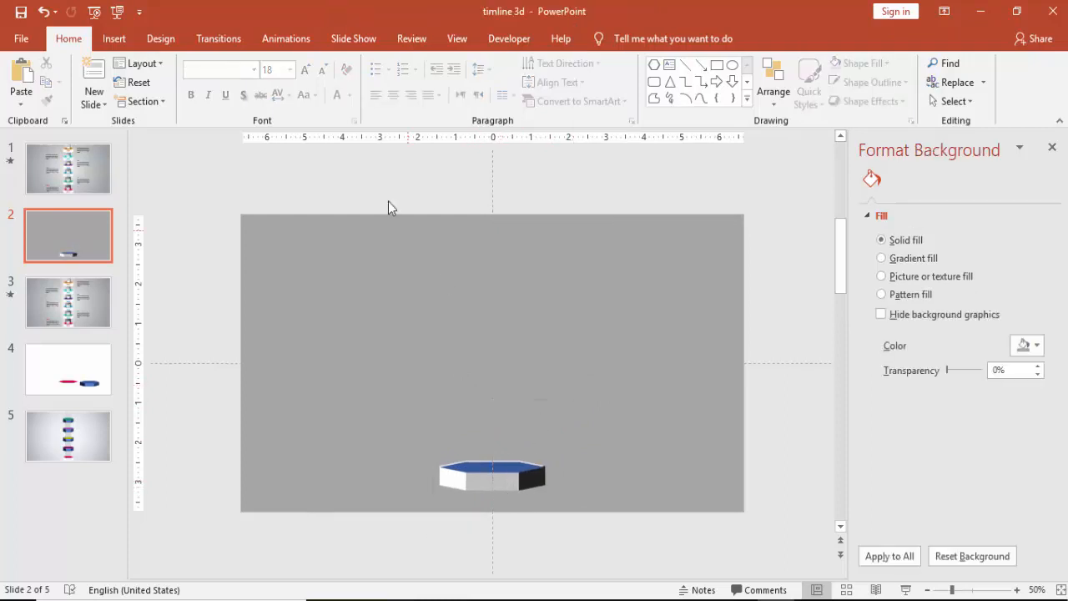
{"action": "left_click", "coordinate": [114, 38]}
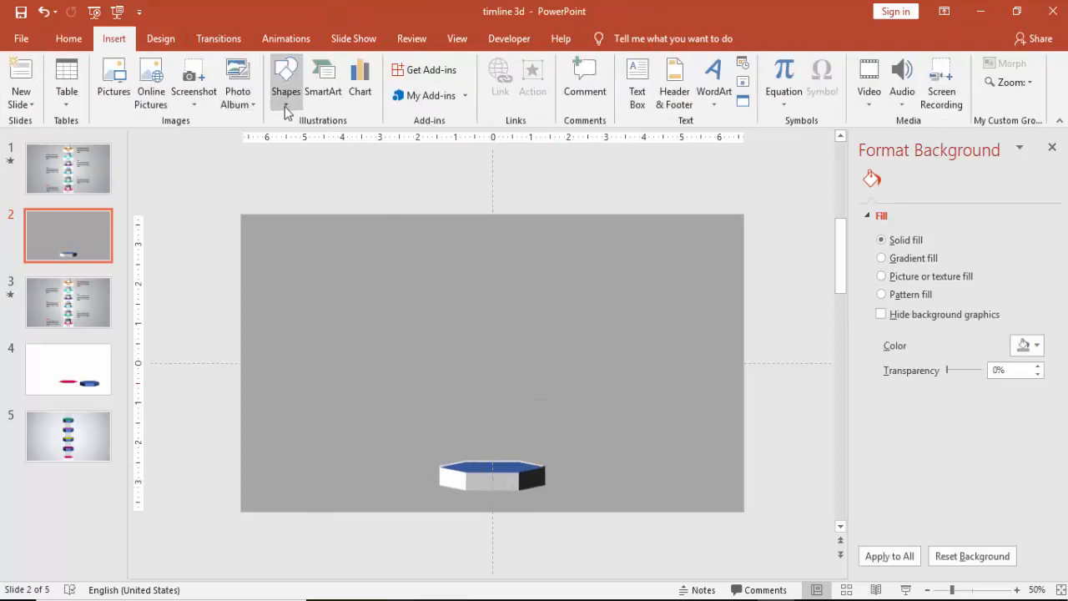
Draw a tall rectangle bar spanning the slide height with no outline.
{"action": "left_click", "coordinate": [286, 81]}
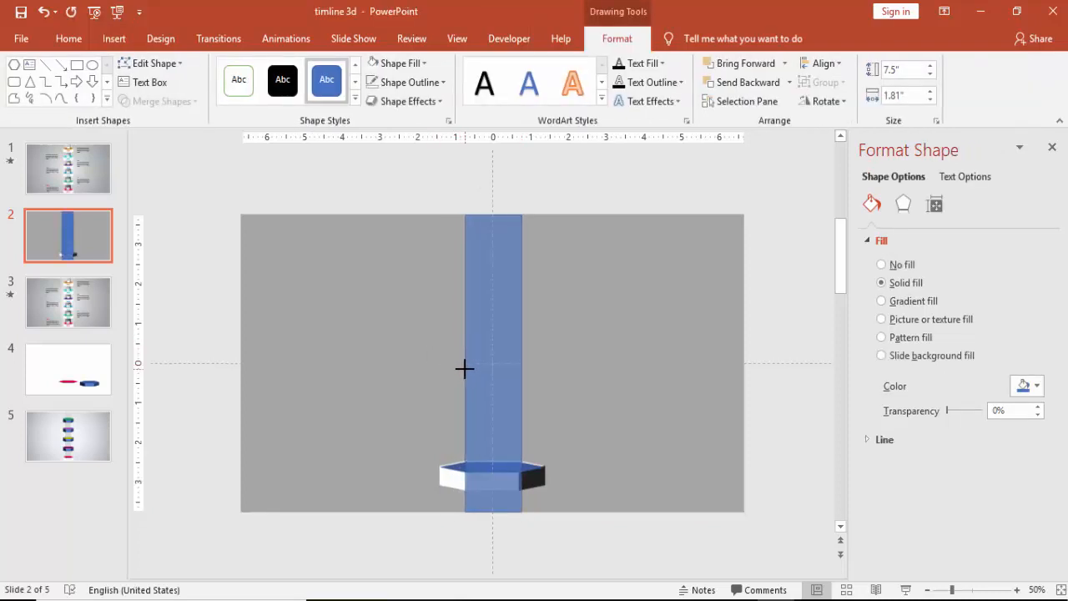
{"action": "left_click", "coordinate": [406, 82]}
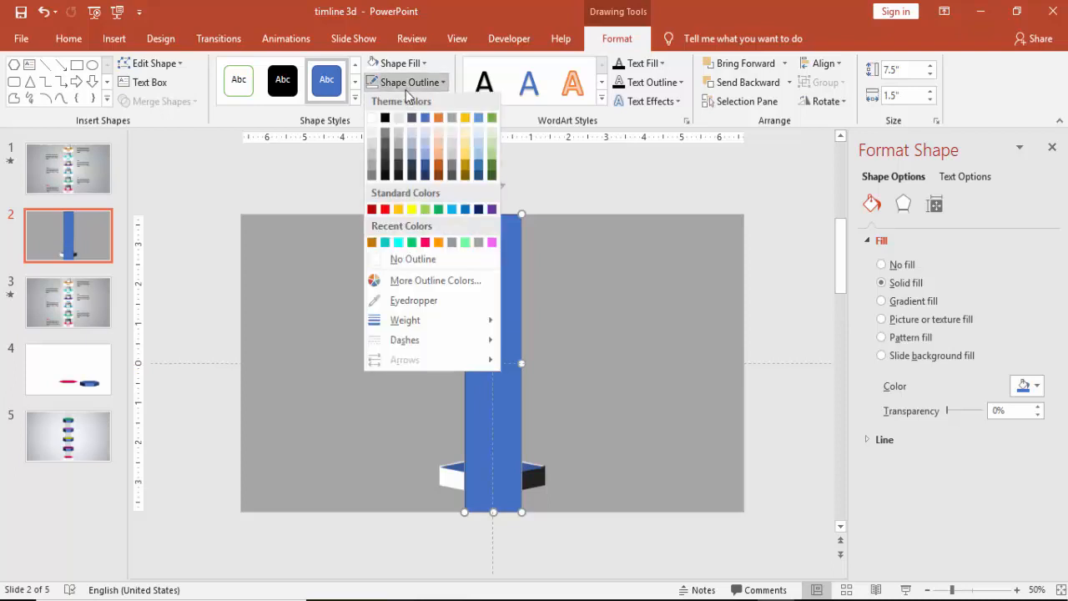
{"action": "left_click", "coordinate": [412, 259]}
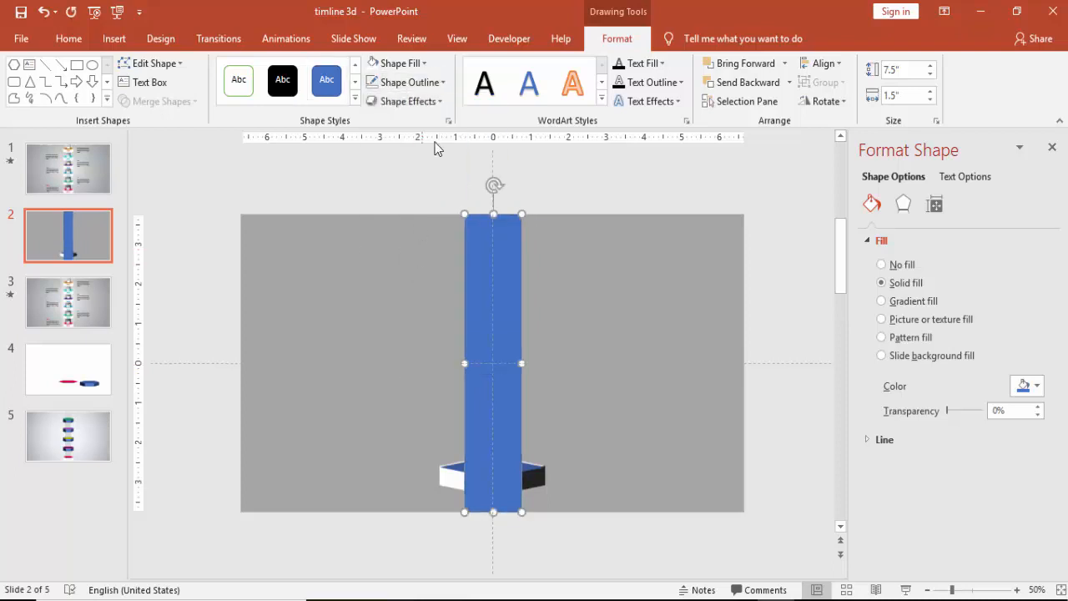
Fill the bar dark grey and send it behind the hexagon.
{"action": "left_click", "coordinate": [1034, 386]}
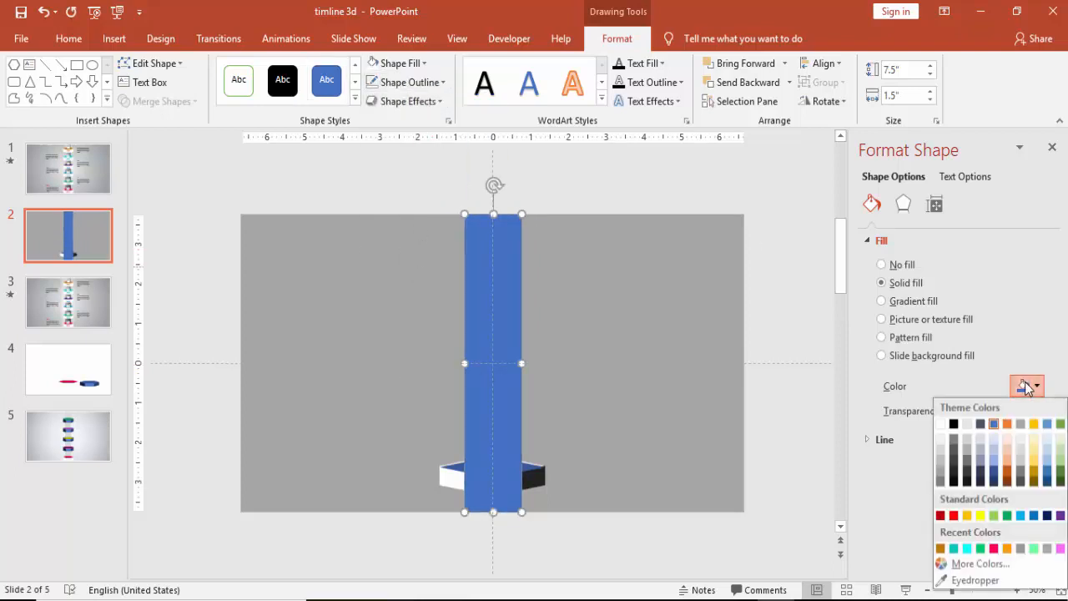
{"action": "left_click", "coordinate": [952, 423]}
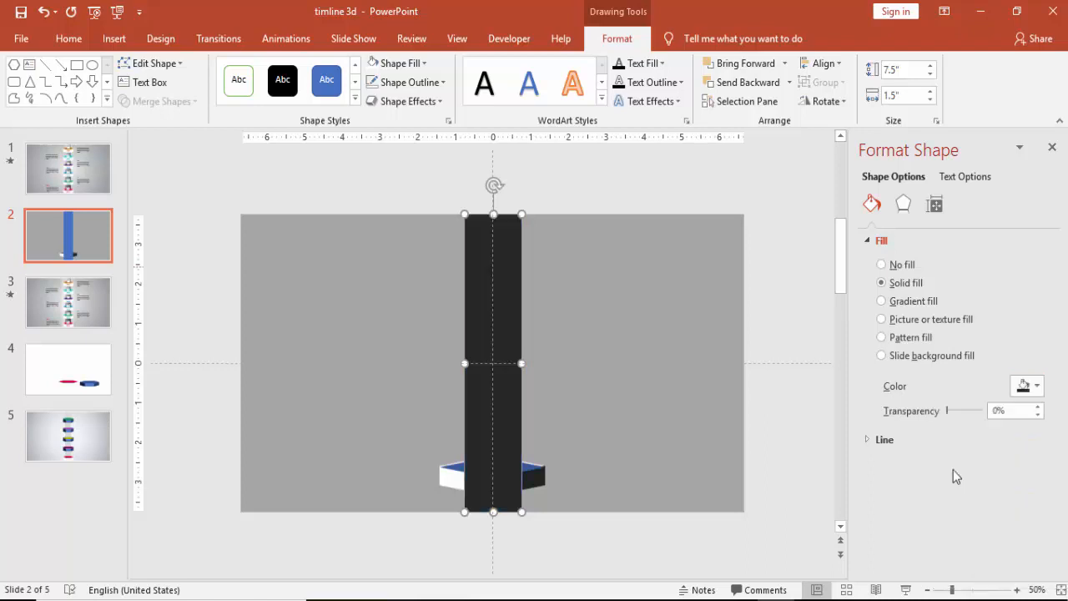
{"action": "left_click", "coordinate": [1037, 385]}
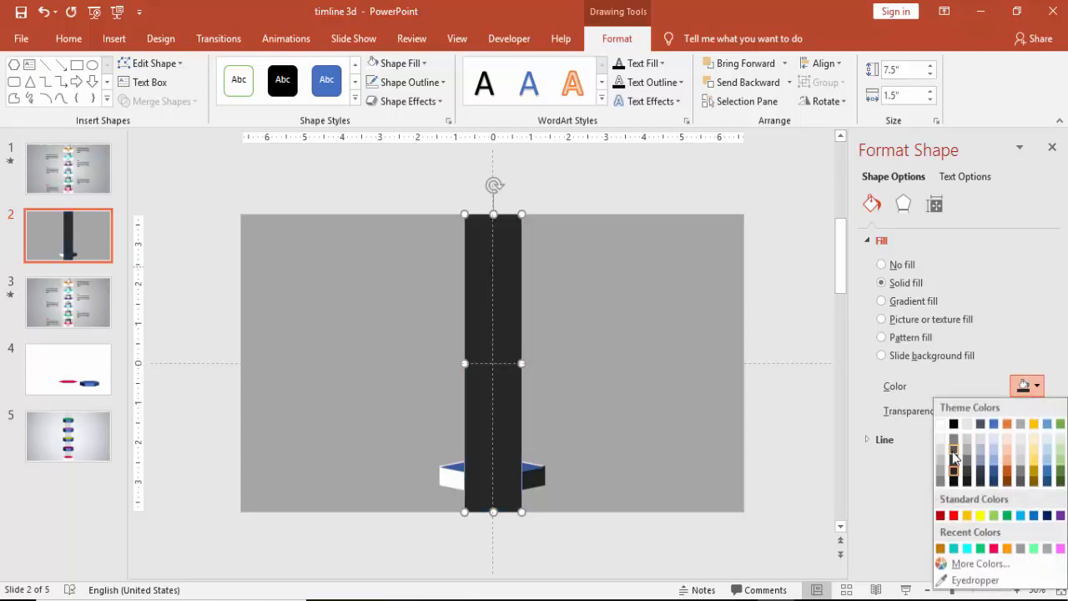
{"action": "left_click", "coordinate": [954, 452]}
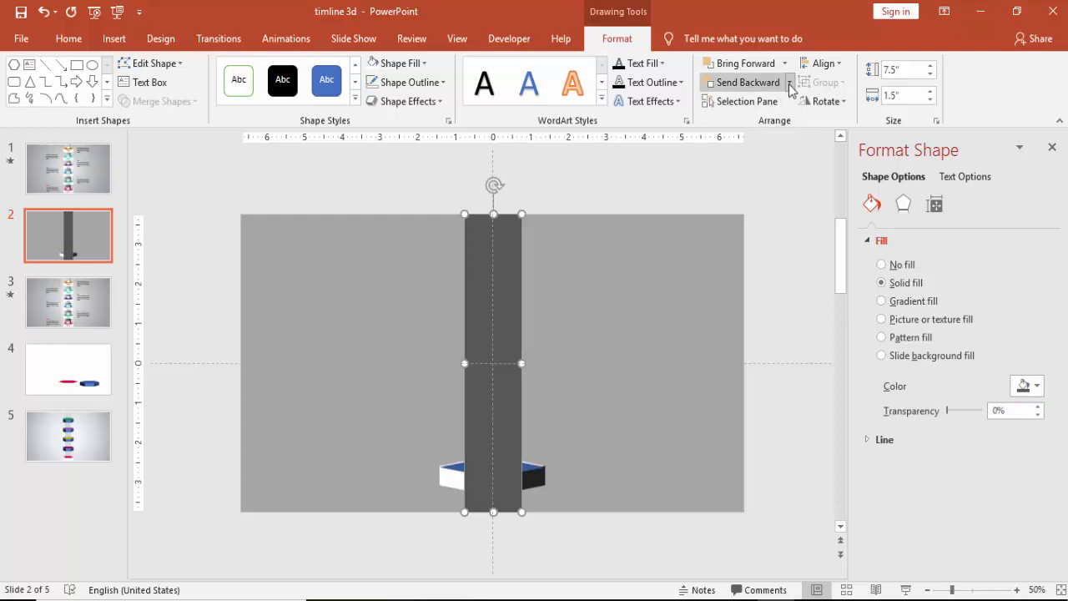
{"action": "left_click", "coordinate": [742, 82]}
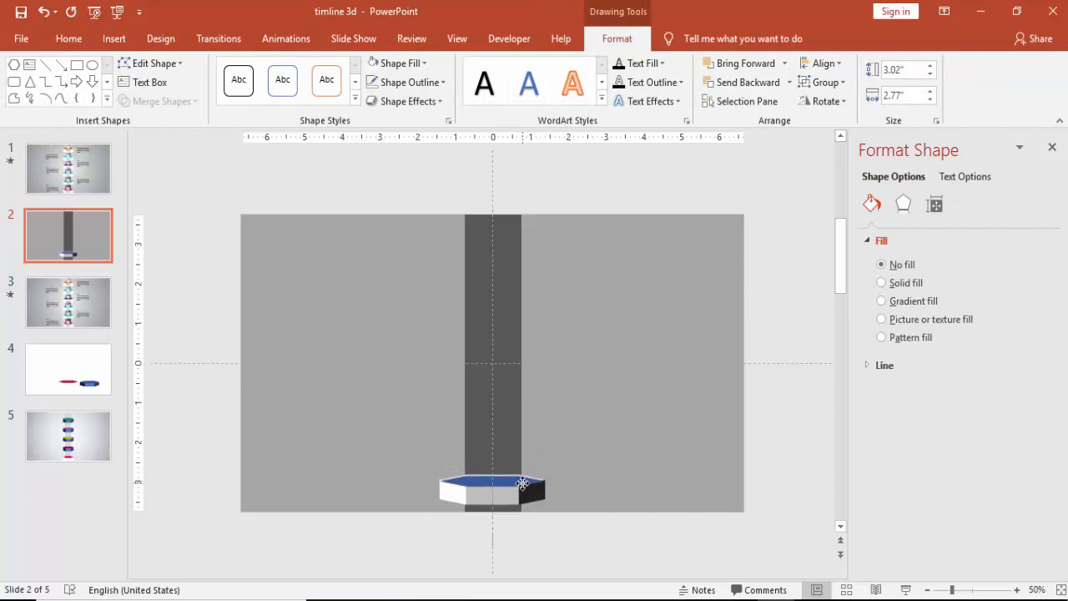
Centre the hexagon on the bar's bottom and duplicate it upward into five stacked copies.
{"action": "left_click_drag", "start_coordinate": [493, 488], "coordinate": [522, 494]}
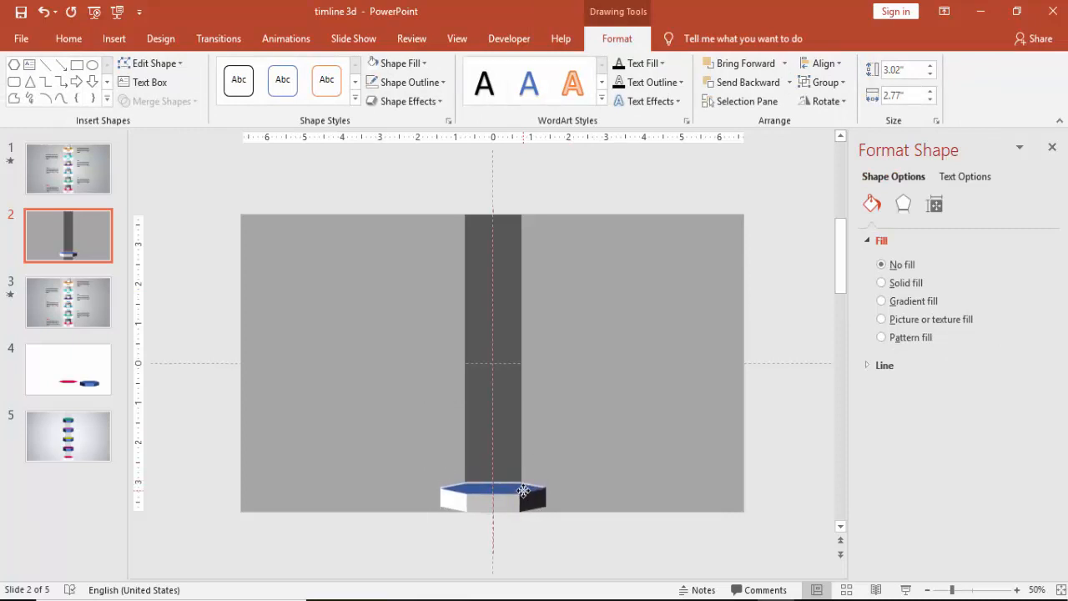
{"action": "left_click", "coordinate": [493, 491]}
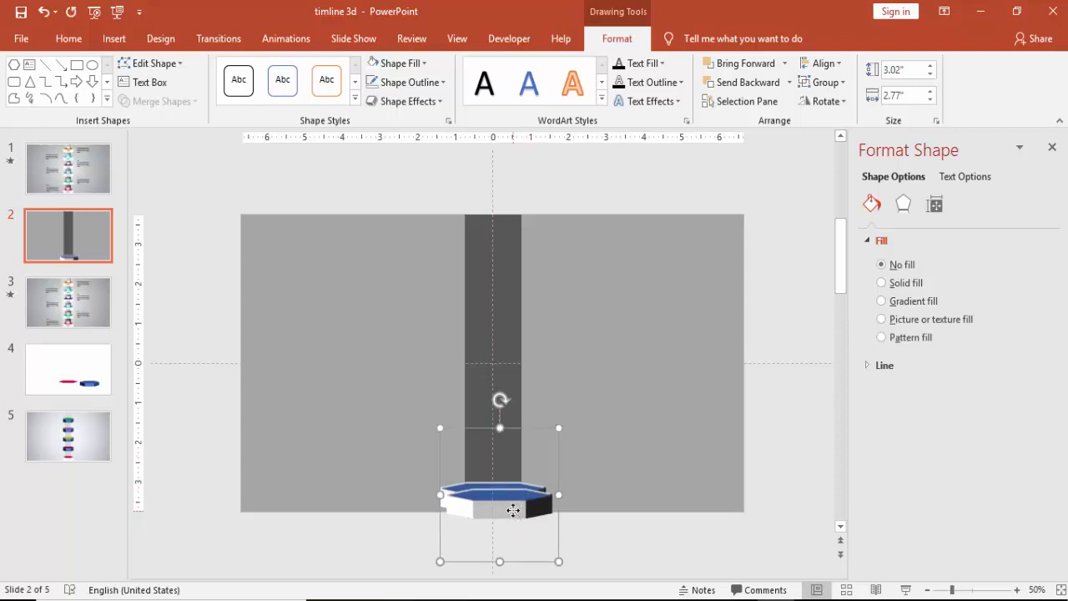
{"action": "left_click_drag", "start_coordinate": [513, 501], "coordinate": [509, 450]}
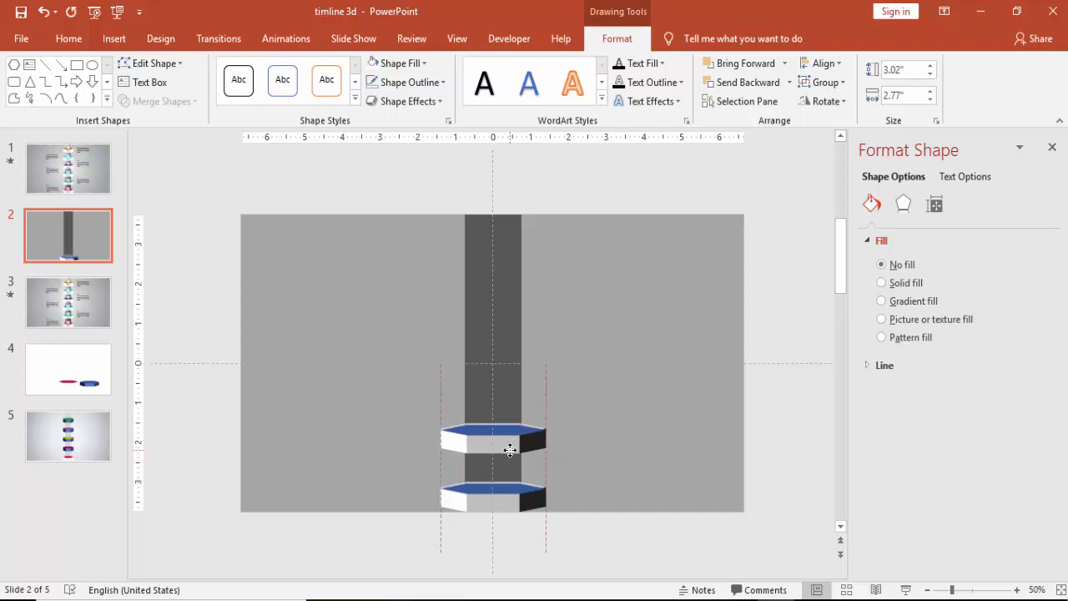
{"action": "left_click", "coordinate": [493, 458]}
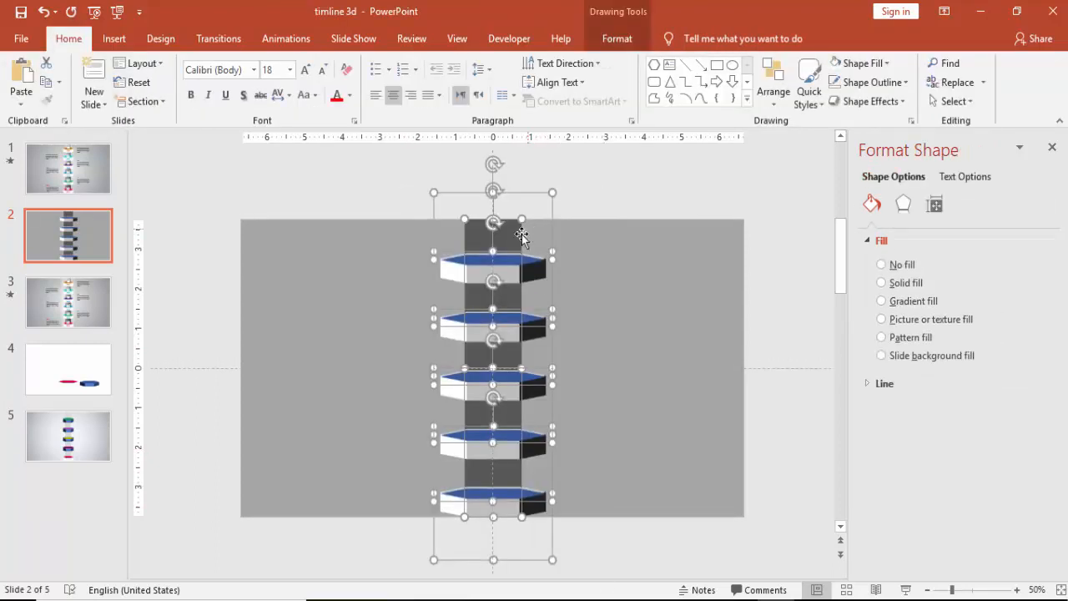
{"action": "left_click", "coordinate": [881, 265]}
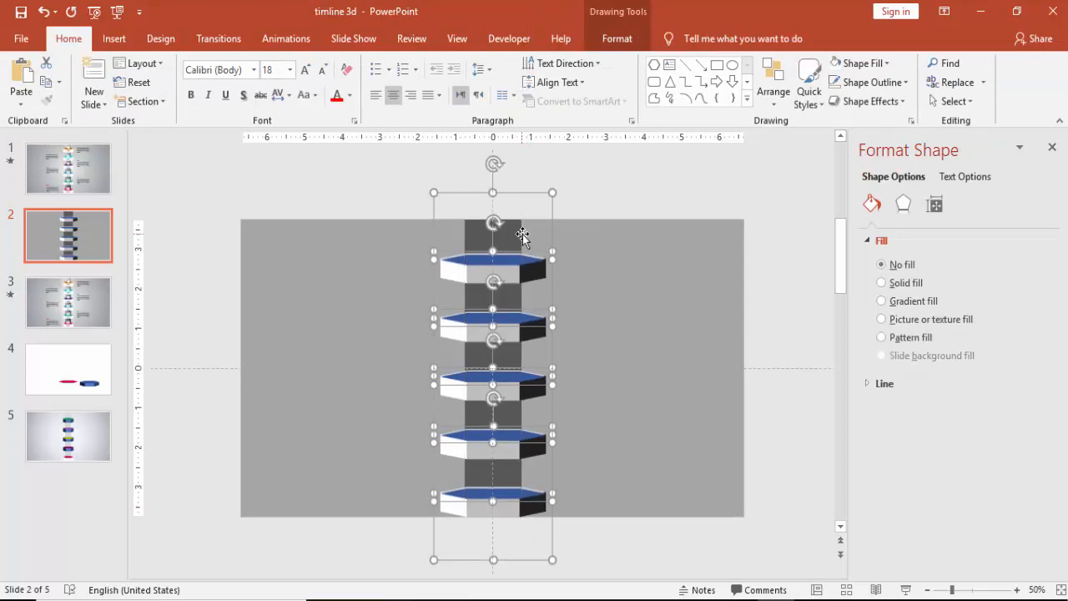
Flip the stacked hexagons vertically.
{"action": "left_click", "coordinate": [616, 38]}
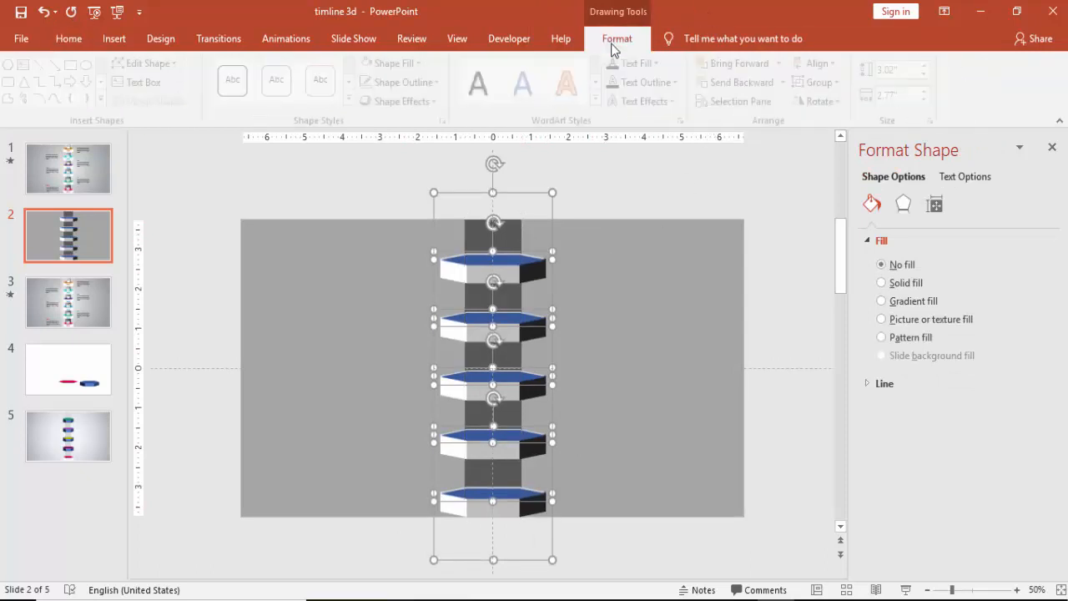
{"action": "left_click", "coordinate": [822, 101]}
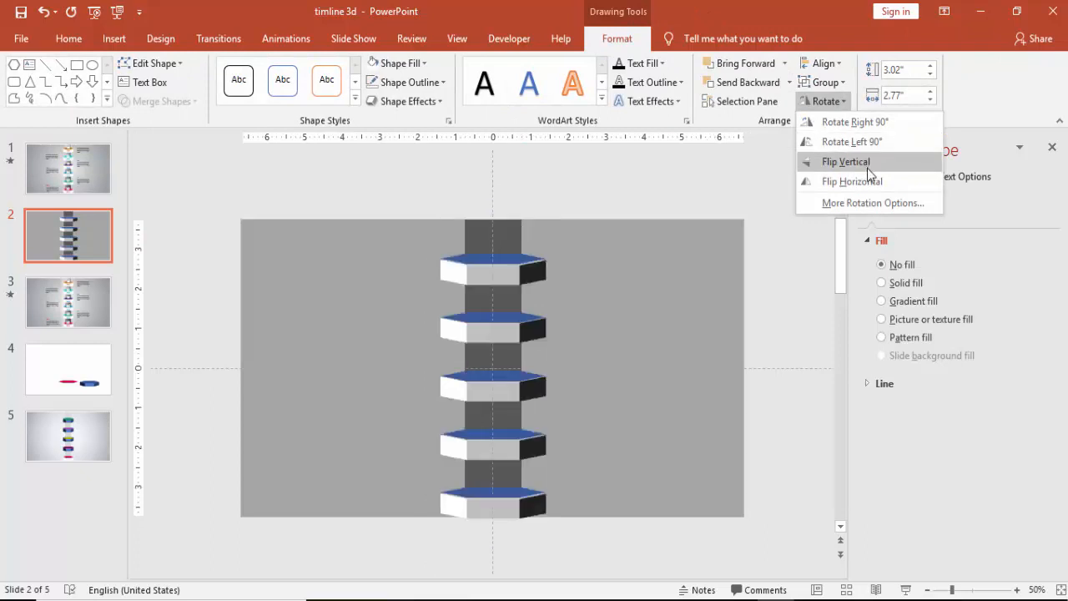
{"action": "left_click", "coordinate": [823, 63]}
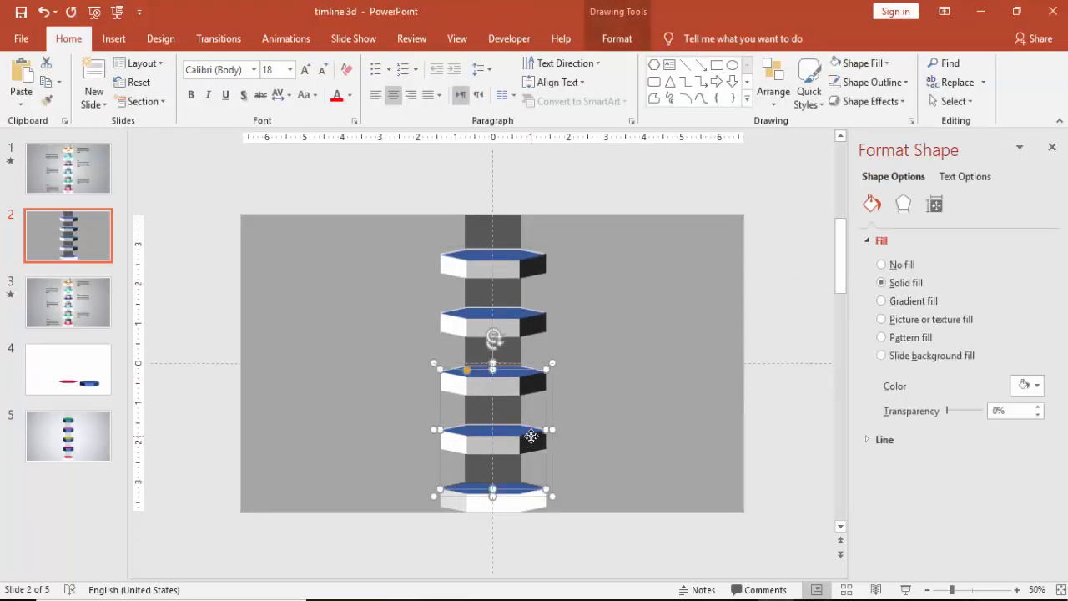
Choose a brighter 3-D lighting preset so the lower hexagons' sides look white.
{"action": "left_click", "coordinate": [903, 204]}
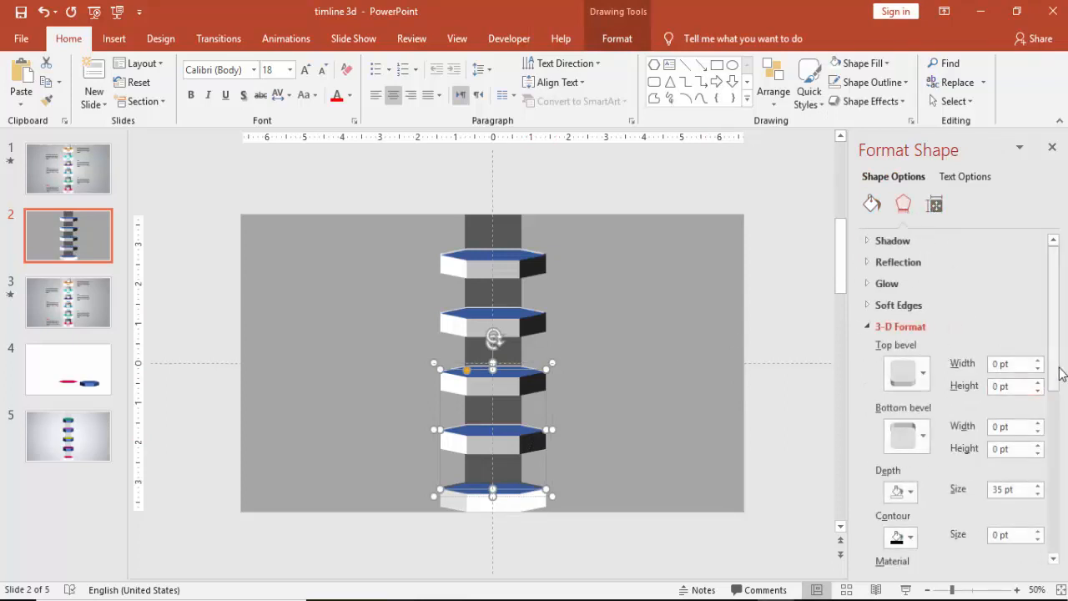
{"action": "scroll", "scroll_direction": "down", "scroll_amount": 3}
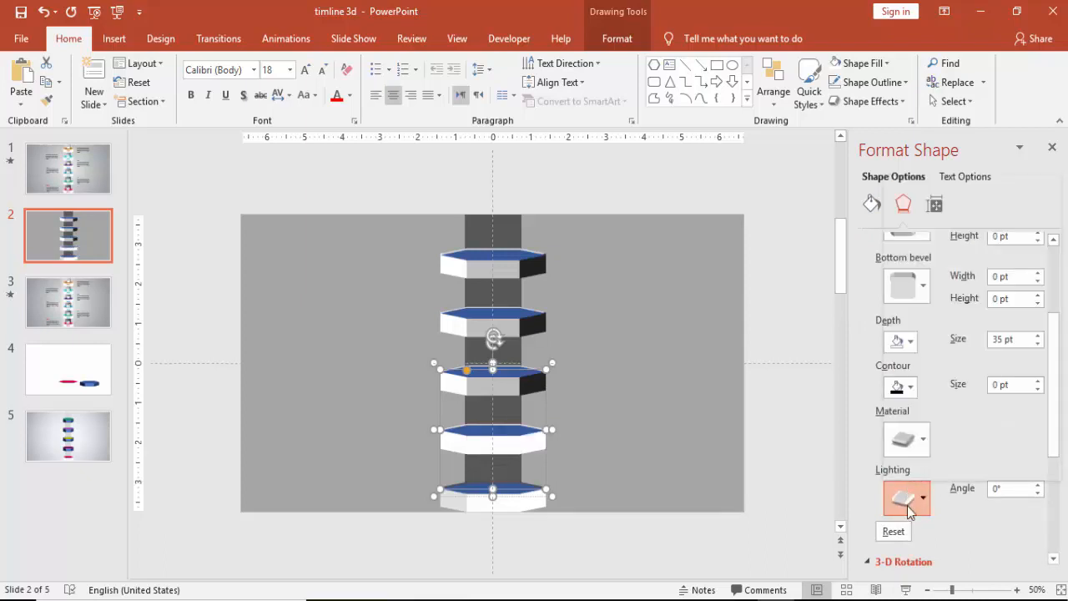
{"action": "left_click", "coordinate": [906, 497]}
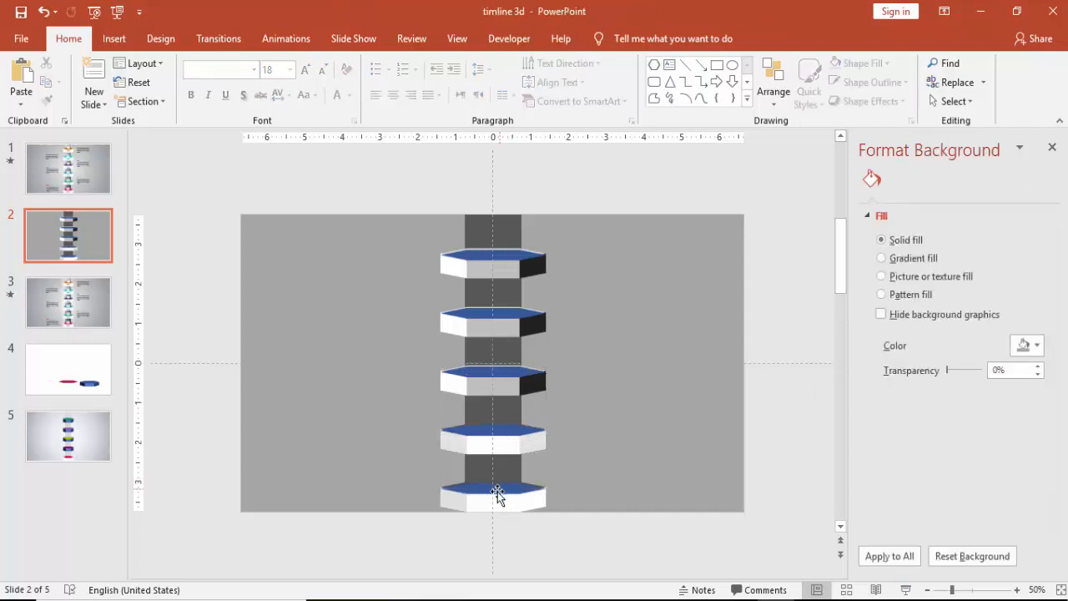
Colour the hexagon tops pink, teal, blue, green and gold from bottom to top.
{"action": "left_click", "coordinate": [492, 488]}
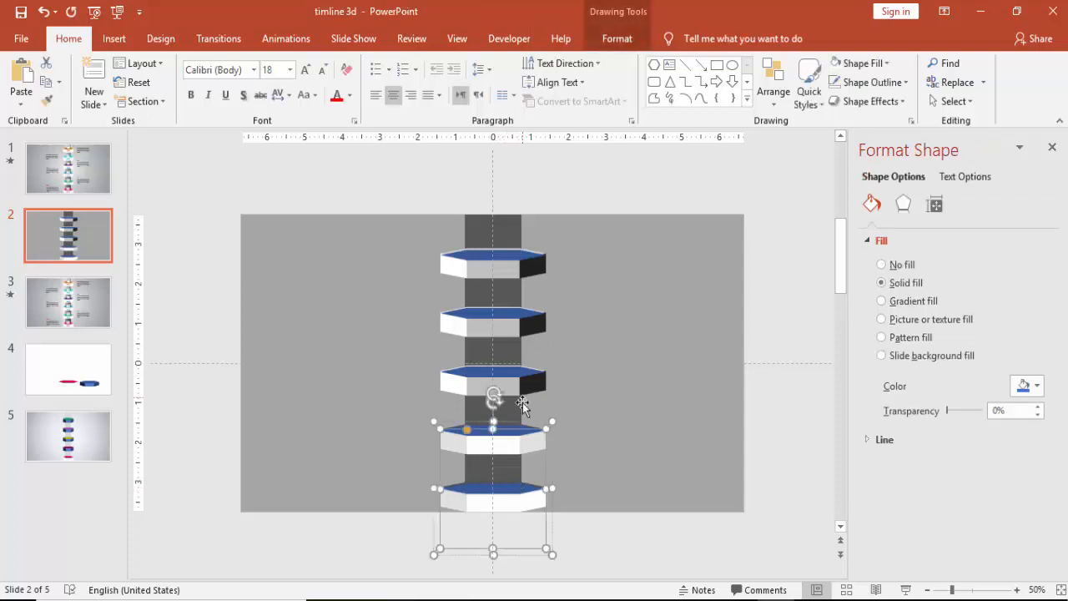
{"action": "left_click", "coordinate": [399, 63]}
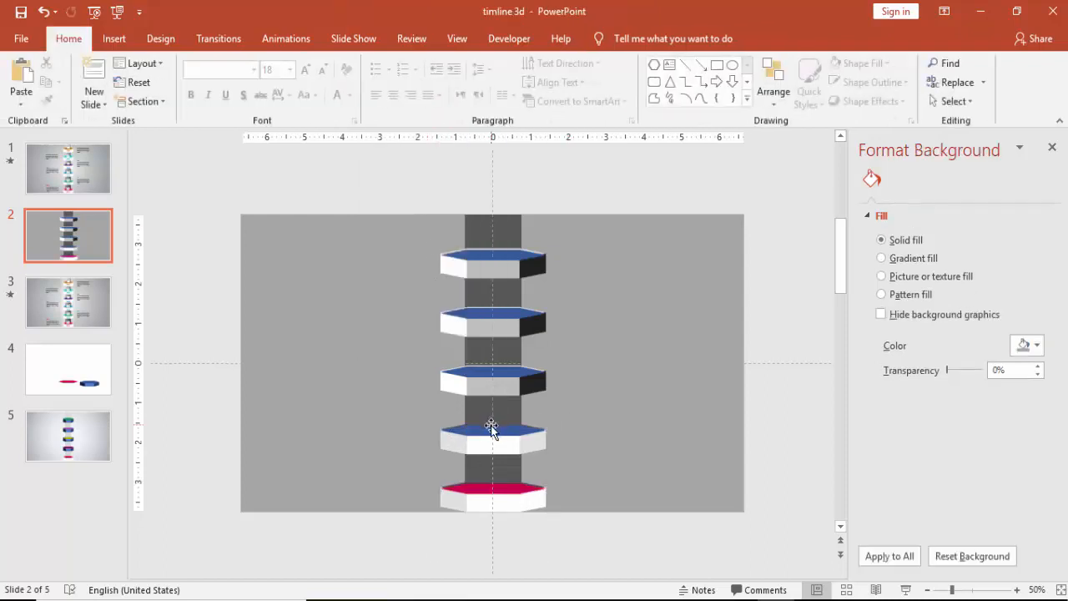
{"action": "left_click", "coordinate": [492, 430]}
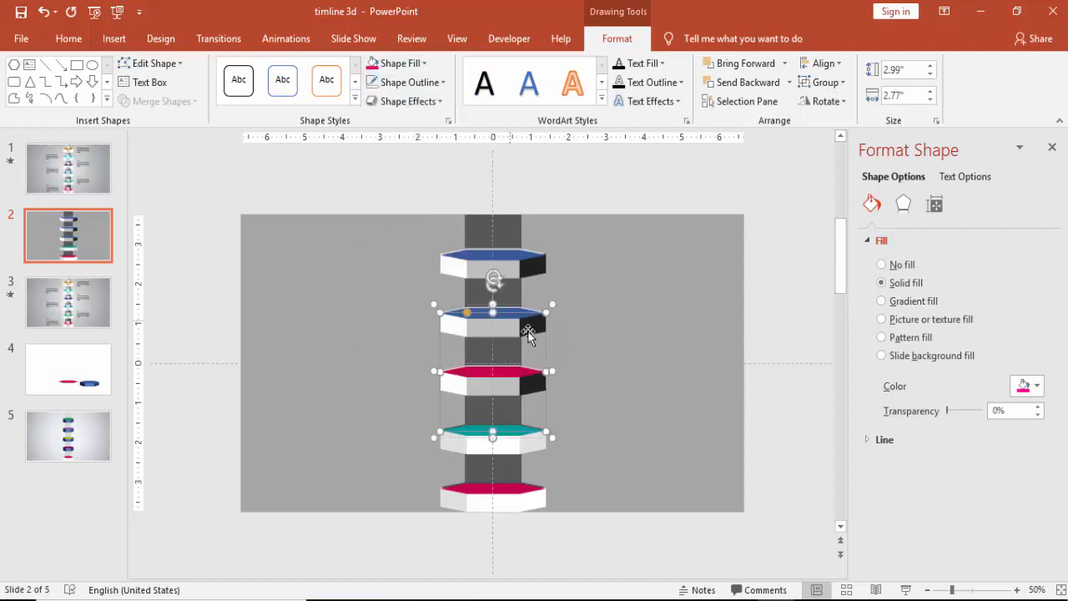
{"action": "left_click", "coordinate": [401, 62]}
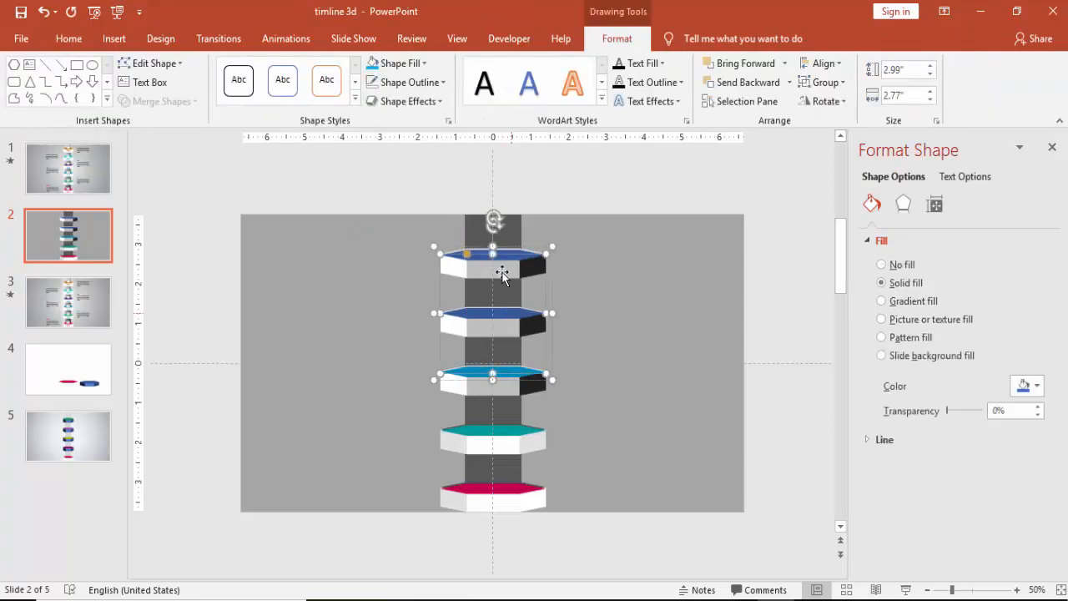
{"action": "left_click", "coordinate": [397, 63]}
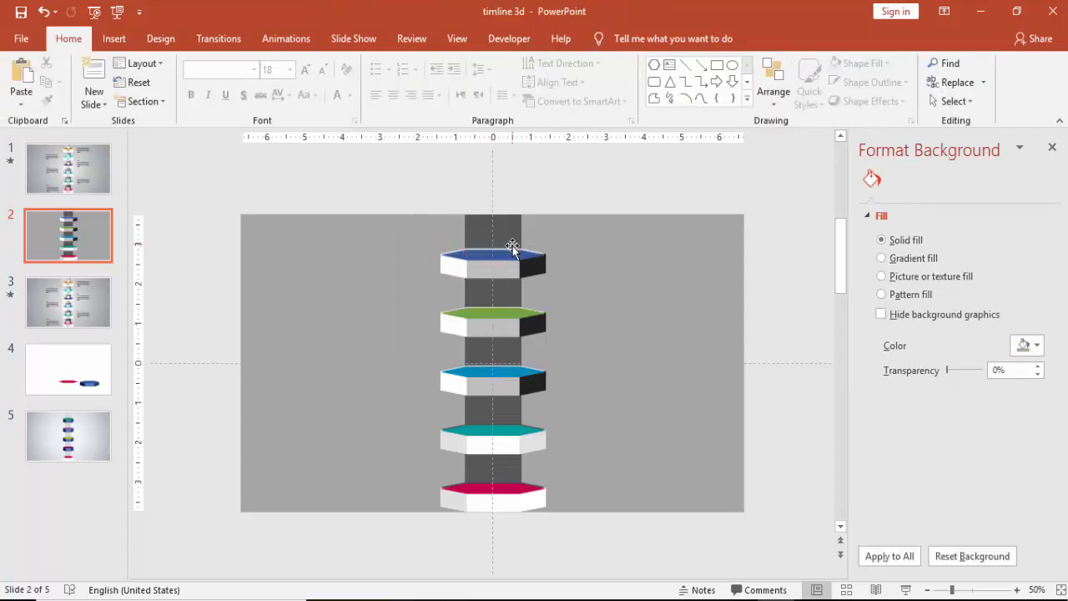
{"action": "left_click", "coordinate": [493, 259]}
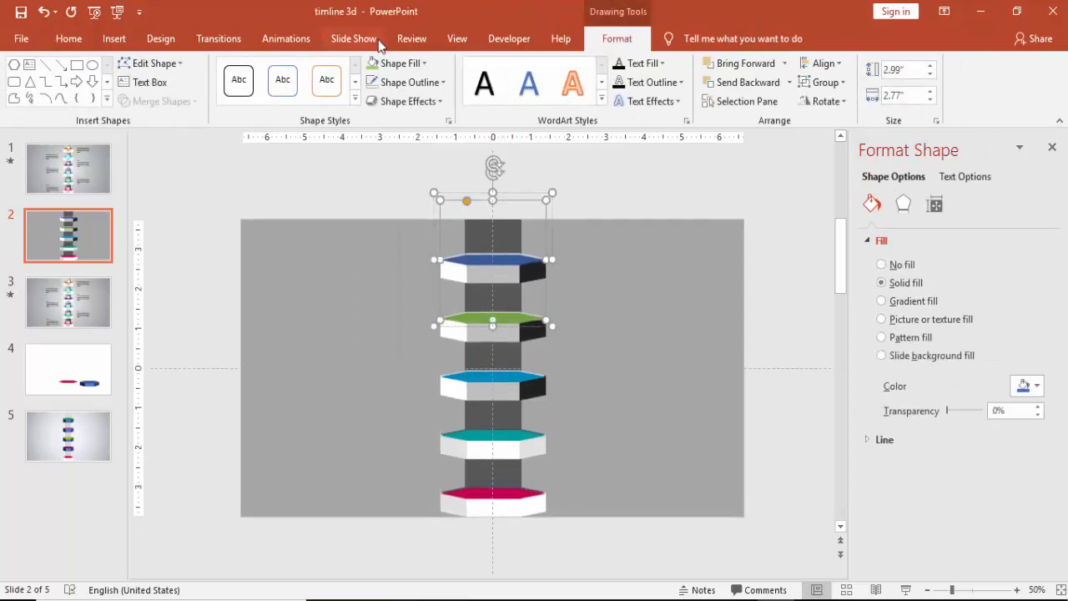
{"action": "left_click", "coordinate": [397, 62]}
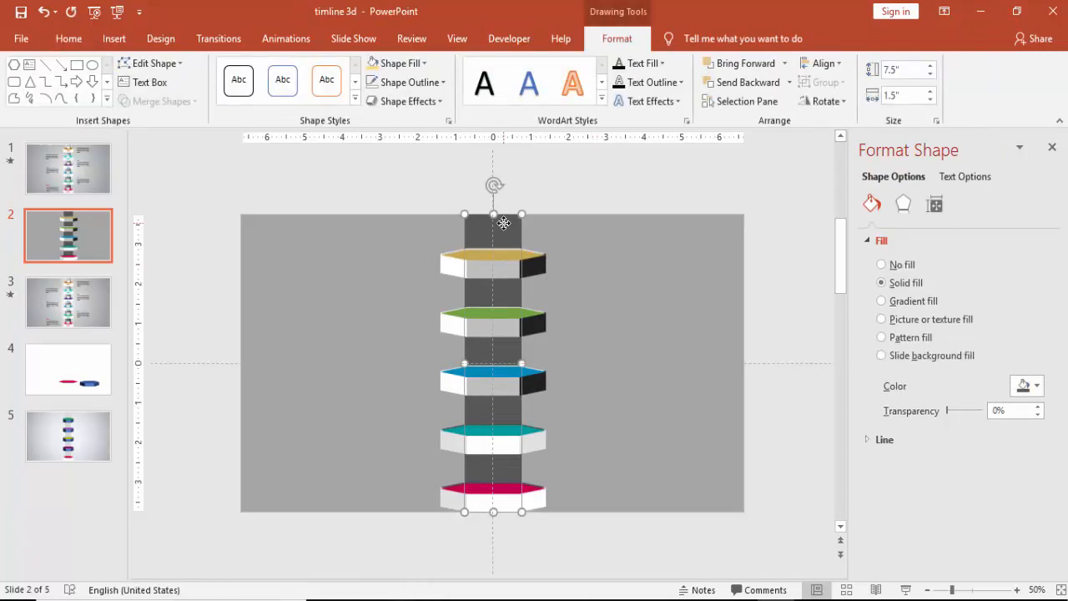
{"action": "mouse_move", "coordinate": [523, 244]}
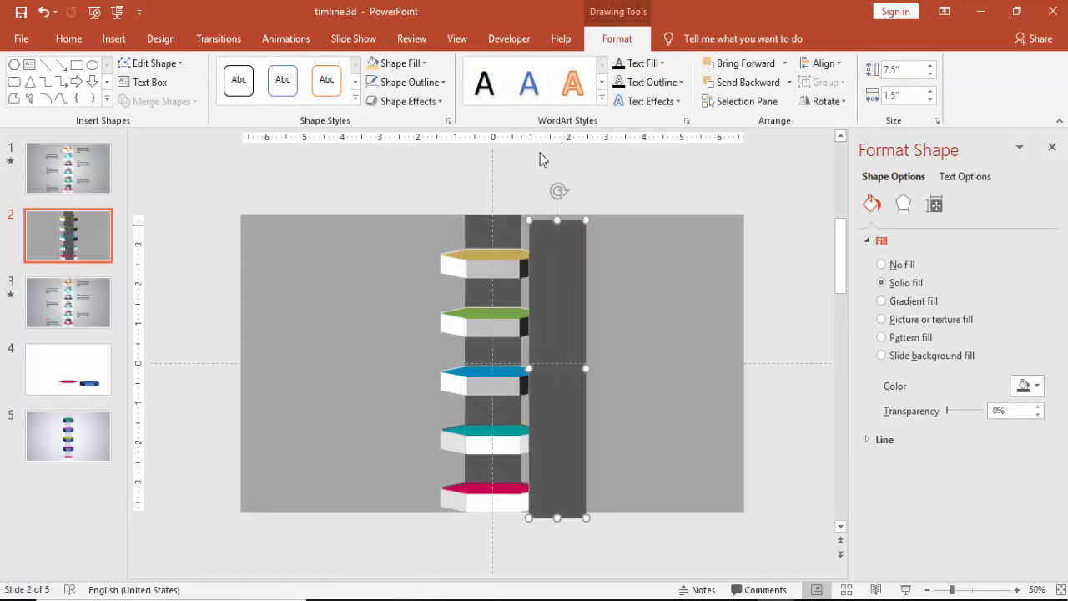
Fill the copied bar white and send it behind the dark central column.
{"action": "left_click", "coordinate": [400, 63]}
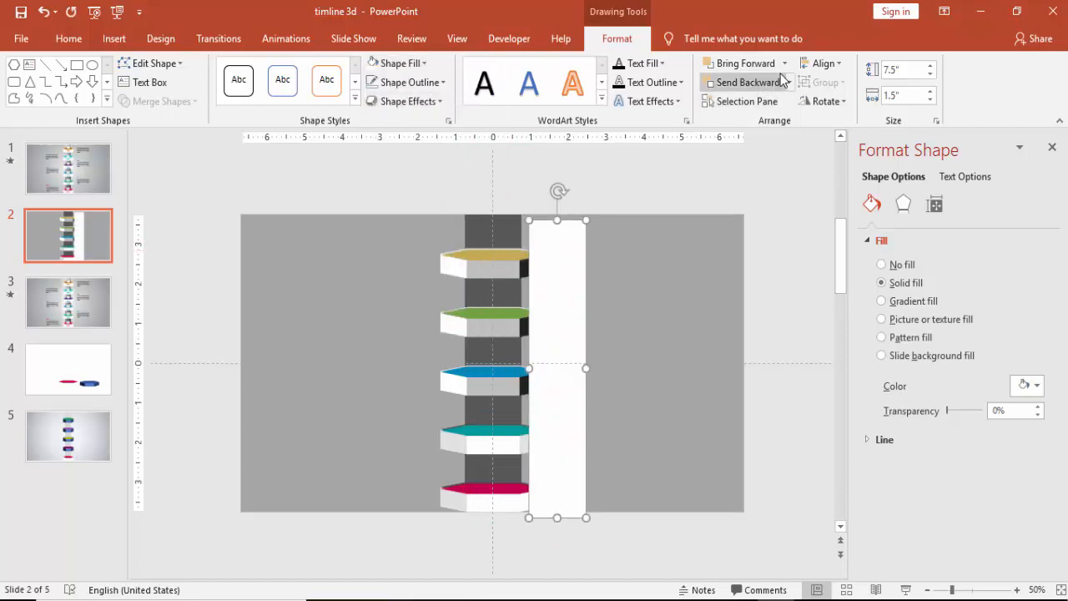
{"action": "left_click", "coordinate": [788, 82]}
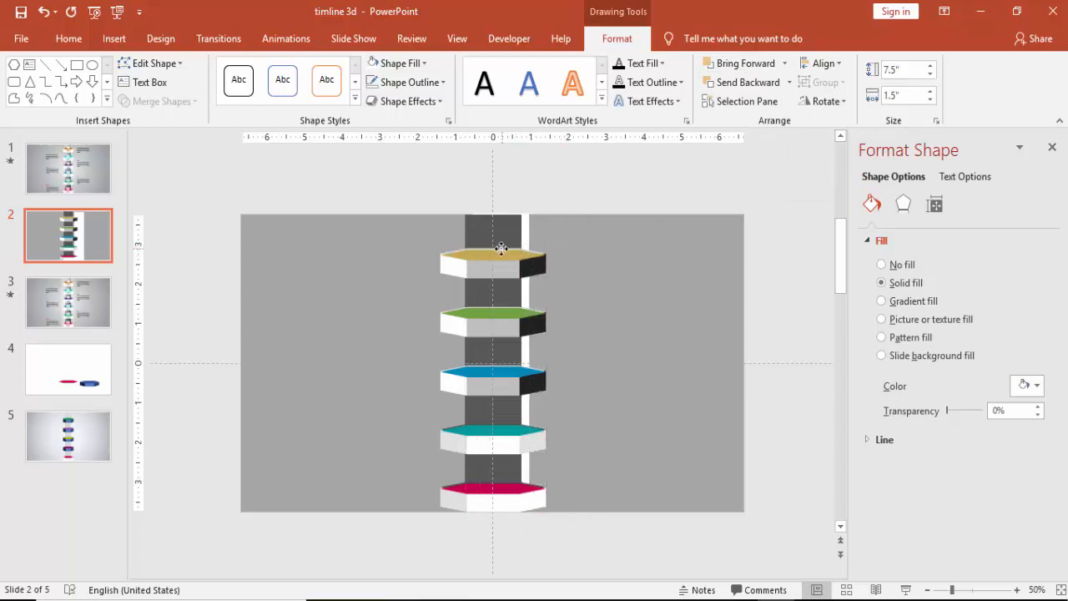
{"action": "left_click", "coordinate": [501, 249]}
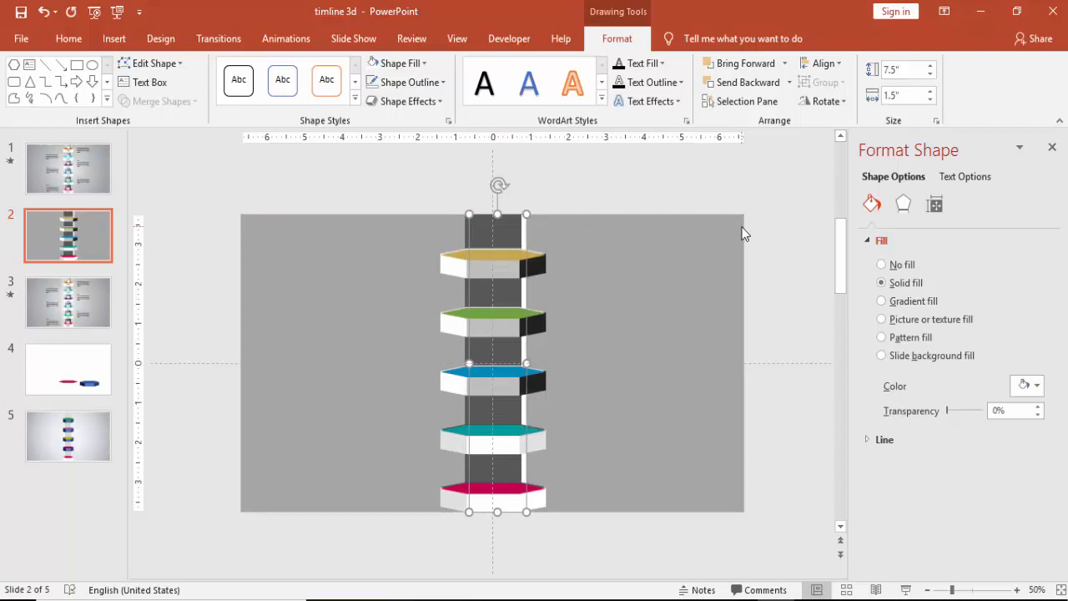
{"action": "left_click", "coordinate": [701, 253]}
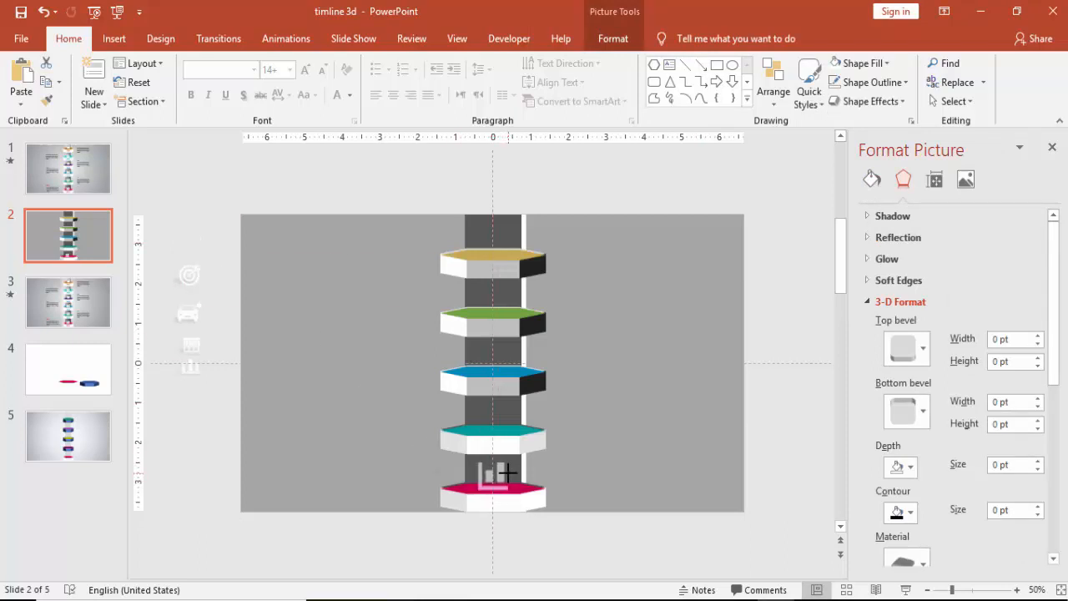
Place the chart icon on the pink tier and the target icon on the teal tier.
{"action": "left_click", "coordinate": [493, 476]}
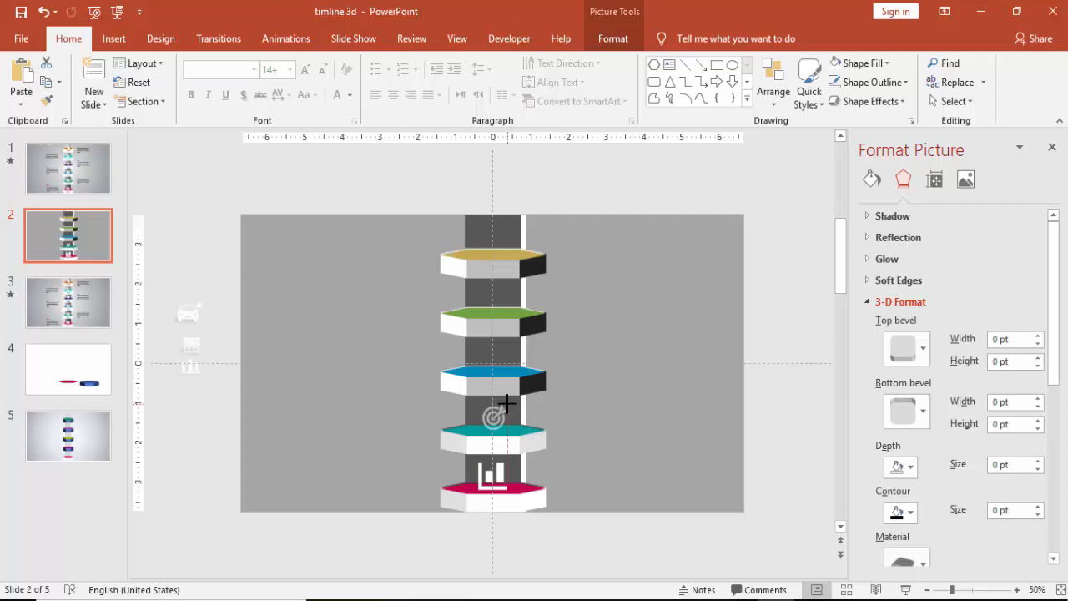
{"action": "left_click", "coordinate": [497, 415]}
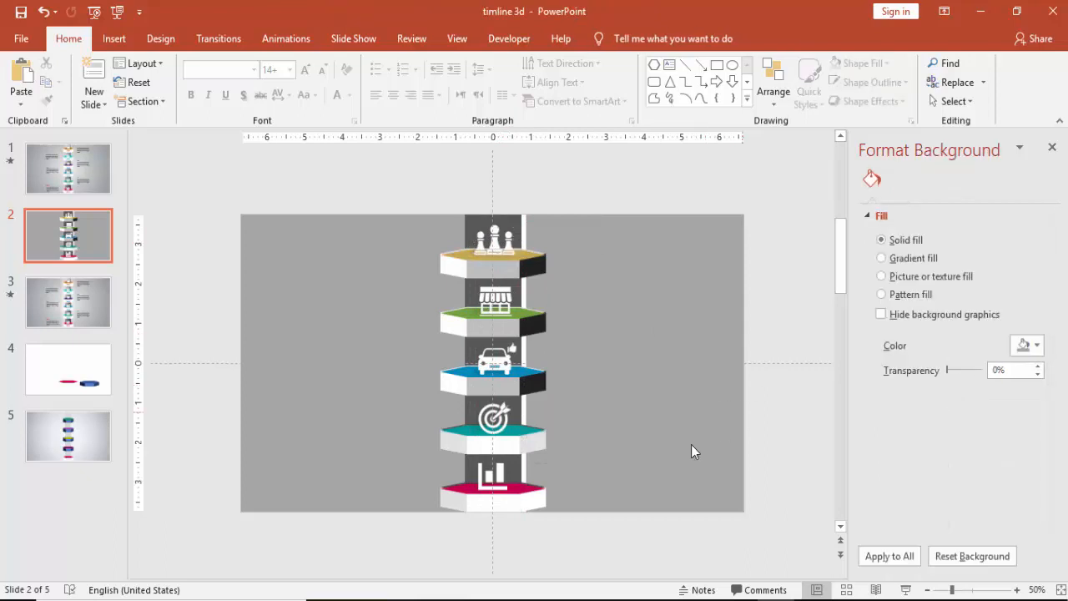
{"action": "left_click", "coordinate": [492, 488]}
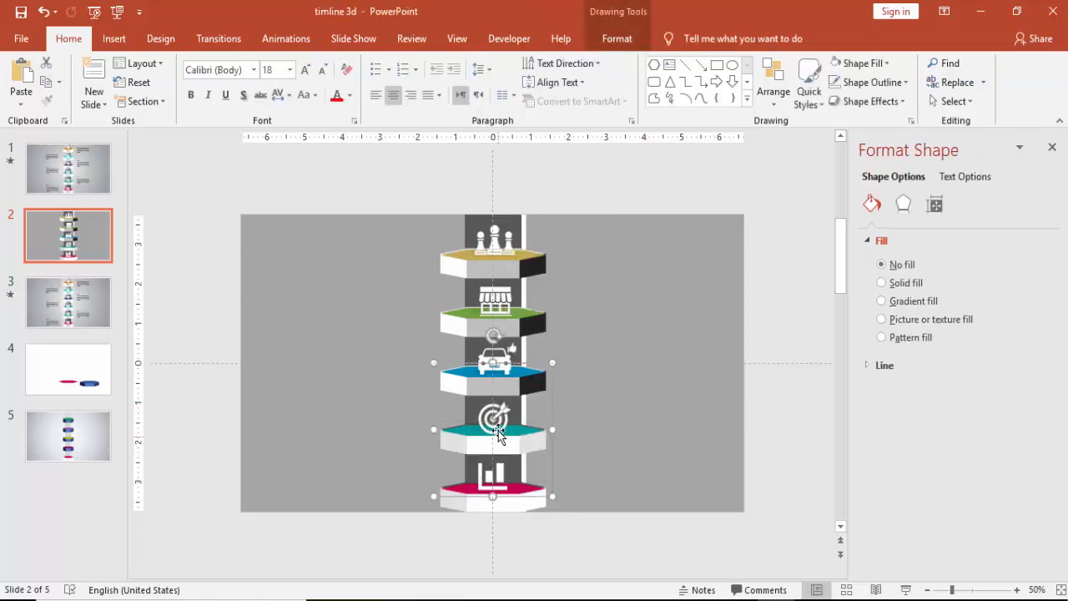
Group the tiers, including the blue and top chess tiers, with their icons.
{"action": "right_click", "coordinate": [496, 429]}
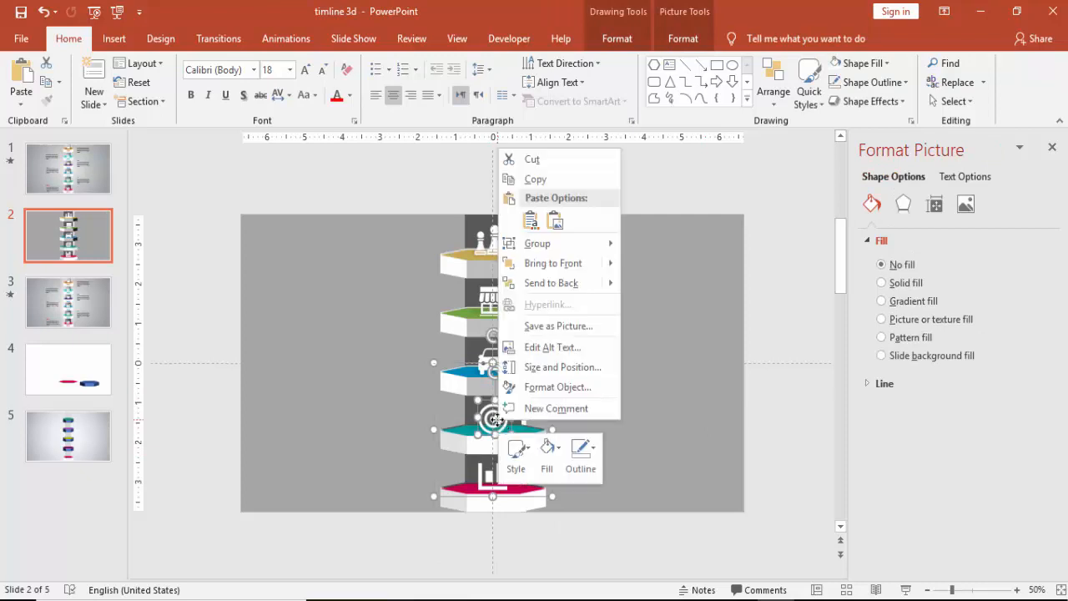
{"action": "left_click", "coordinate": [652, 260]}
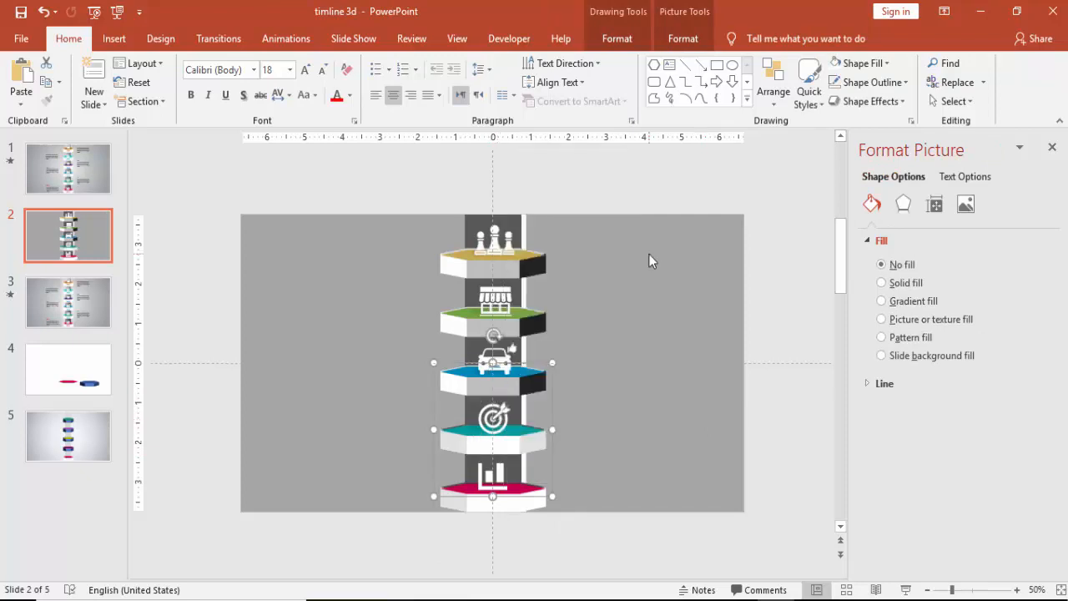
{"action": "left_click", "coordinate": [509, 371]}
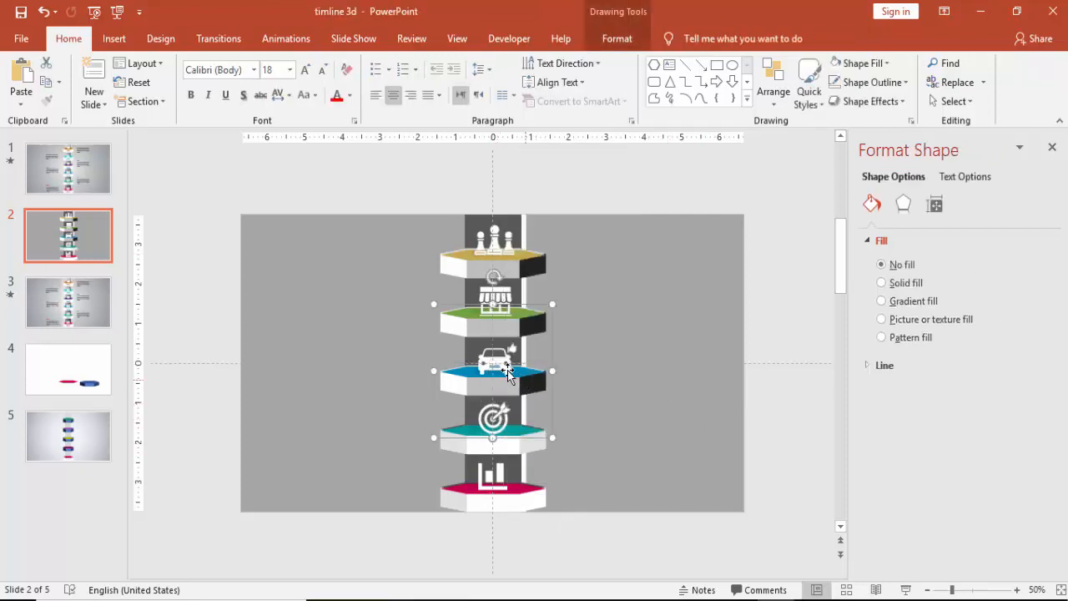
{"action": "right_click", "coordinate": [508, 371]}
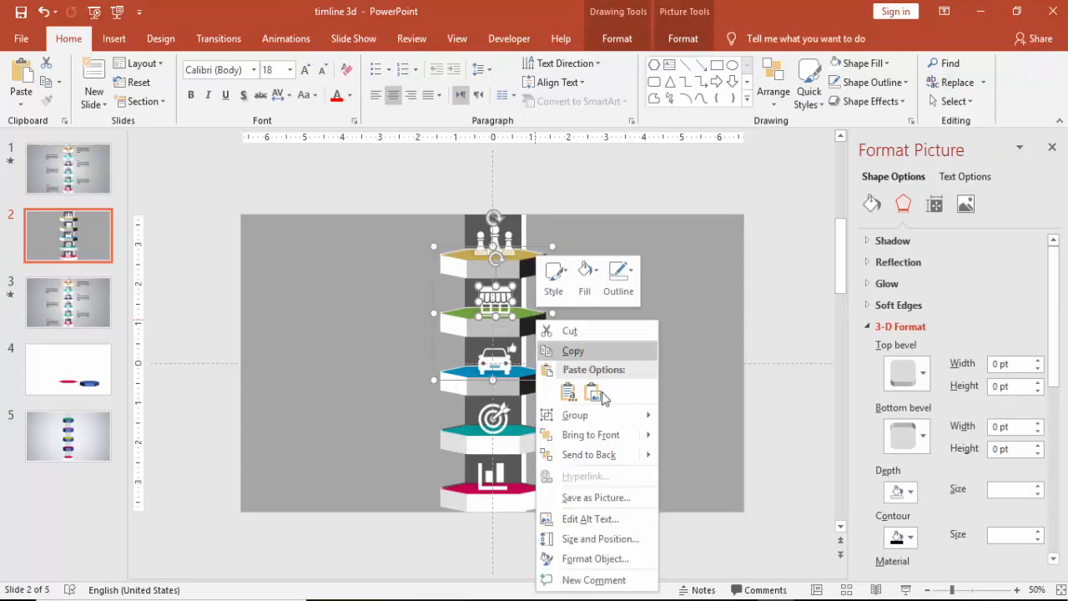
{"action": "left_click", "coordinate": [776, 321]}
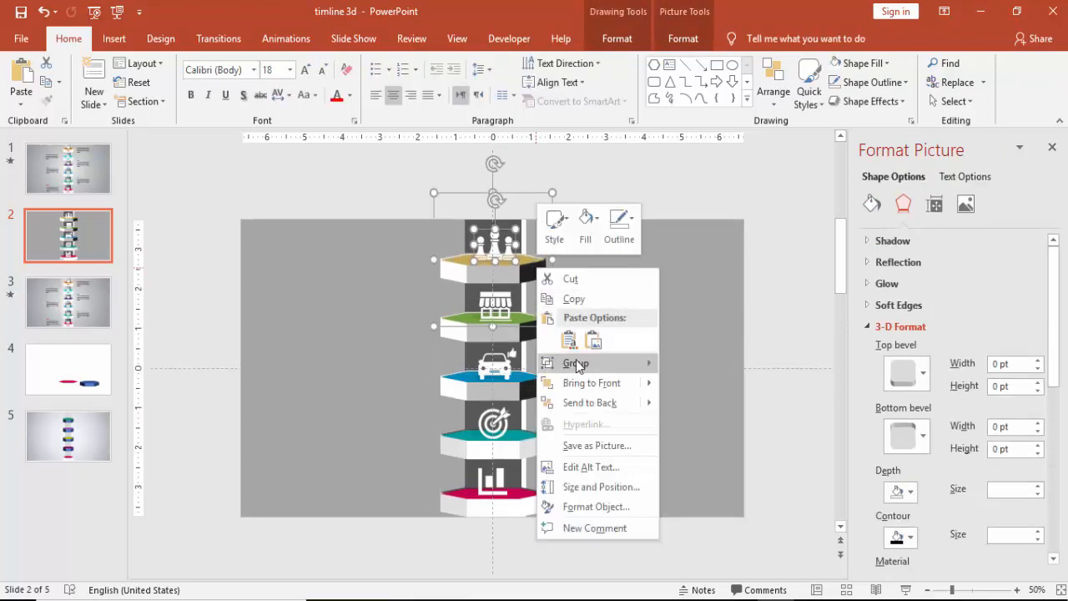
{"action": "left_click", "coordinate": [772, 331]}
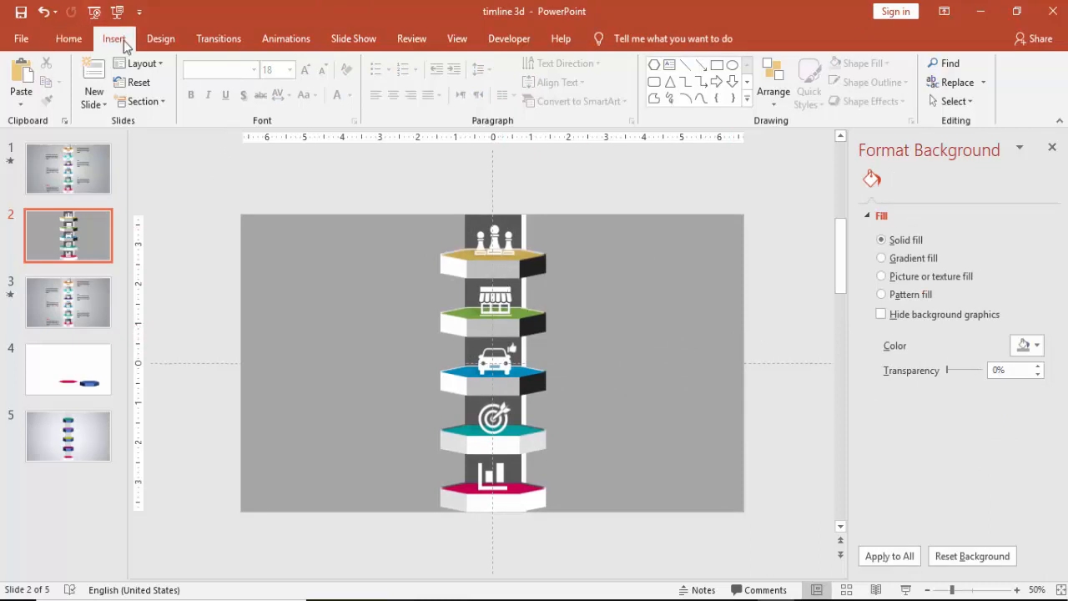
Add a bold Oswald '2016' label and place it on the pink tier.
{"action": "left_click", "coordinate": [115, 39]}
{"action": "type", "text": "2016"}
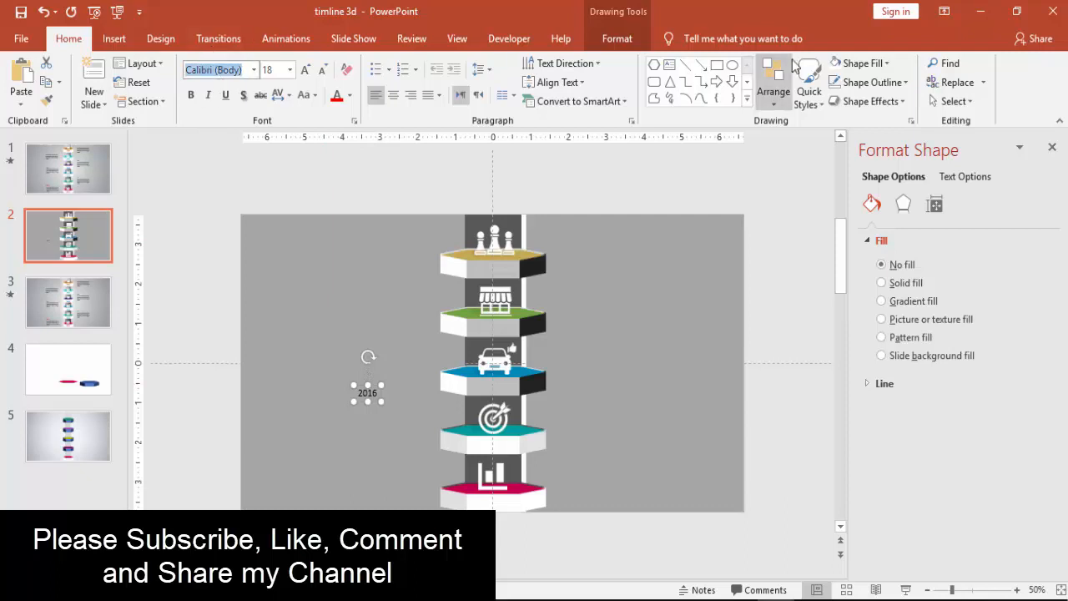
{"action": "left_click", "coordinate": [217, 69]}
{"action": "type", "text": "Oswald"}
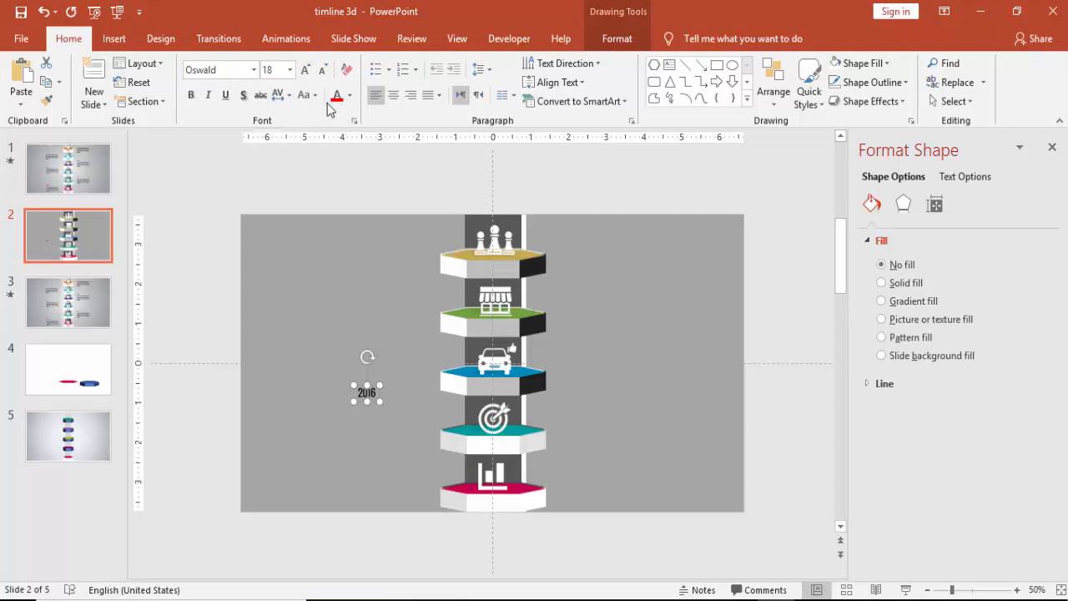
{"action": "left_click_drag", "start_coordinate": [367, 392], "coordinate": [417, 433]}
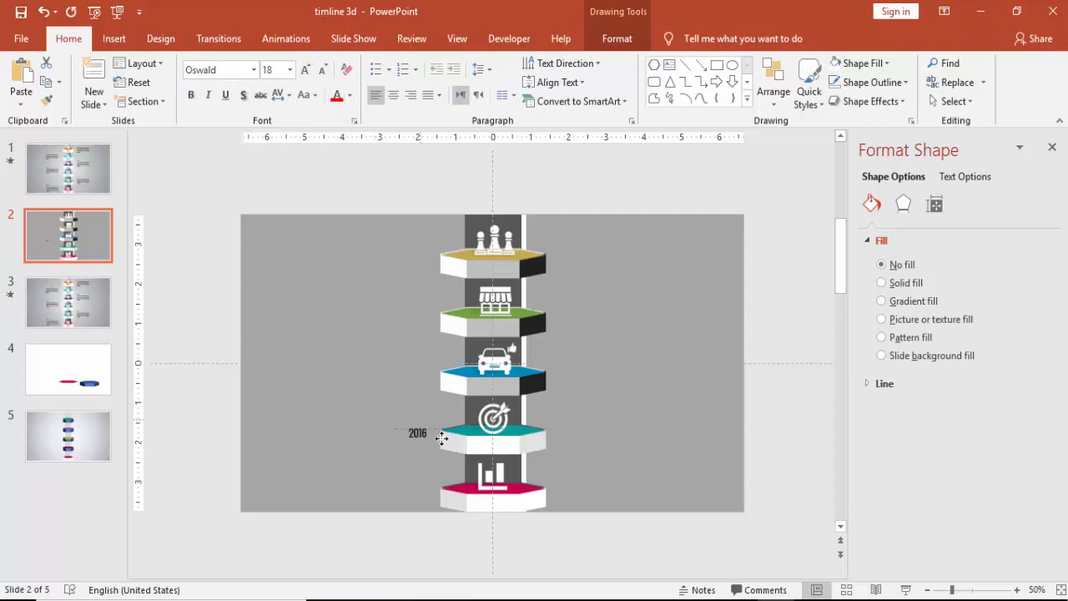
{"action": "left_click_drag", "start_coordinate": [441, 438], "coordinate": [492, 500]}
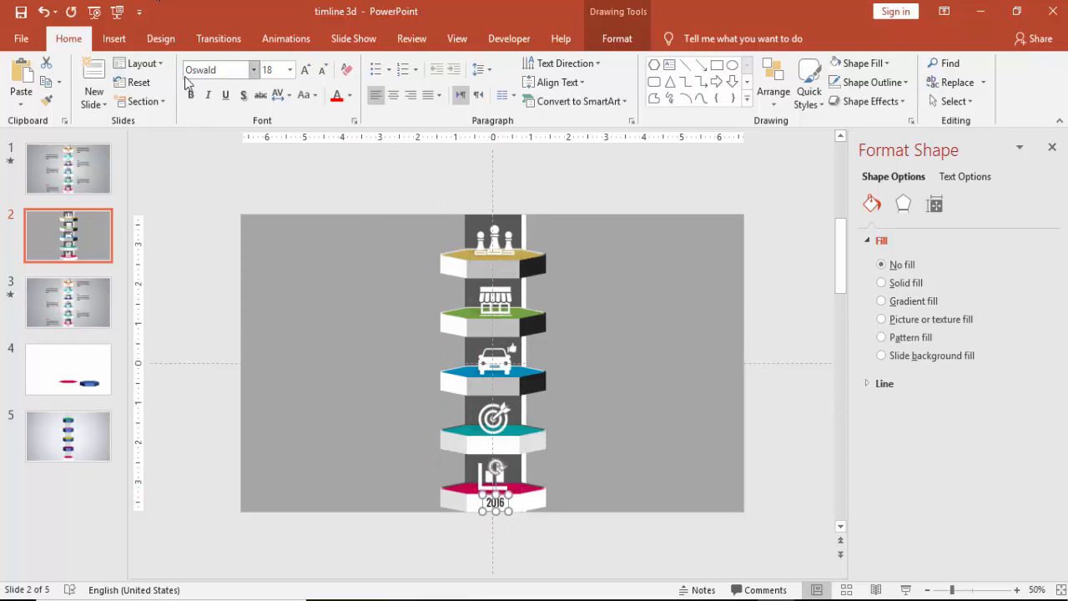
{"action": "left_click", "coordinate": [191, 95]}
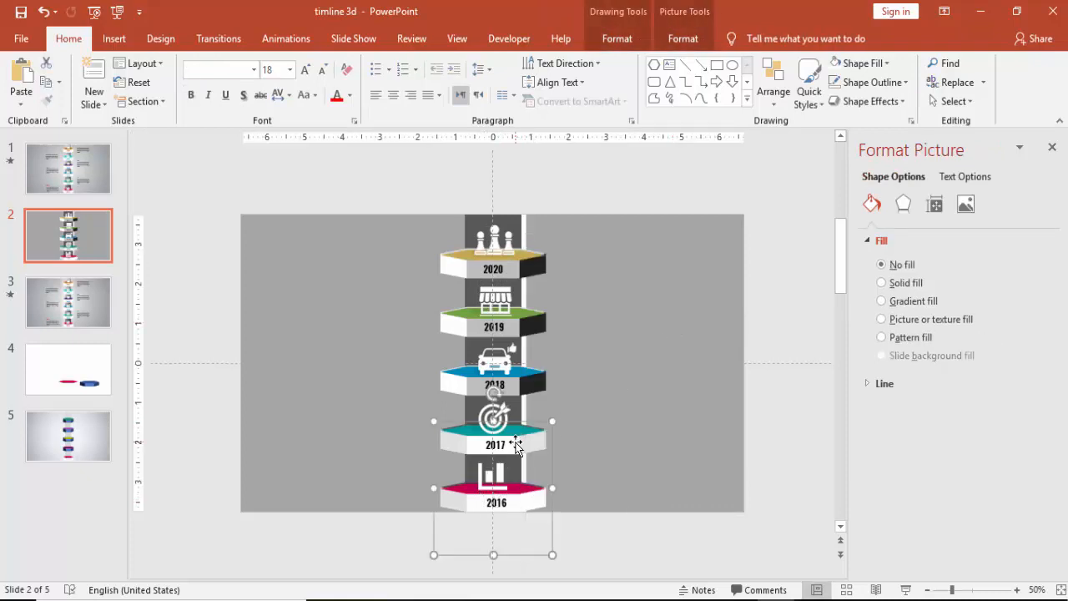
Group the 2017 and upper year labels with their tiers.
{"action": "right_click", "coordinate": [518, 445]}
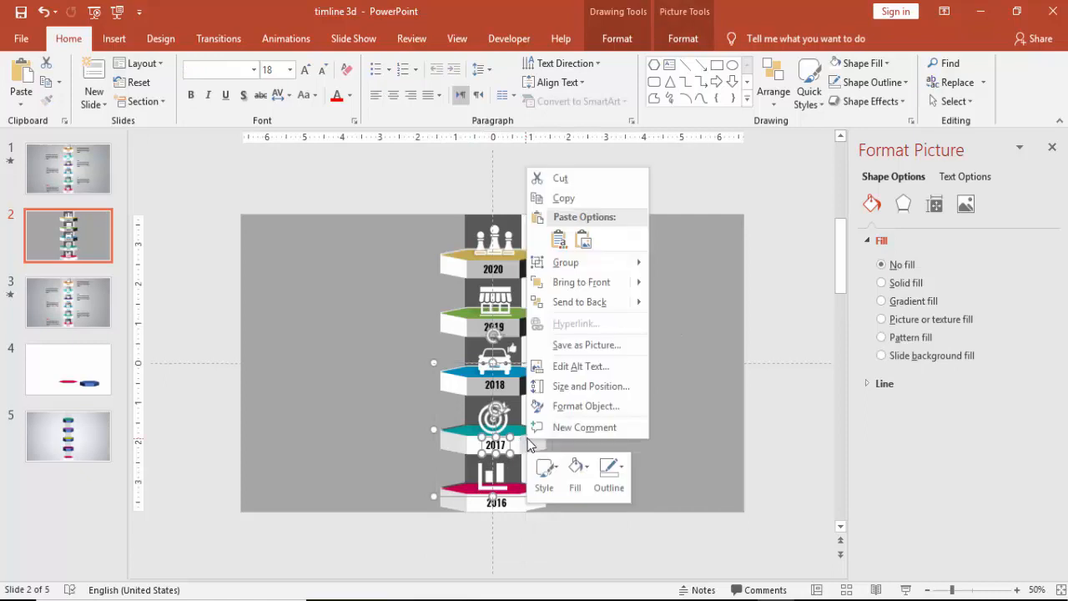
{"action": "left_click", "coordinate": [495, 371]}
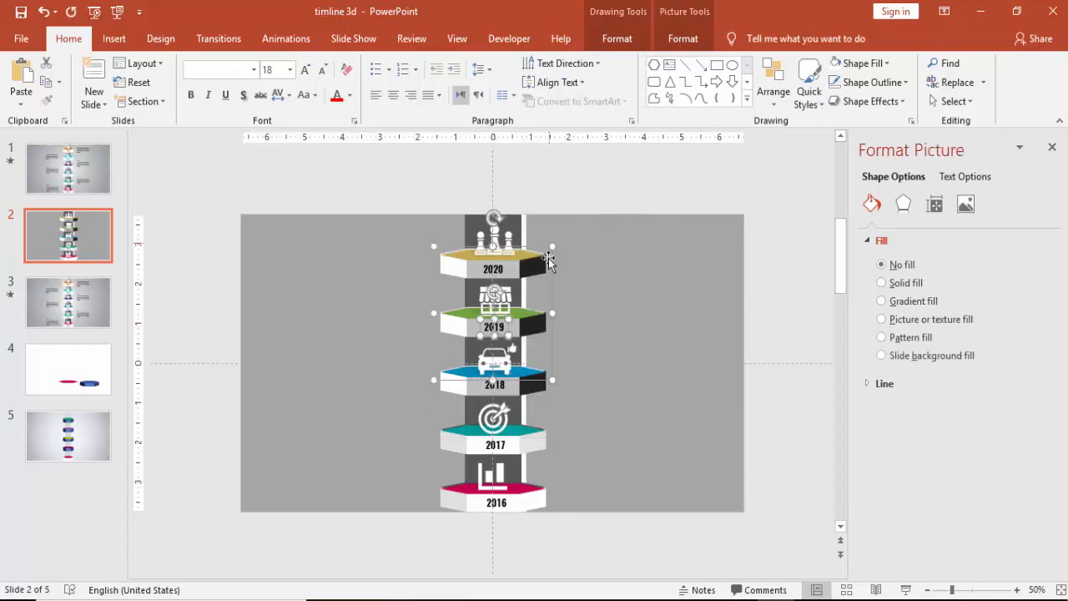
{"action": "right_click", "coordinate": [549, 258]}
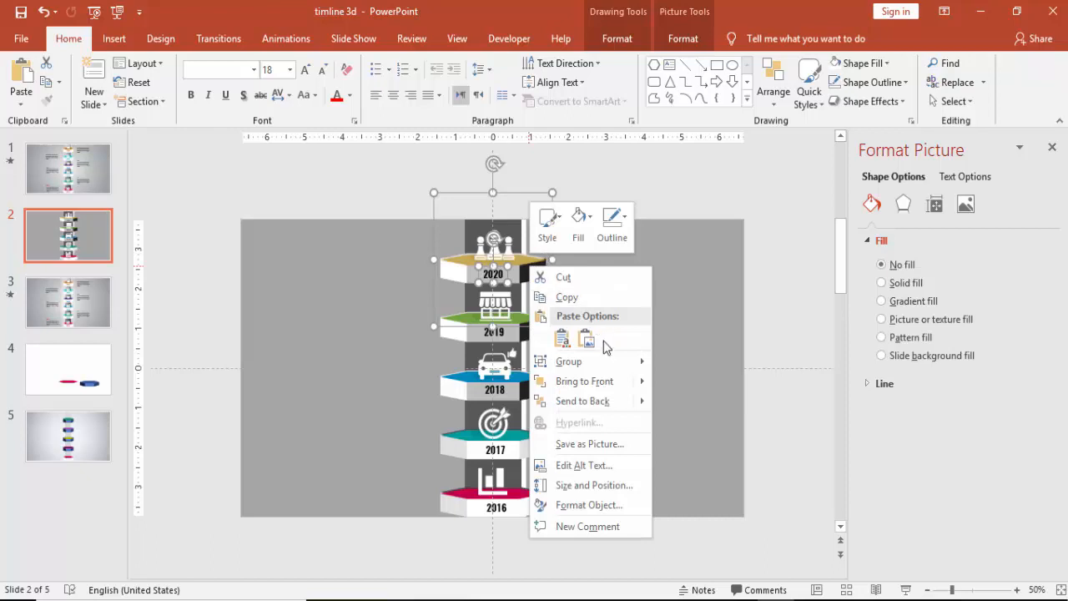
{"action": "left_click", "coordinate": [793, 315]}
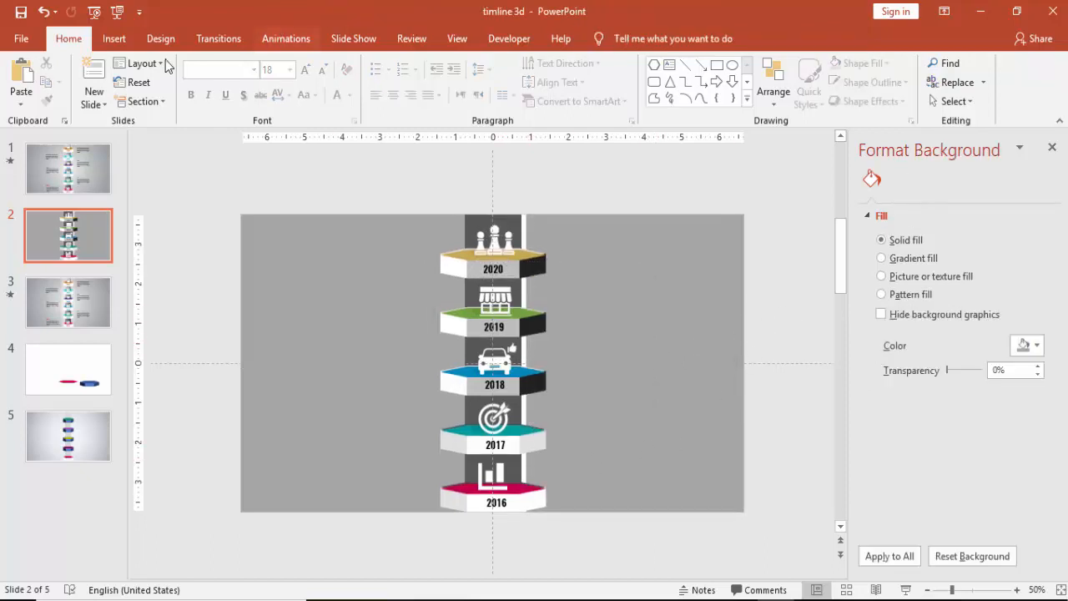
Draw a 'Type your text here' text box beside the 2016 tier.
{"action": "left_click", "coordinate": [114, 38]}
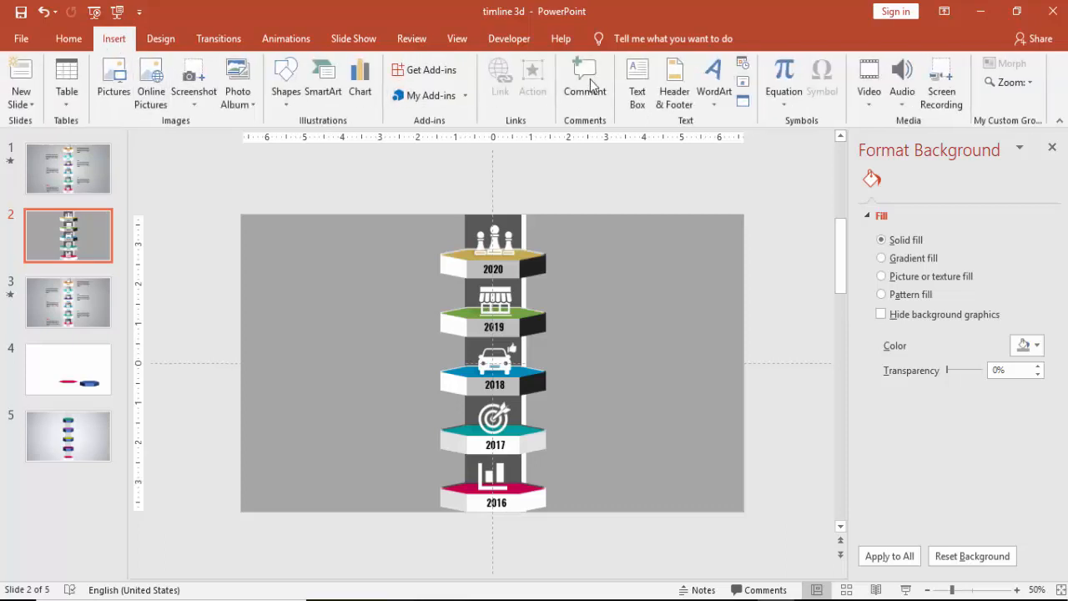
{"action": "left_click_drag", "start_coordinate": [290, 453], "coordinate": [367, 488]}
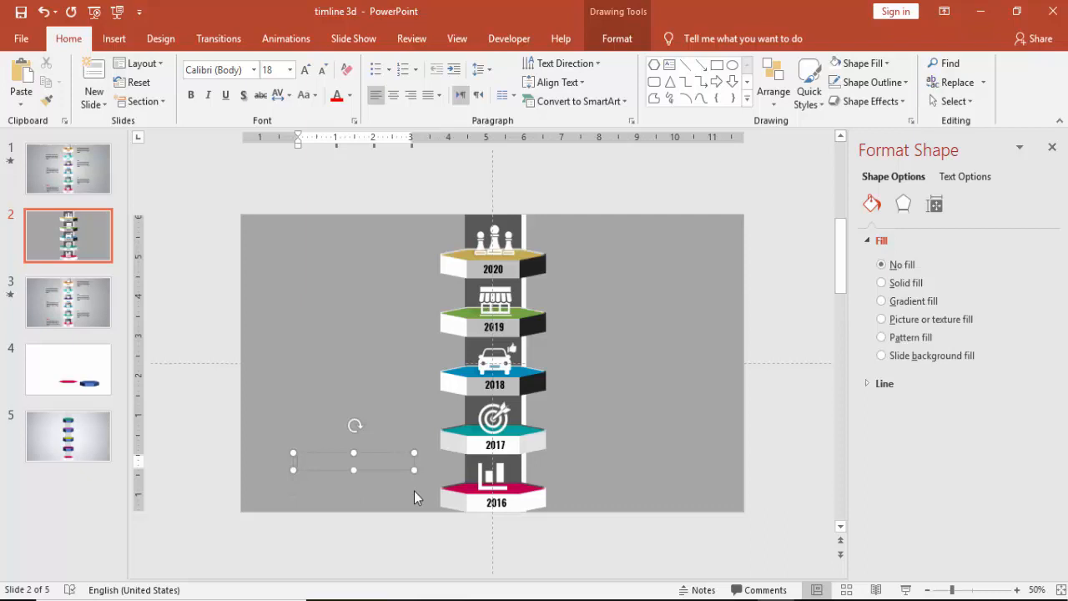
{"action": "type", "text": "Type o"}
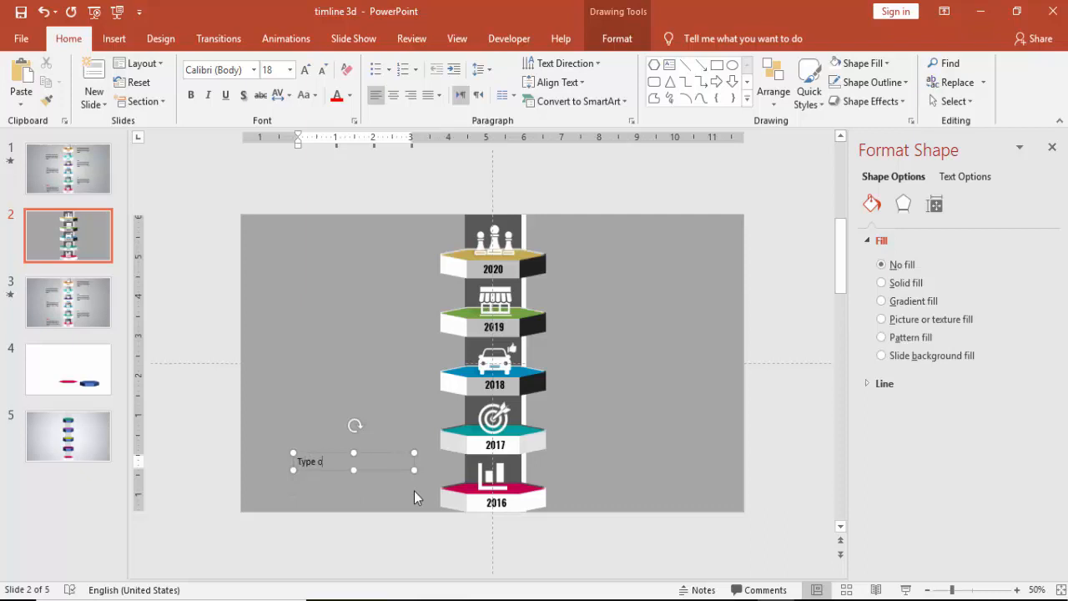
{"action": "type", "text": "your text here"}
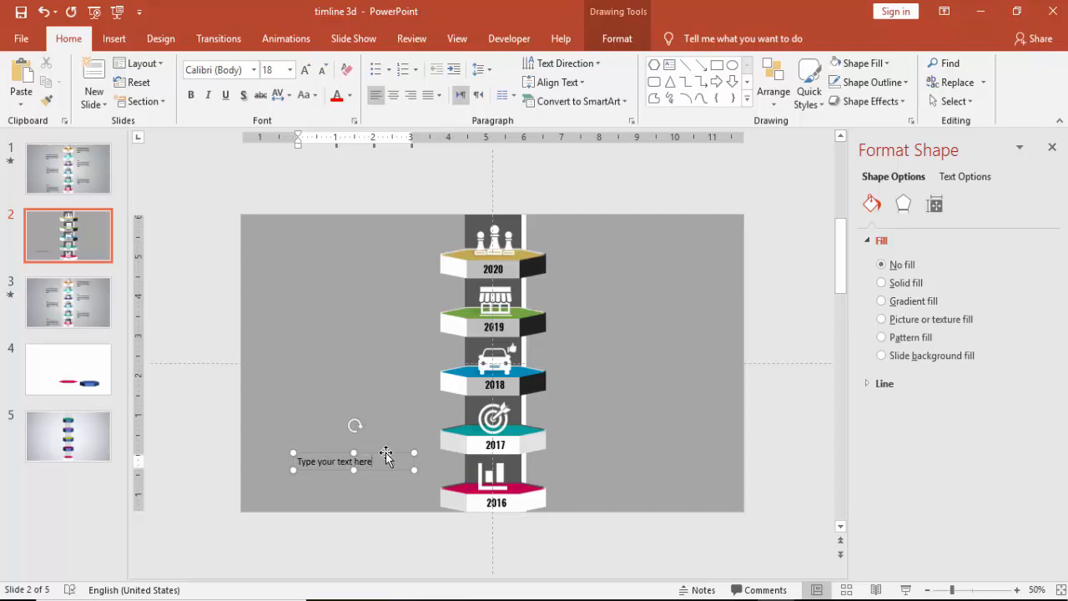
{"action": "left_click_drag", "start_coordinate": [383, 460], "coordinate": [408, 490]}
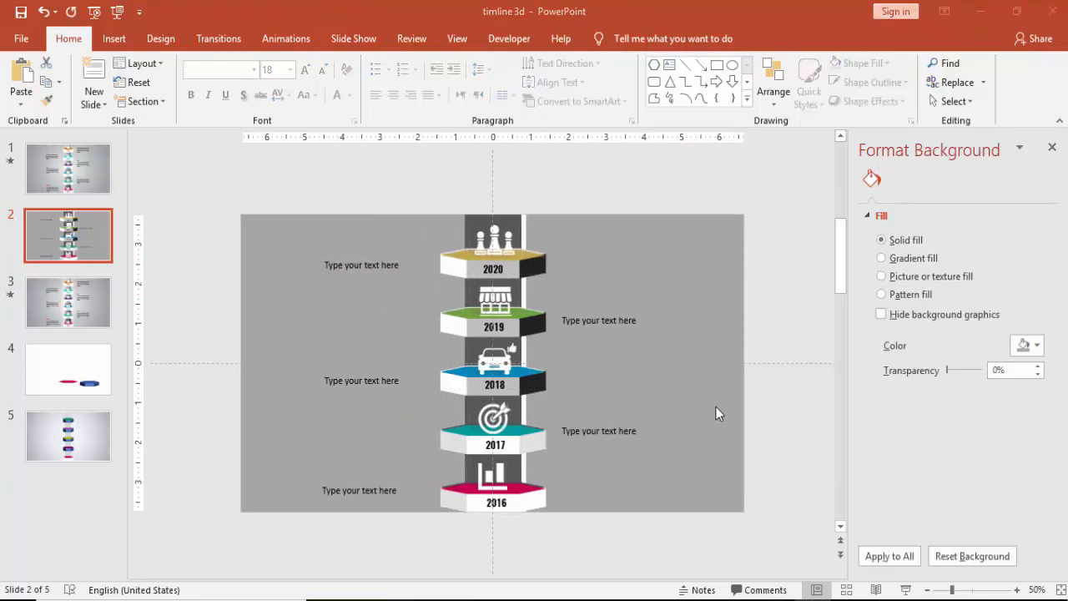
Make the background a gradient with the middle stop at 38%, then close the pane.
{"action": "left_click", "coordinate": [881, 258]}
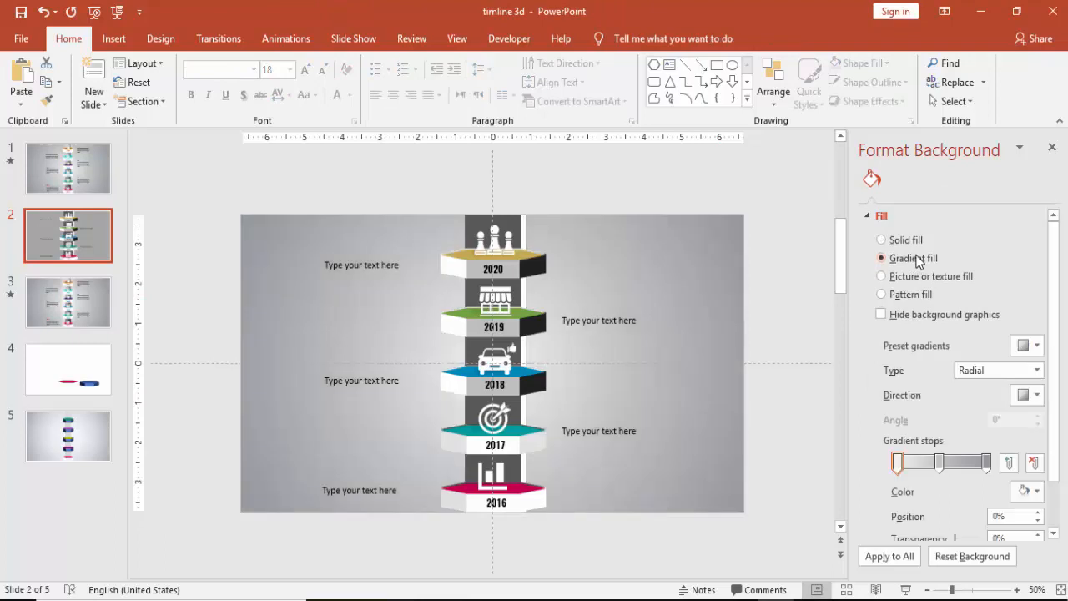
{"action": "mouse_move", "coordinate": [942, 463]}
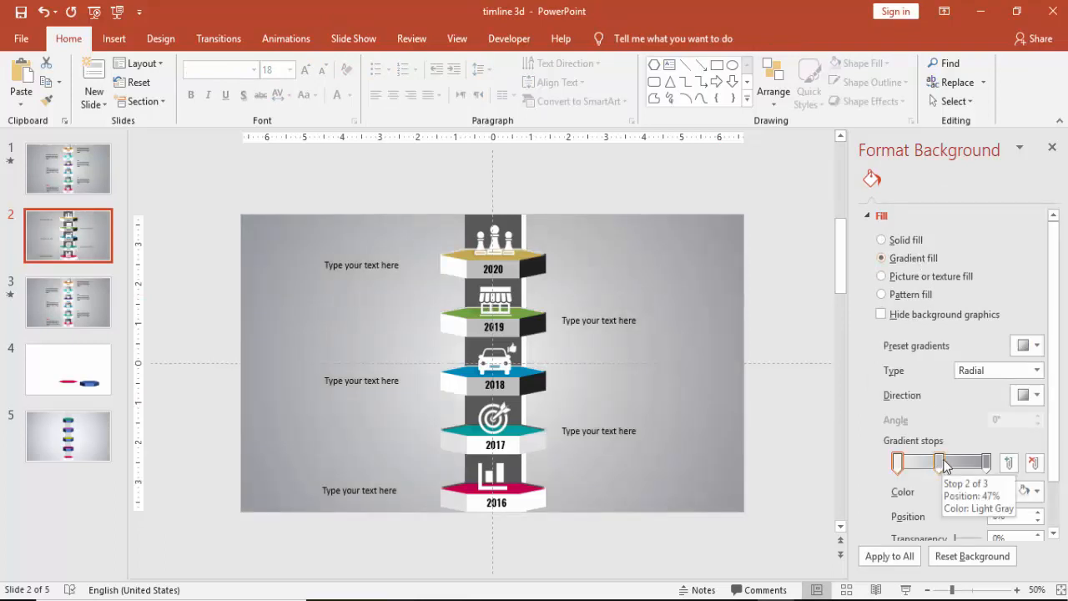
{"action": "left_click_drag", "start_coordinate": [941, 463], "coordinate": [929, 463]}
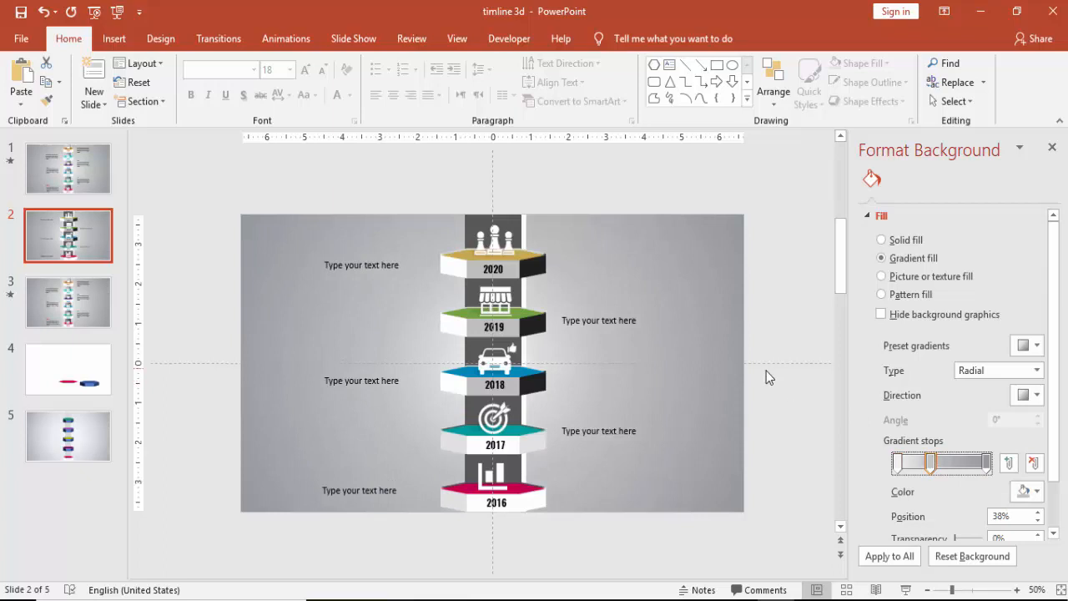
{"action": "mouse_move", "coordinate": [538, 501]}
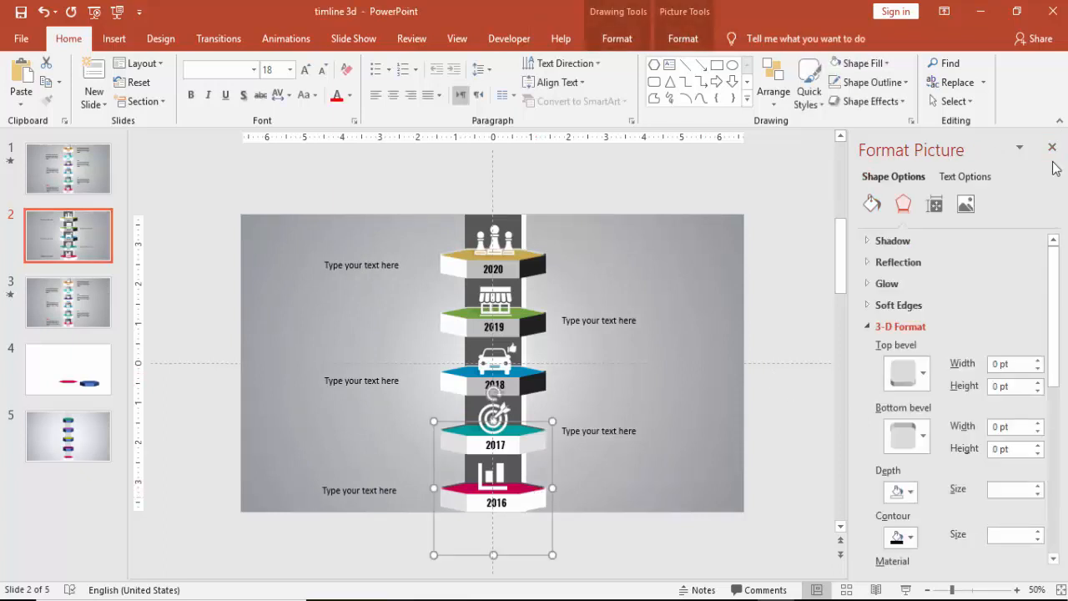
{"action": "left_click", "coordinate": [286, 39]}
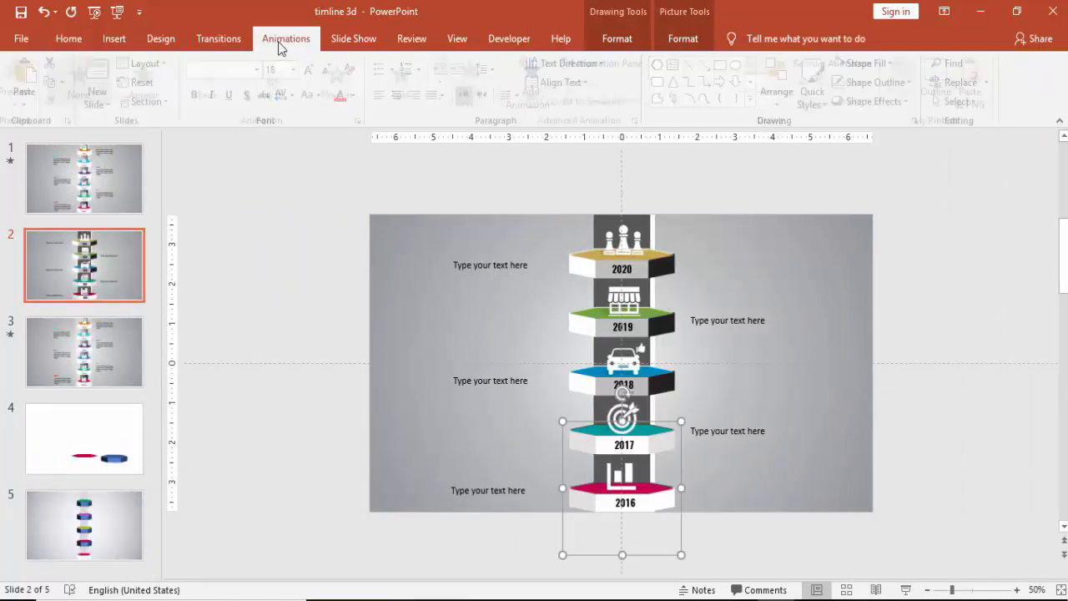
Apply a Fly In entrance from the top to the bottom tier.
{"action": "left_click", "coordinate": [616, 64]}
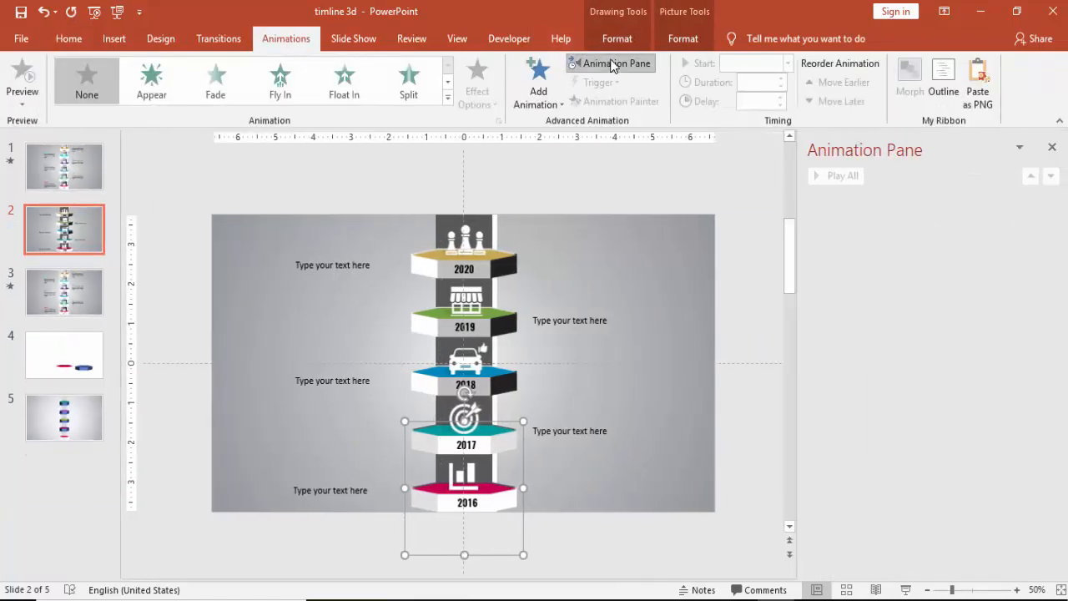
{"action": "mouse_move", "coordinate": [280, 79]}
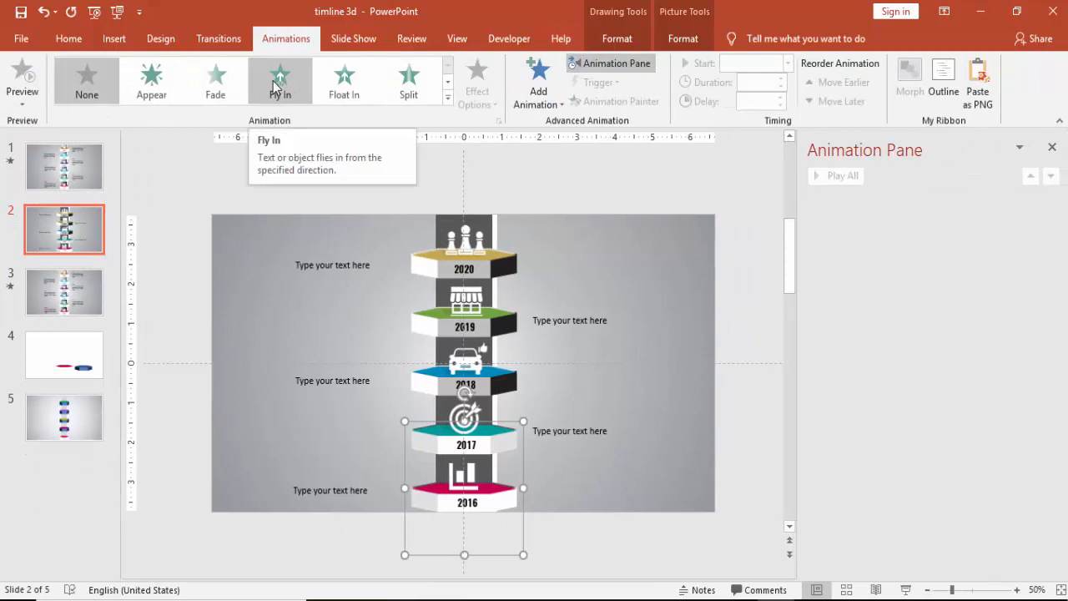
{"action": "left_click", "coordinate": [280, 80]}
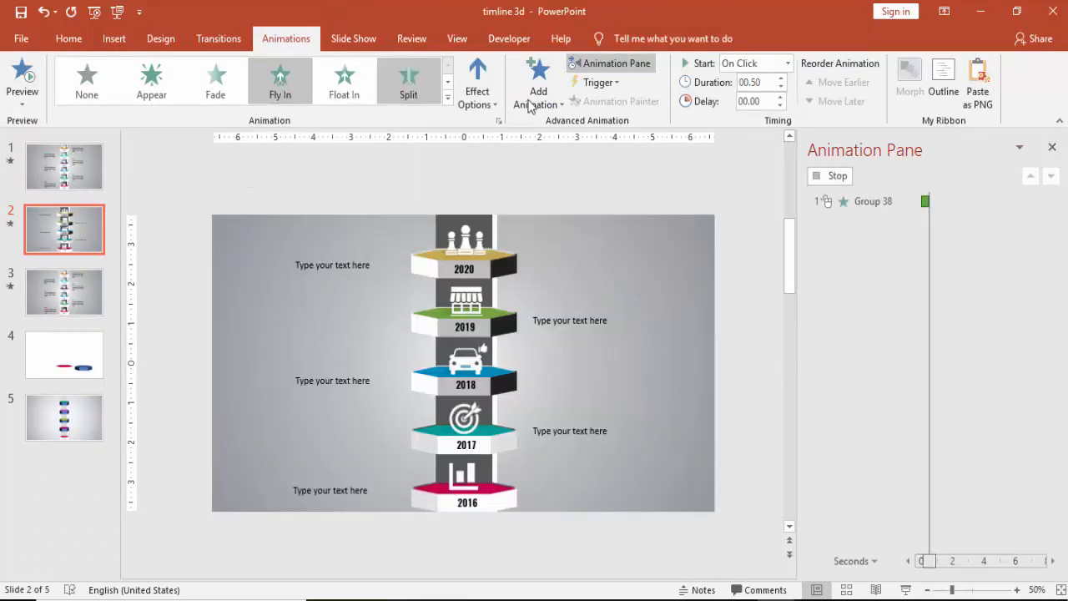
{"action": "left_click", "coordinate": [477, 79]}
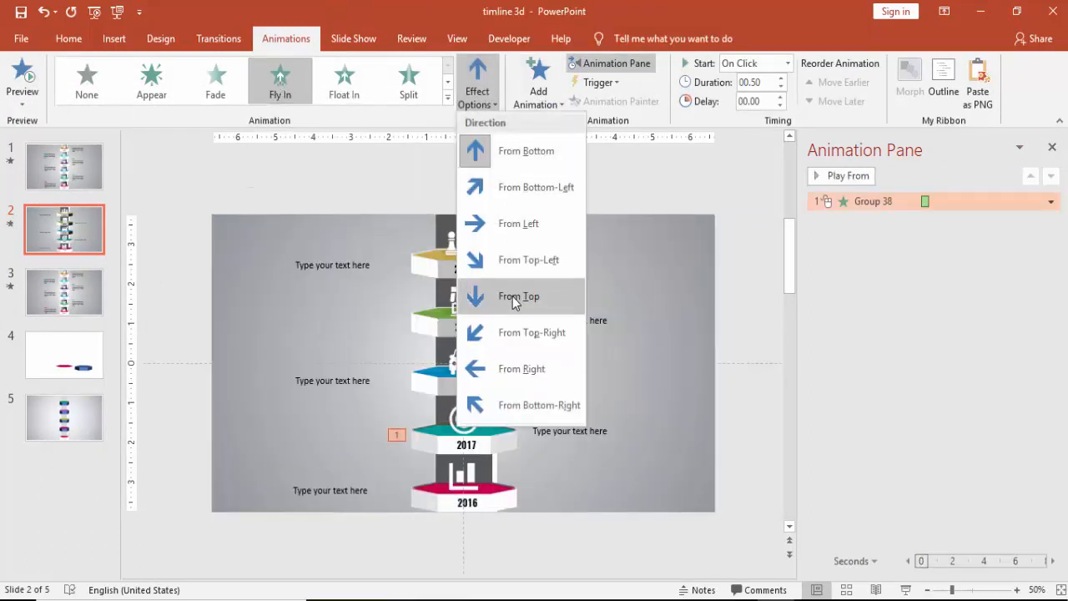
{"action": "left_click", "coordinate": [518, 296]}
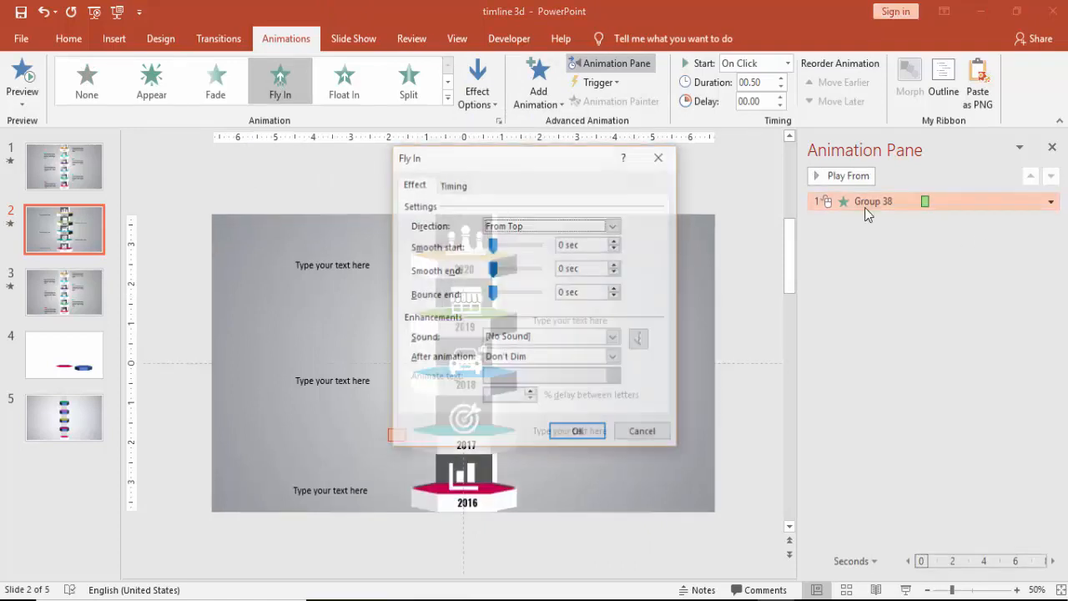
Set the fly-in to 1 second duration with smooth start and bounce end.
{"action": "left_click", "coordinate": [453, 184]}
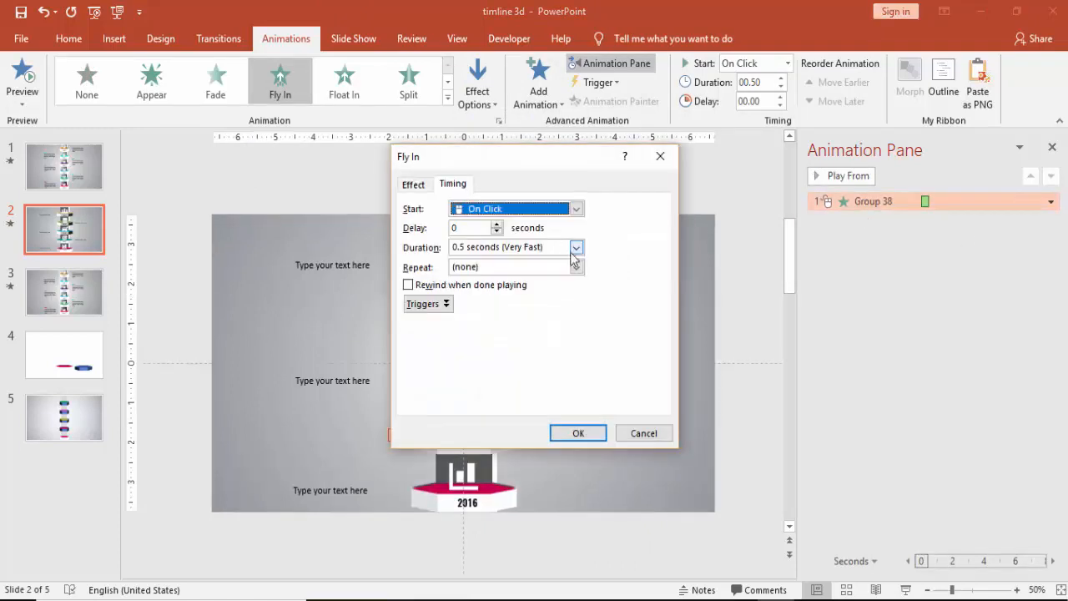
{"action": "left_click", "coordinate": [575, 247]}
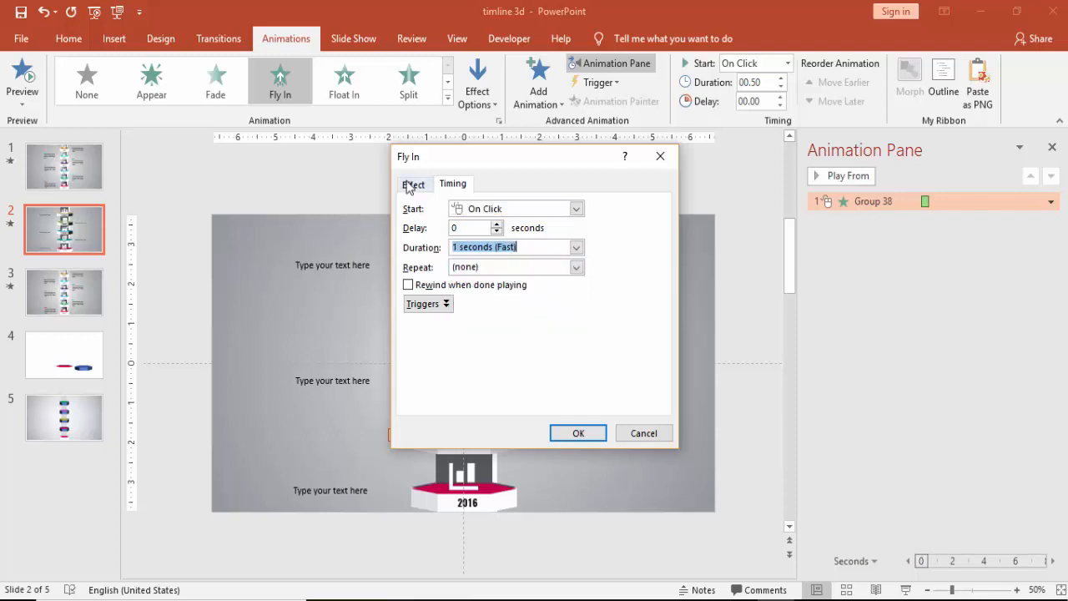
{"action": "left_click", "coordinate": [413, 183]}
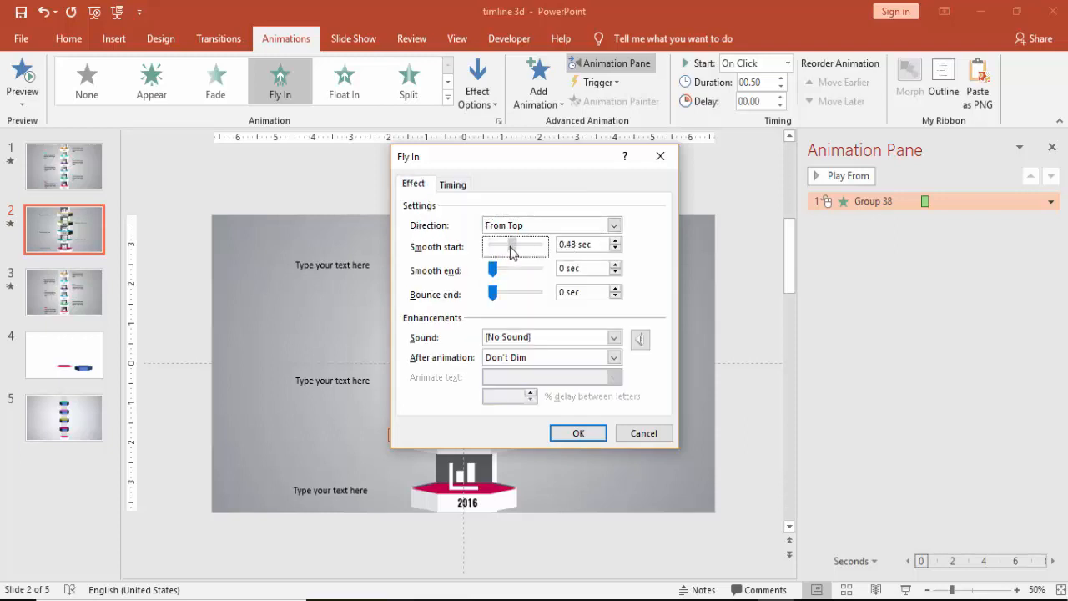
{"action": "left_click_drag", "start_coordinate": [492, 292], "coordinate": [521, 292]}
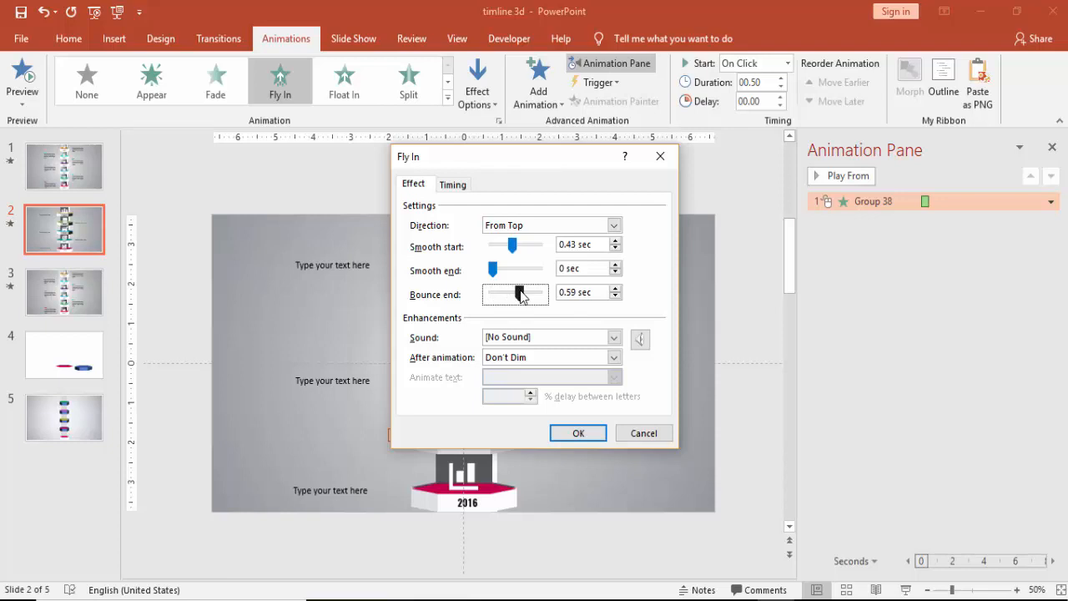
{"action": "left_click", "coordinate": [578, 433]}
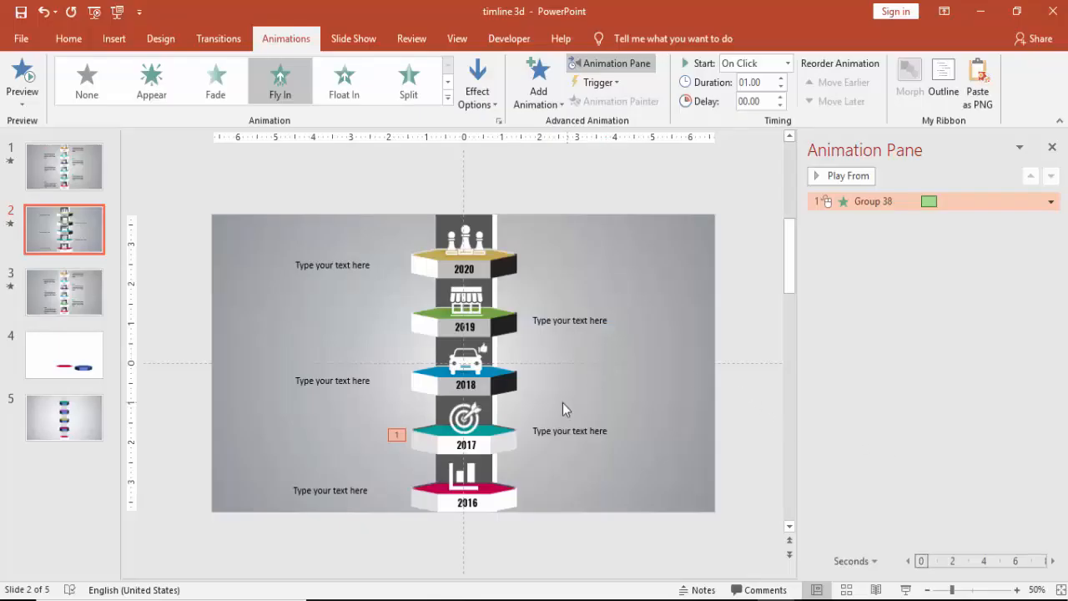
{"action": "mouse_move", "coordinate": [374, 469]}
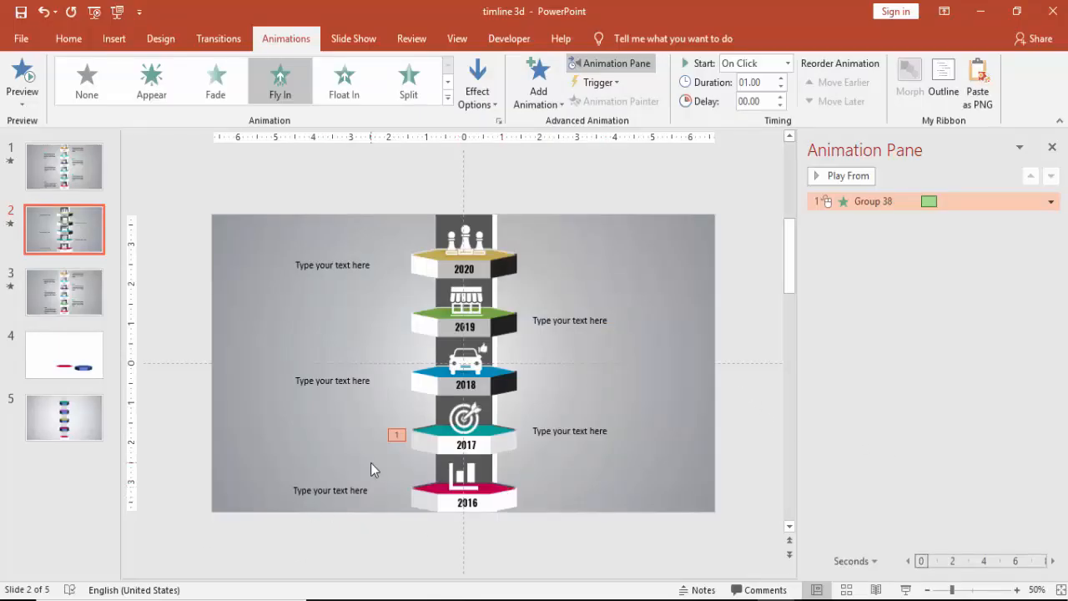
Give the 2016 text box a Wipe entrance starting After Previous.
{"action": "left_click", "coordinate": [329, 490]}
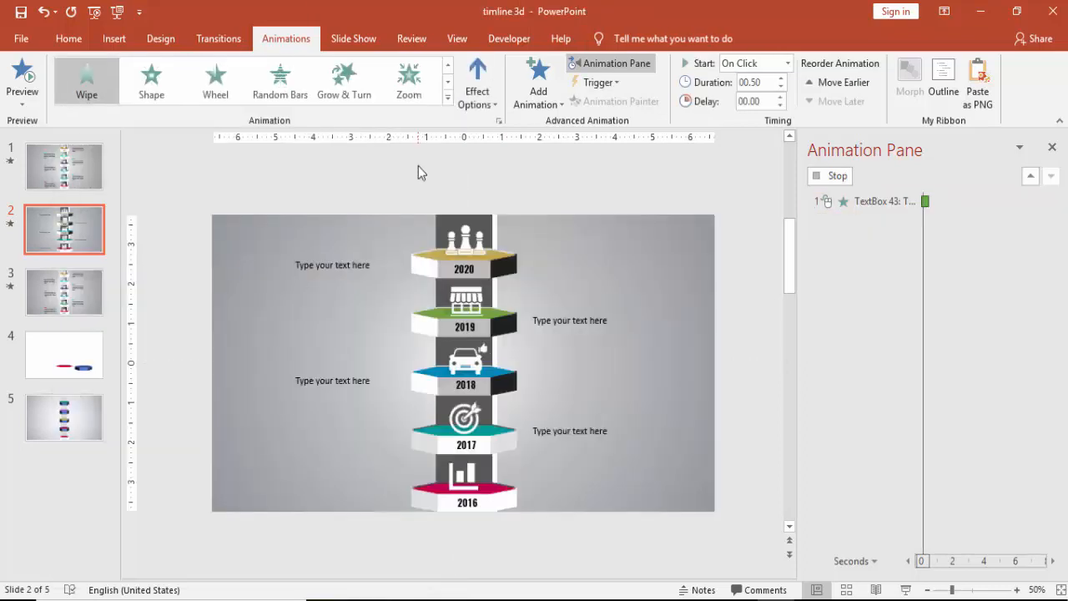
{"action": "left_click", "coordinate": [477, 79]}
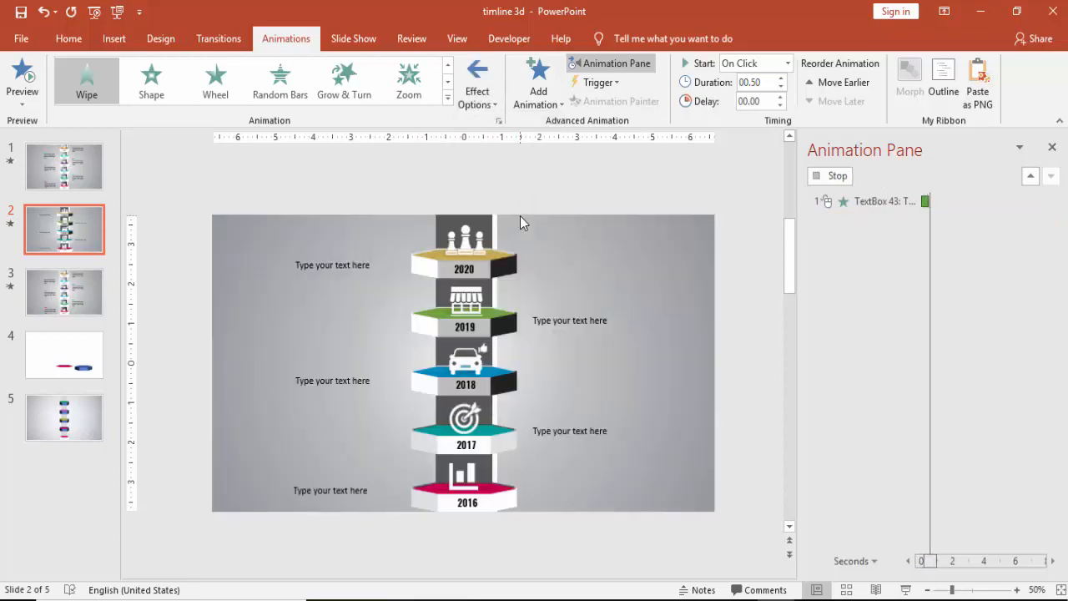
{"action": "left_click", "coordinate": [787, 64]}
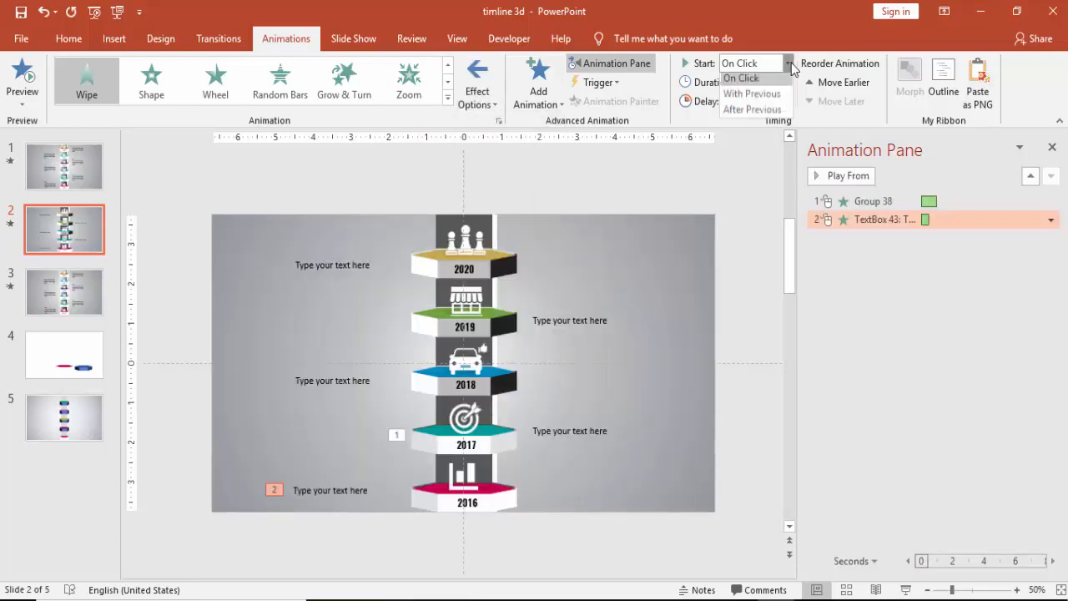
{"action": "left_click", "coordinate": [753, 109]}
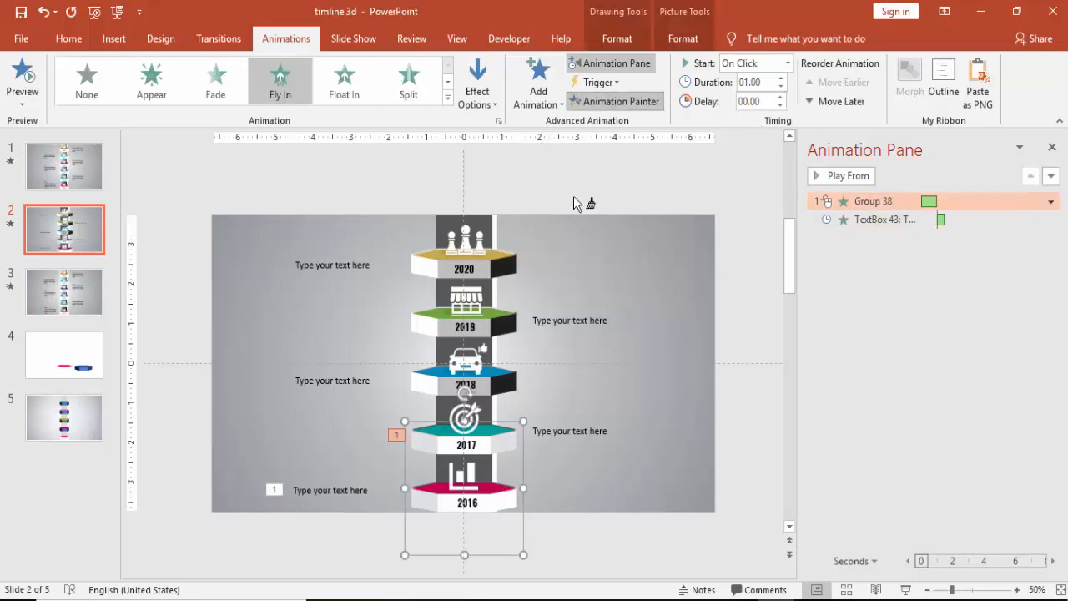
Animation-paint Fly In onto the other tiers and Wipe onto their text boxes.
{"action": "left_click", "coordinate": [846, 175]}
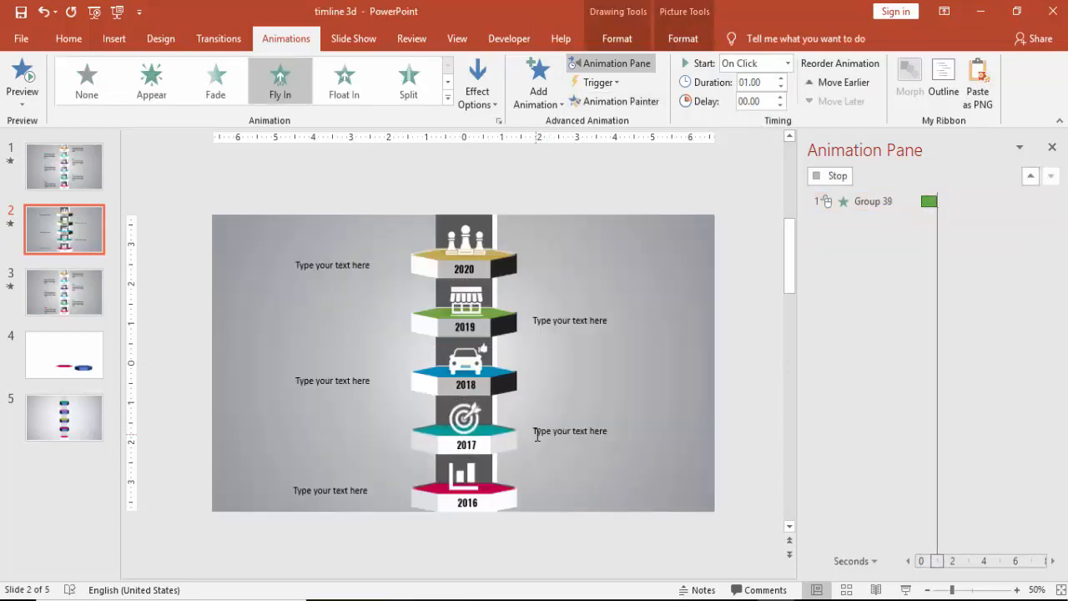
{"action": "left_click", "coordinate": [330, 490]}
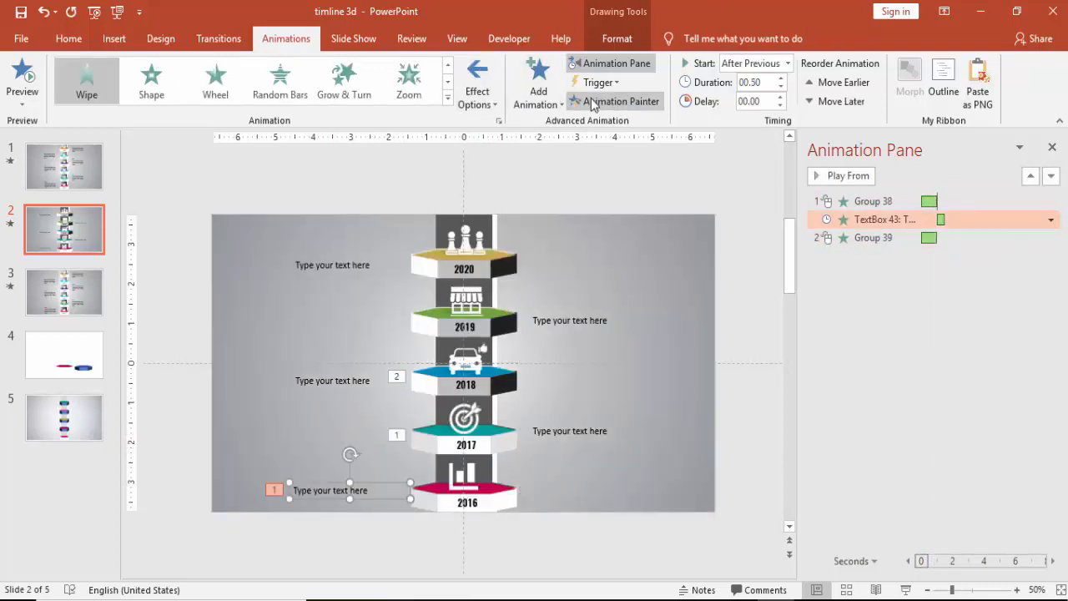
{"action": "left_click", "coordinate": [847, 175]}
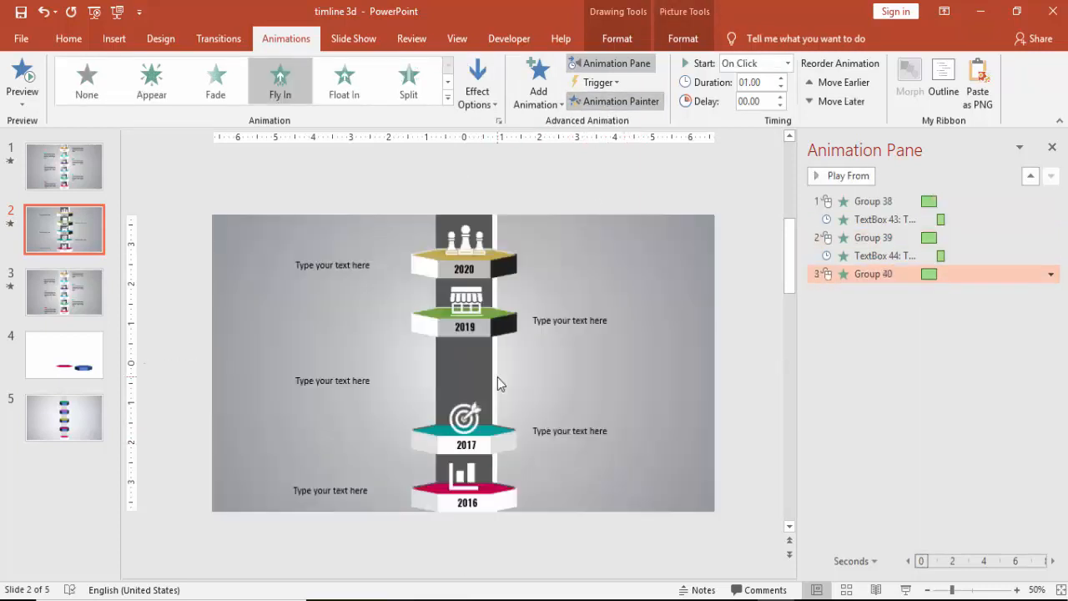
{"action": "left_click", "coordinate": [845, 175]}
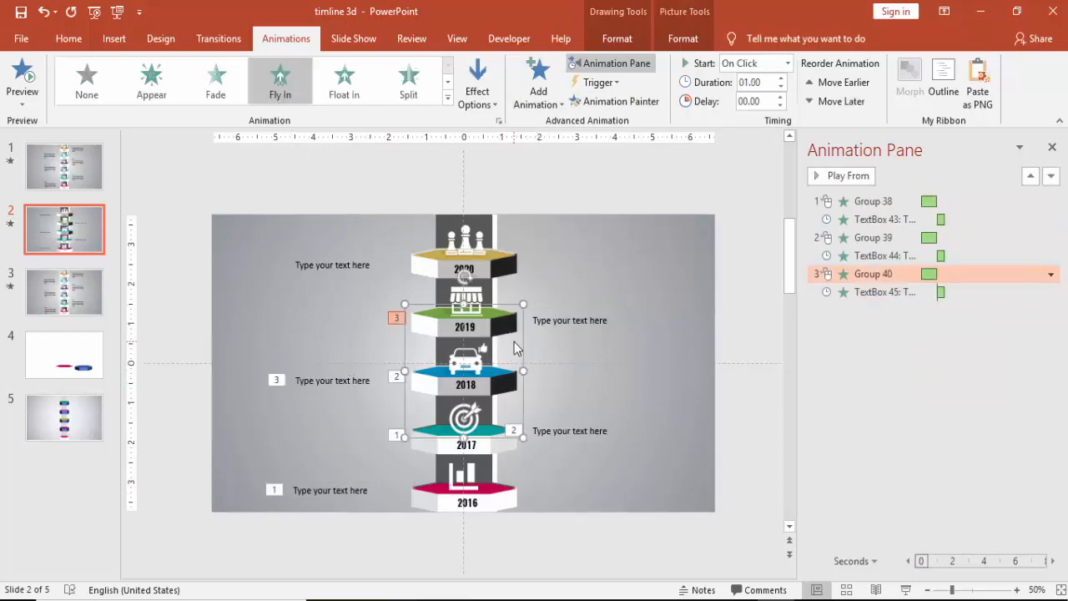
{"action": "mouse_move", "coordinate": [631, 104]}
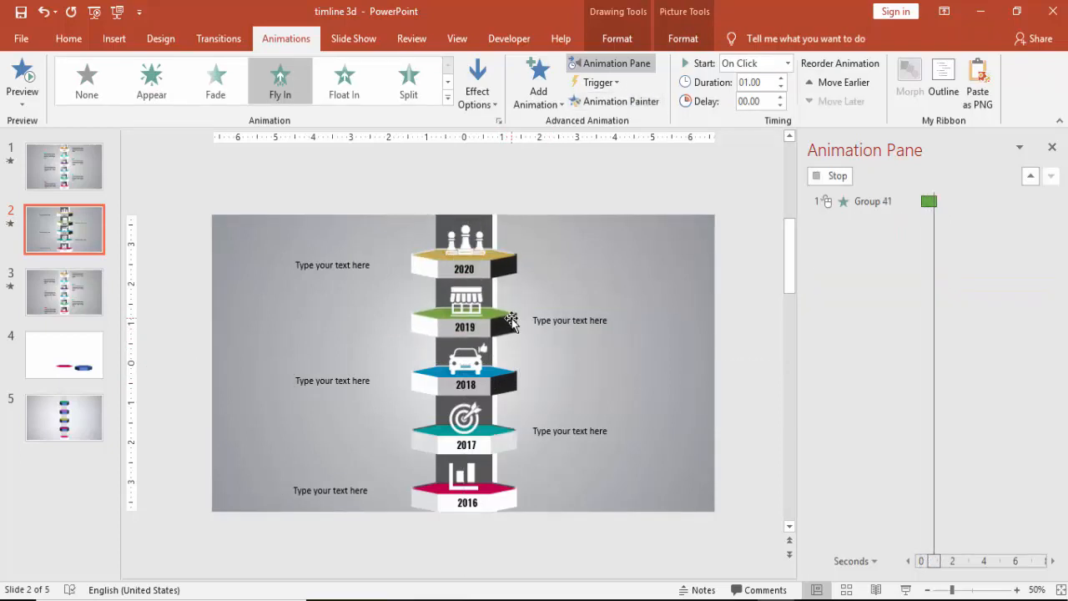
{"action": "left_click", "coordinate": [569, 431]}
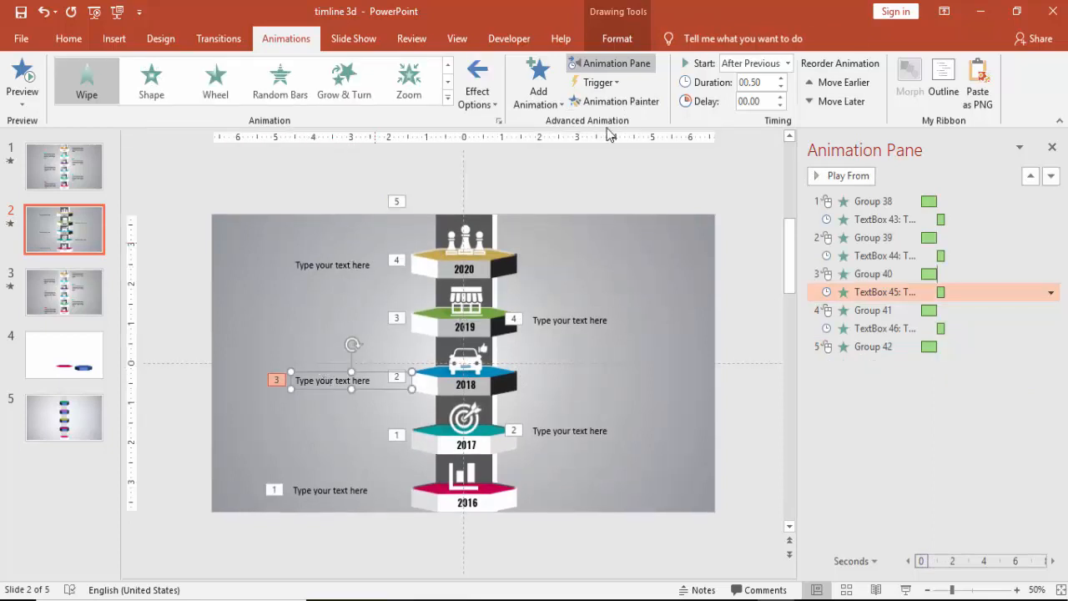
{"action": "left_click", "coordinate": [848, 176]}
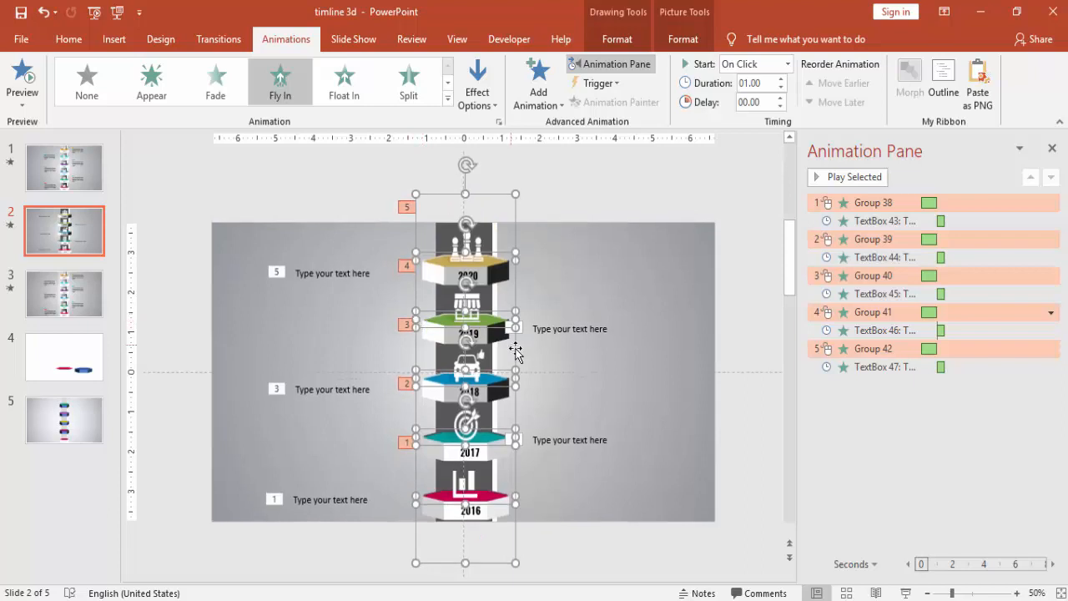
{"action": "mouse_move", "coordinate": [608, 224]}
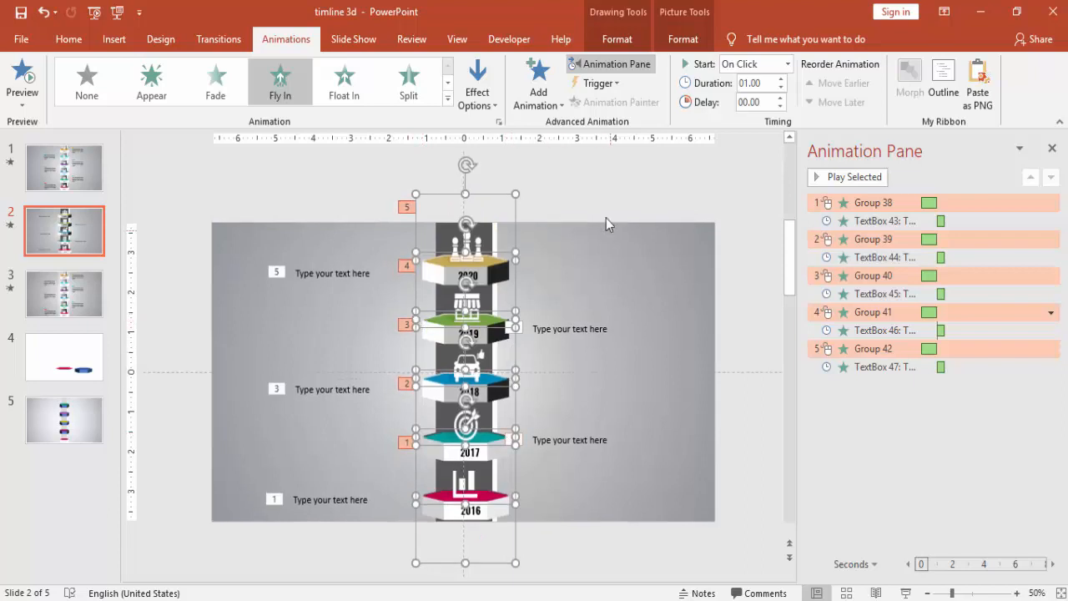